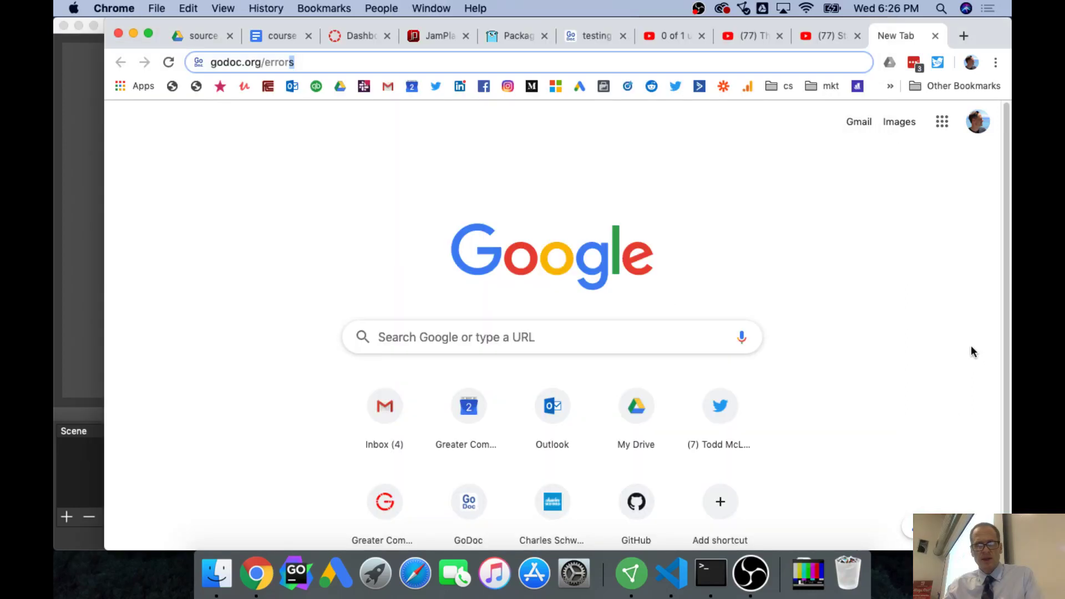
Load godoc.org/errors, then open godoc.org/builtin in a new tab.
key(Return)
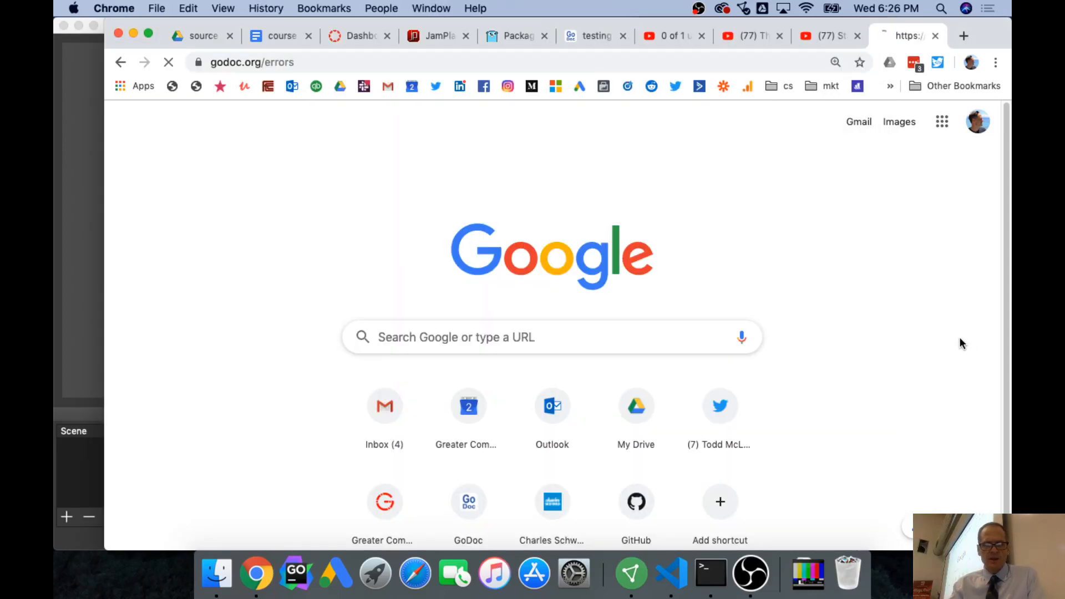
click(962, 35)
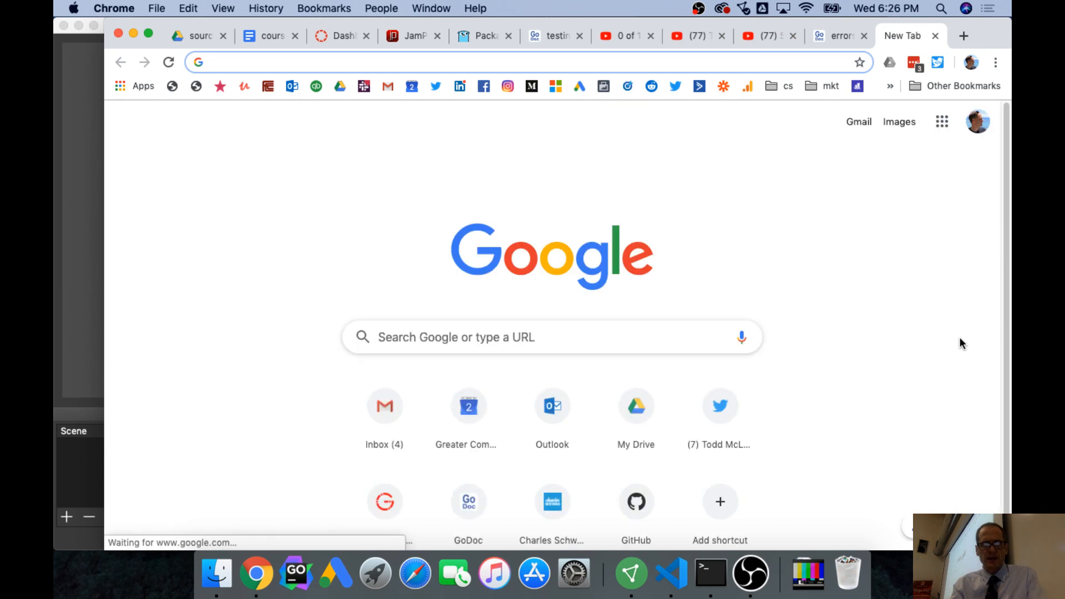
text(godoc.org)
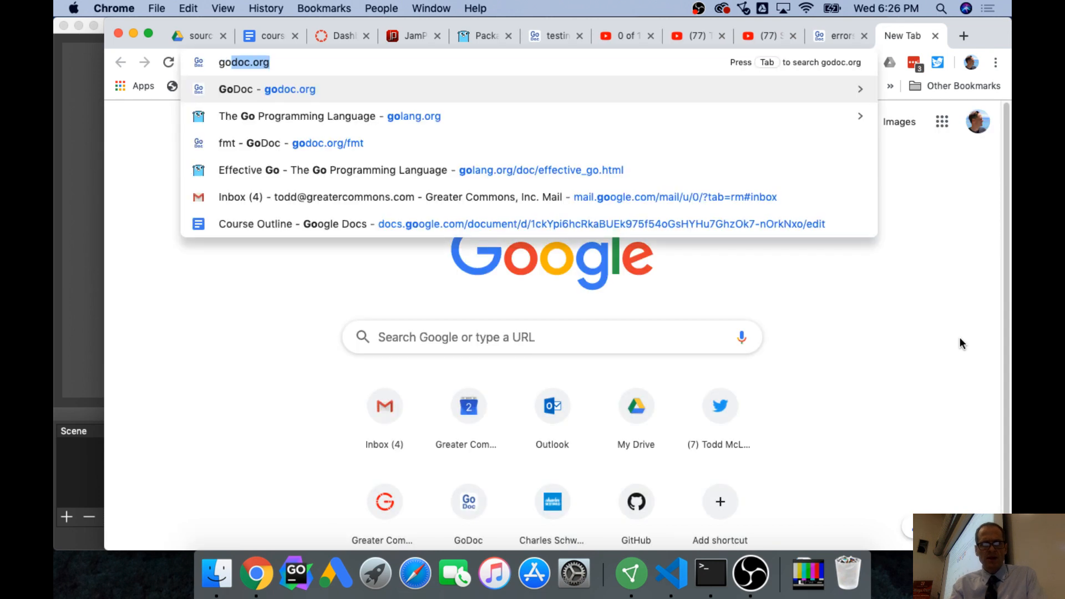
text(/builtin)
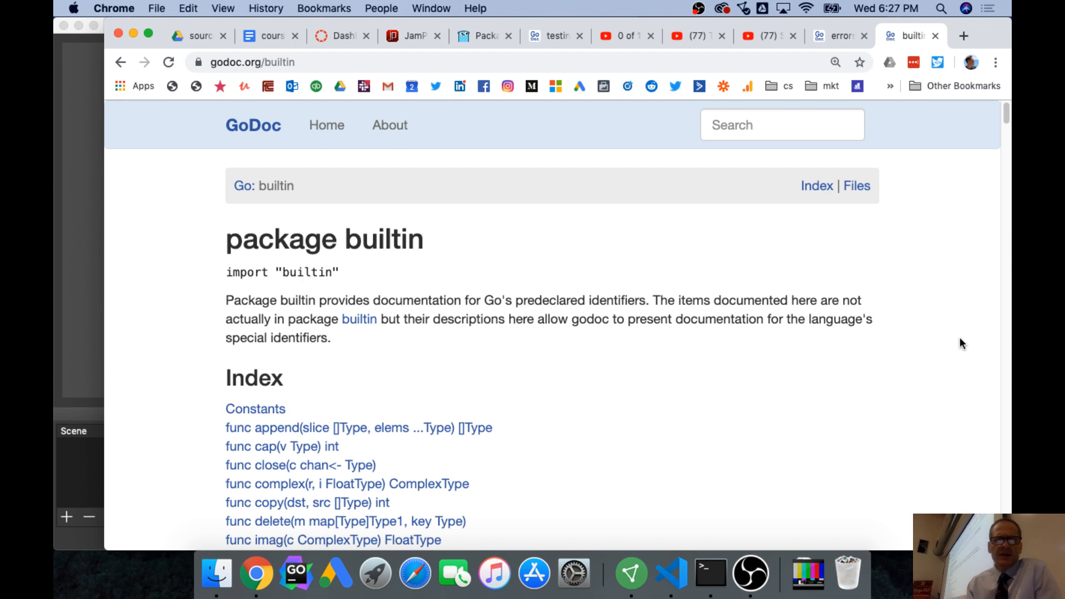
Jump to the builtin 'type error' definition: an interface with Error() string.
scroll(down, 3)
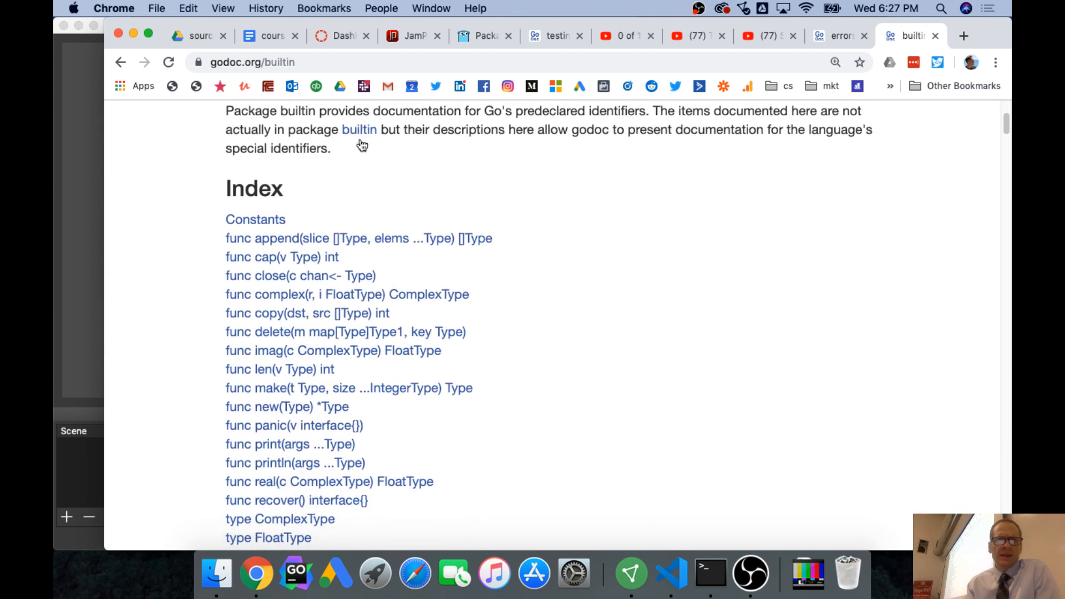
scroll(up, 3)
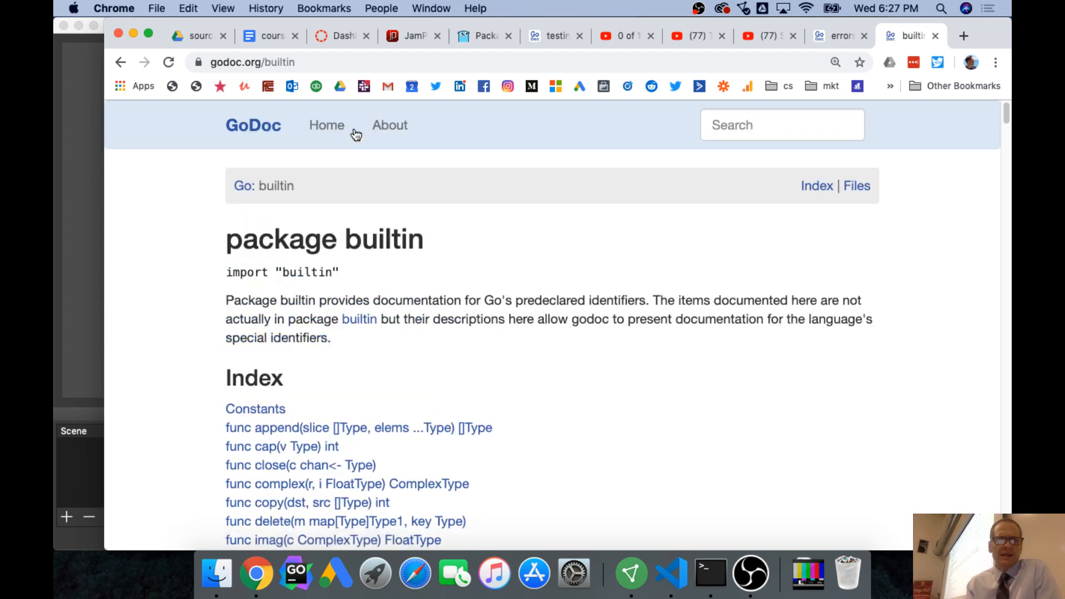
mouse_move(353, 332)
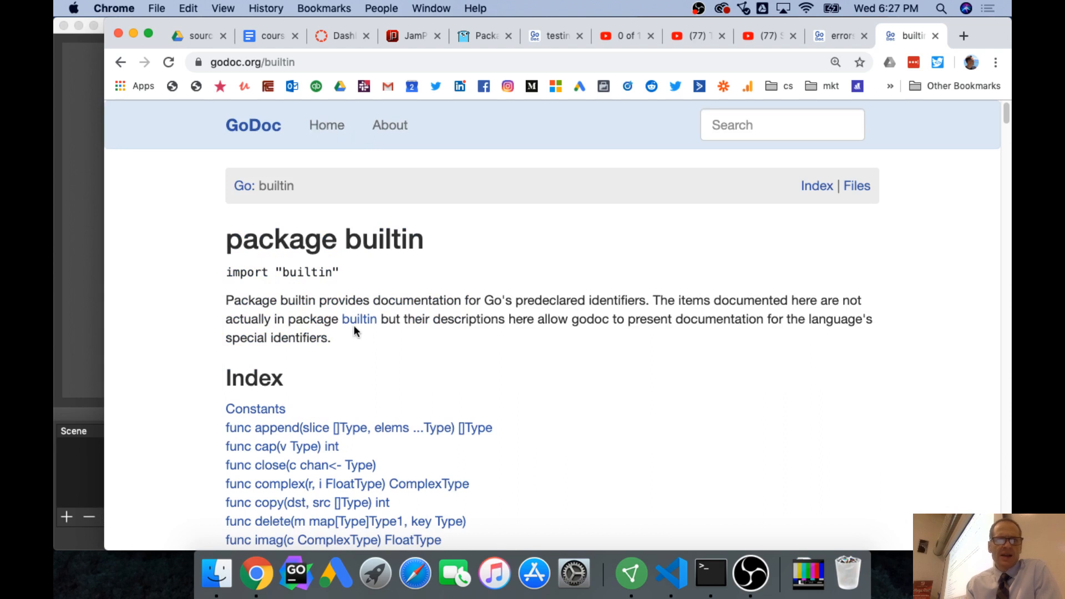
mouse_move(370, 324)
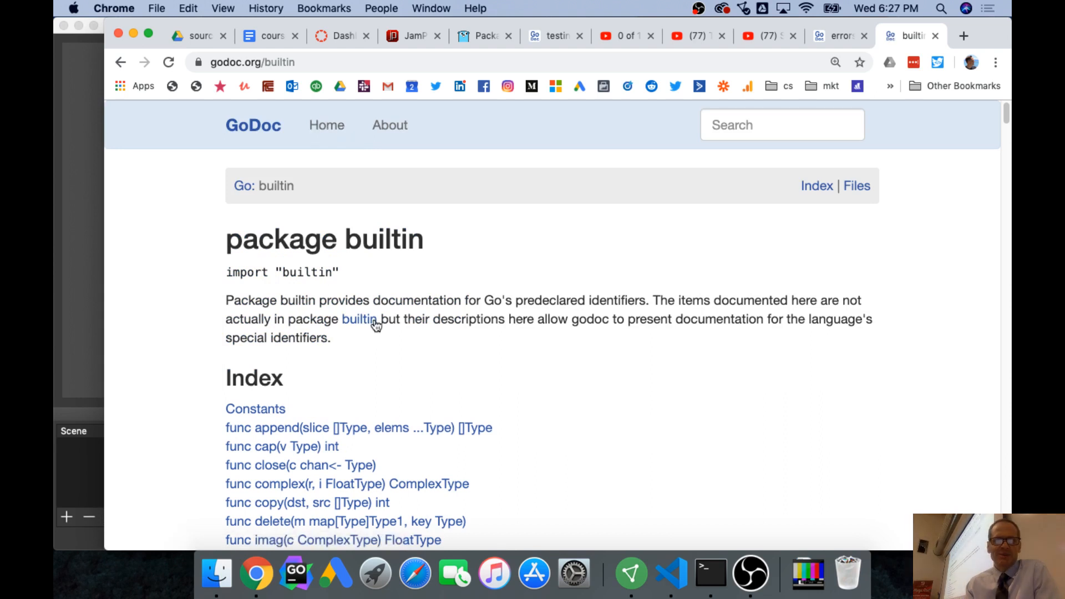
scroll(down, 3)
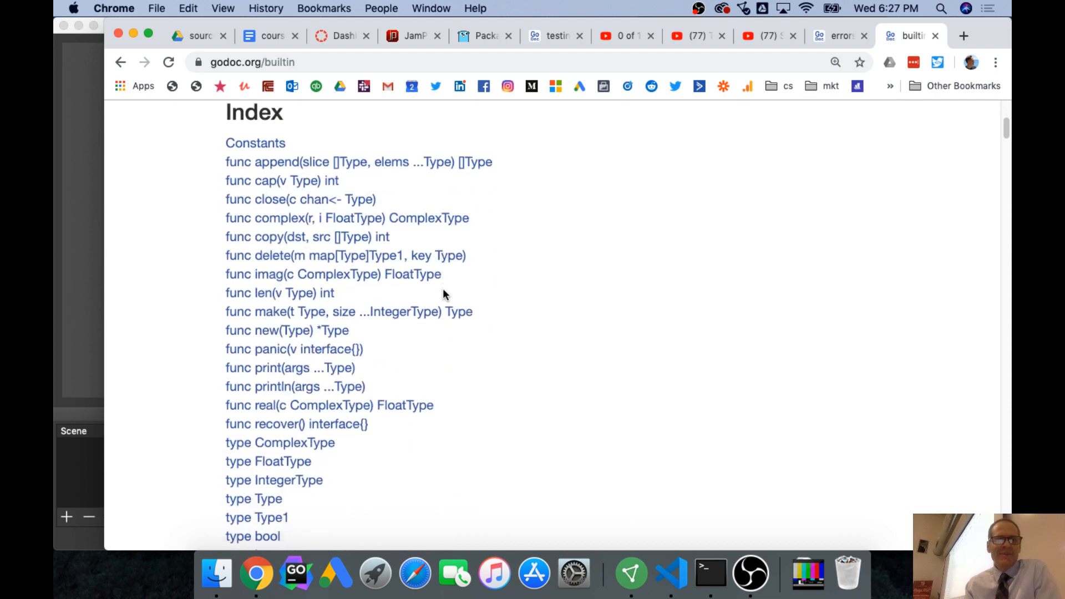
scroll(down, 3)
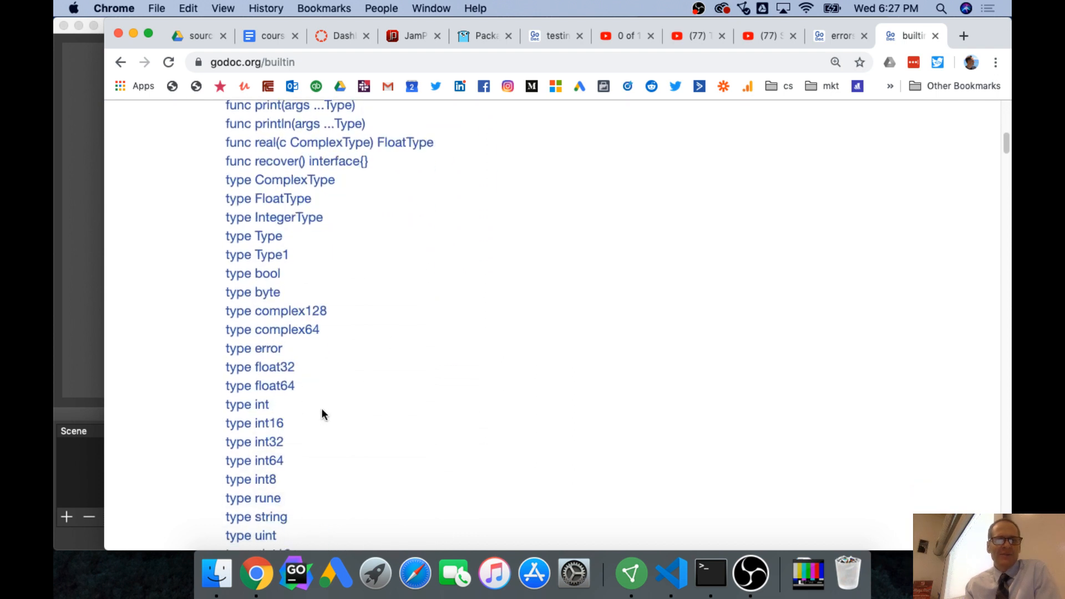
scroll(down, 3)
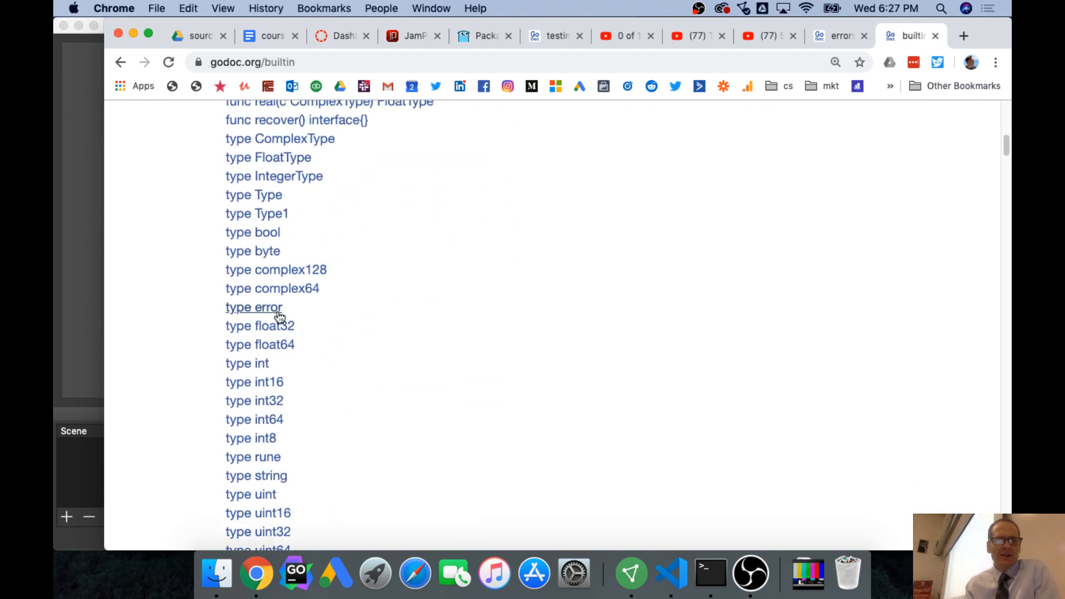
click(253, 307)
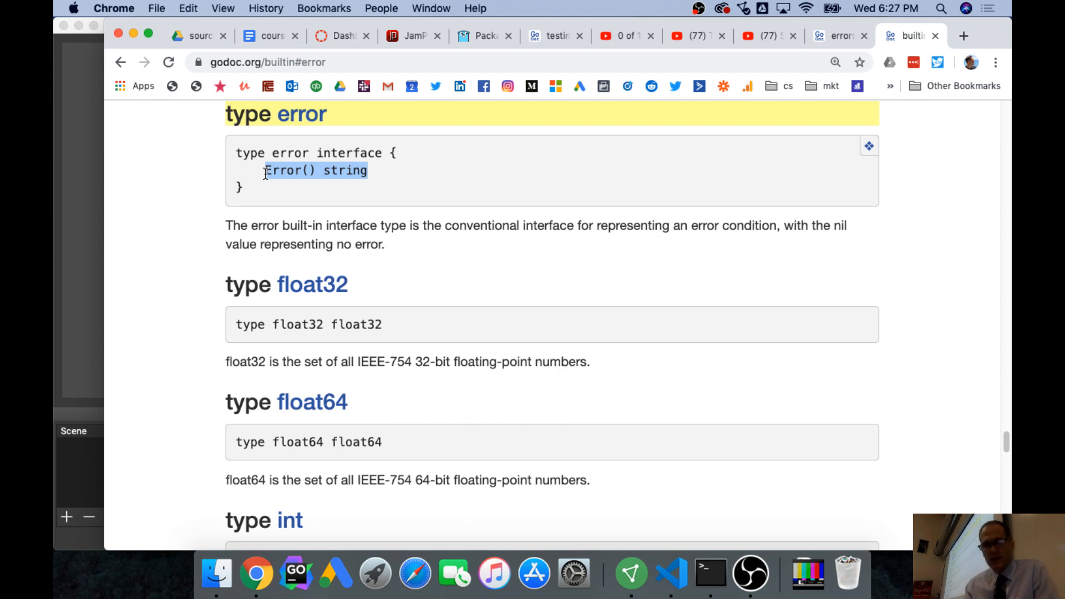
mouse_move(836, 35)
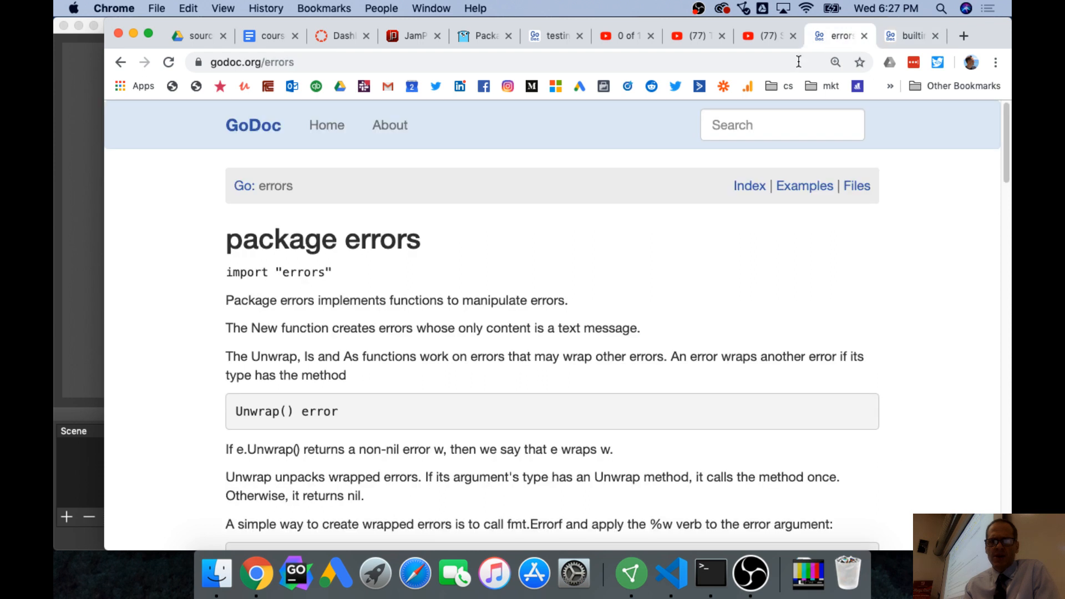
Review the errors package docs and select the 'if err == os.ErrExist' line.
scroll(down, 3)
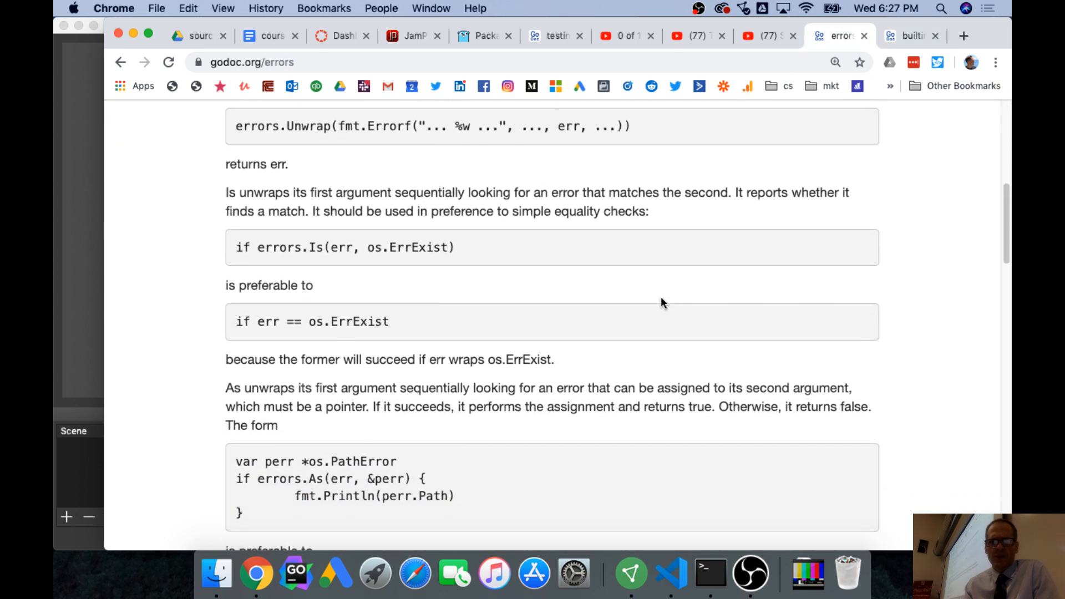
scroll(down, 3)
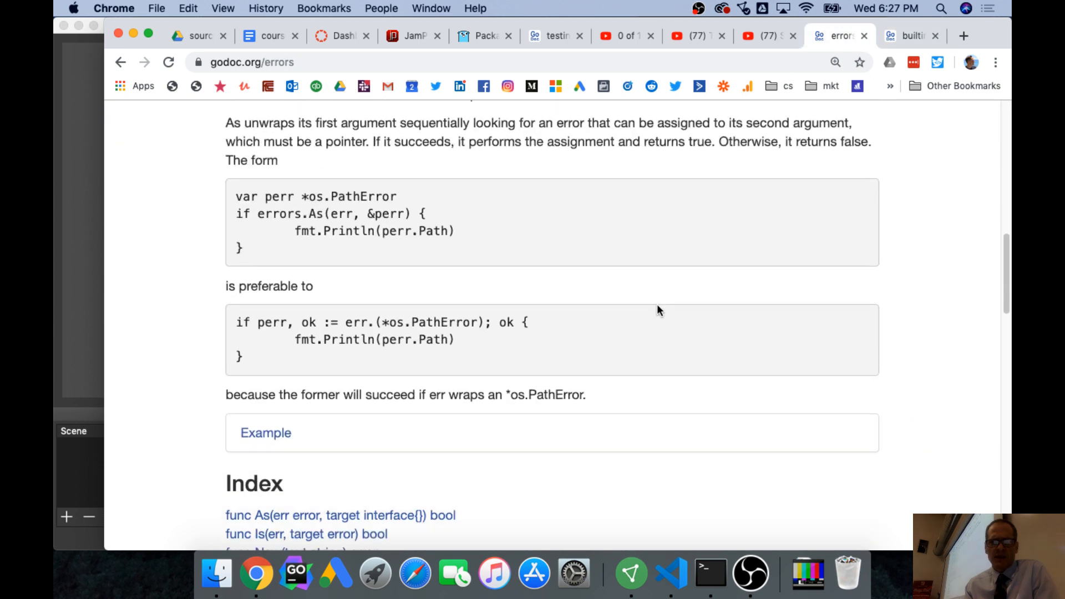
scroll(down, 3)
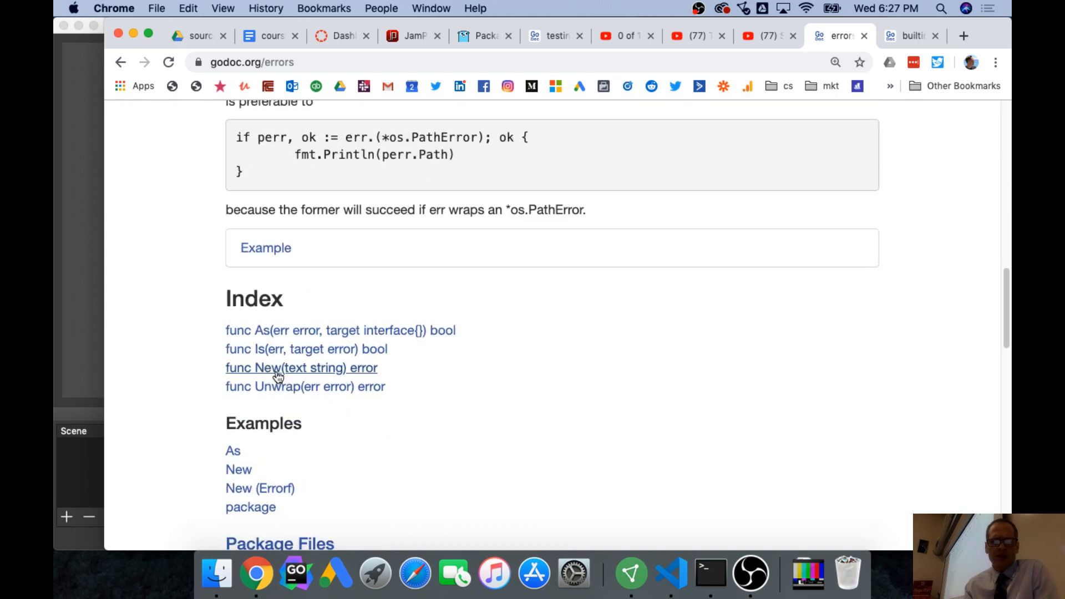
mouse_move(356, 377)
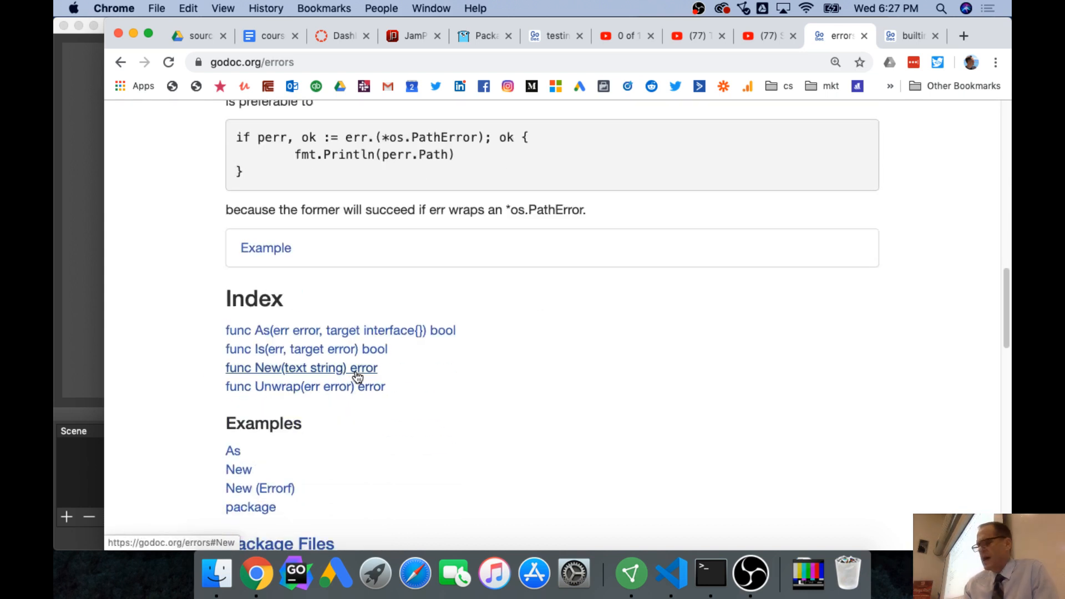
mouse_move(346, 340)
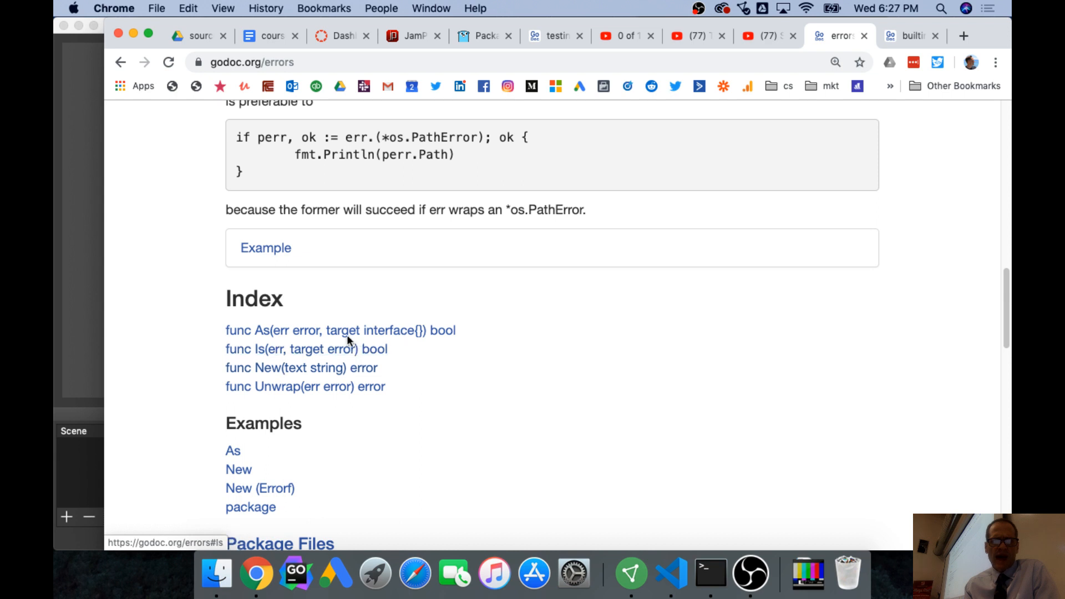
mouse_move(333, 386)
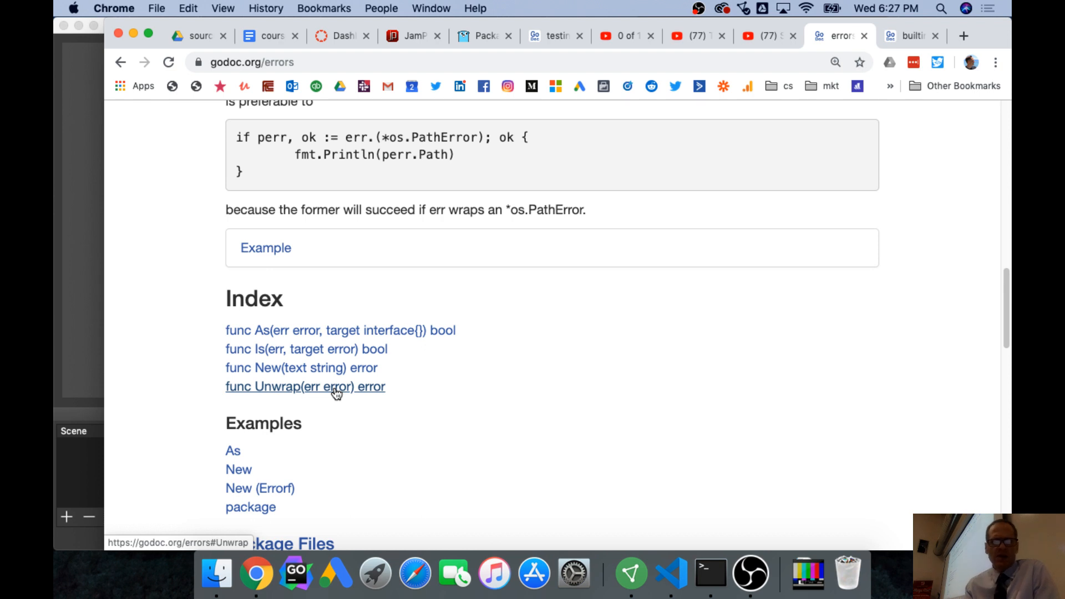
scroll(up, 3)
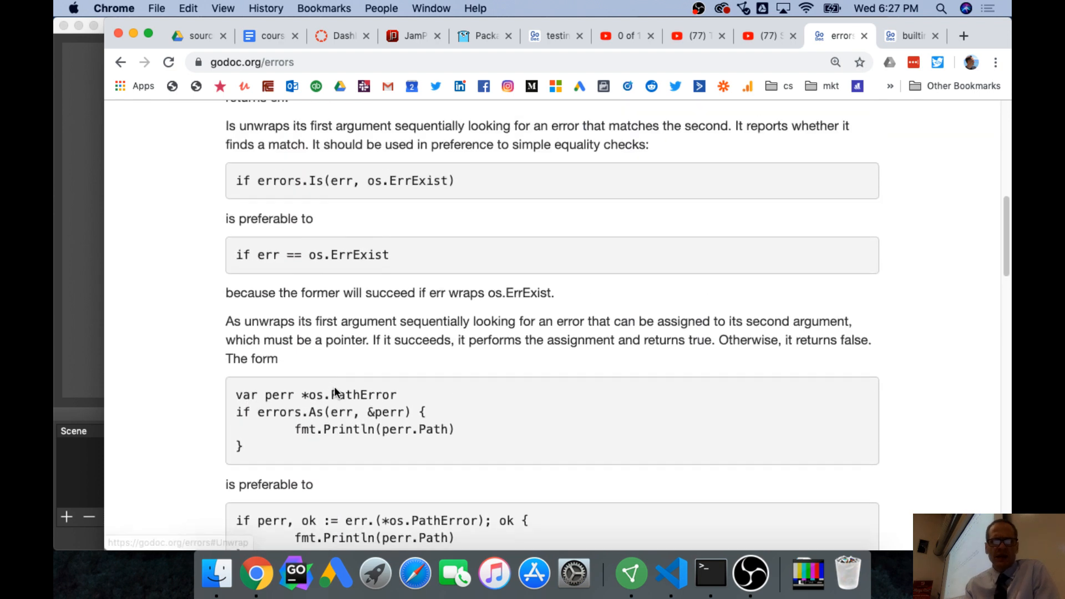
scroll(up, 3)
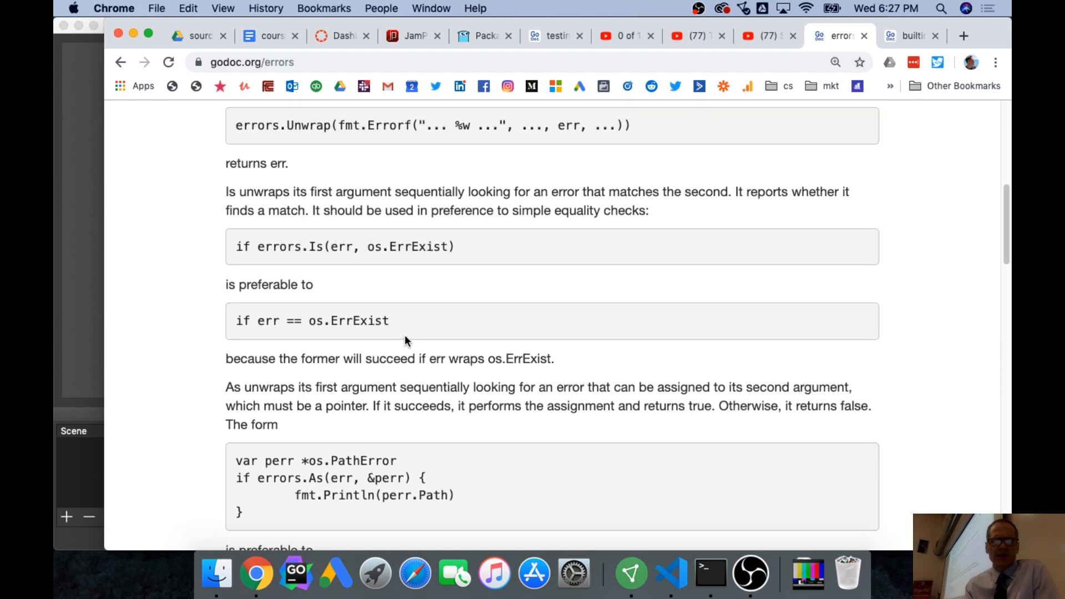
mouse_move(405, 330)
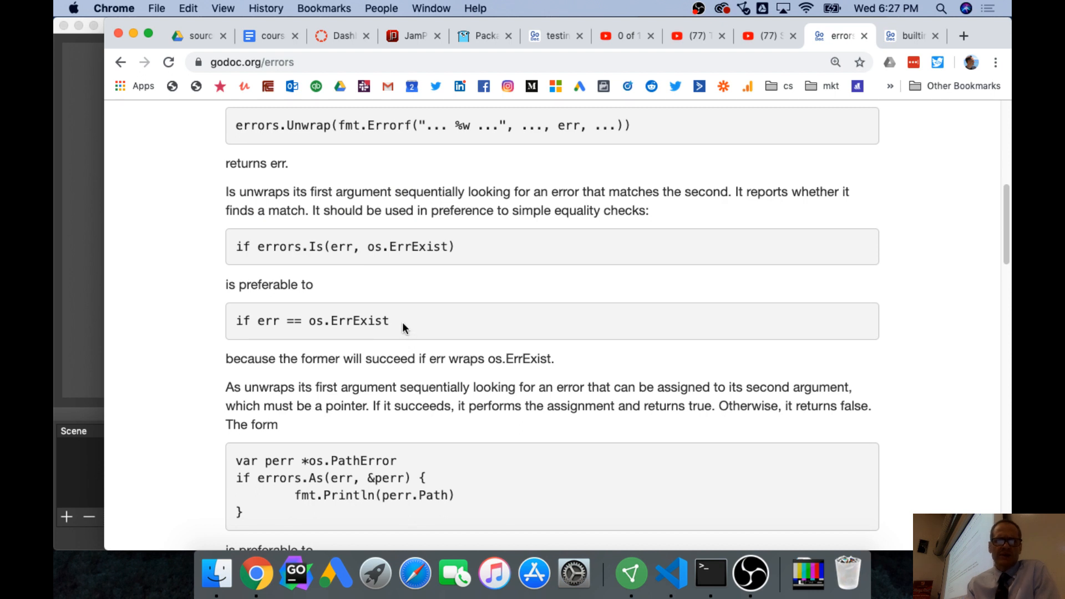
triple_click(312, 321)
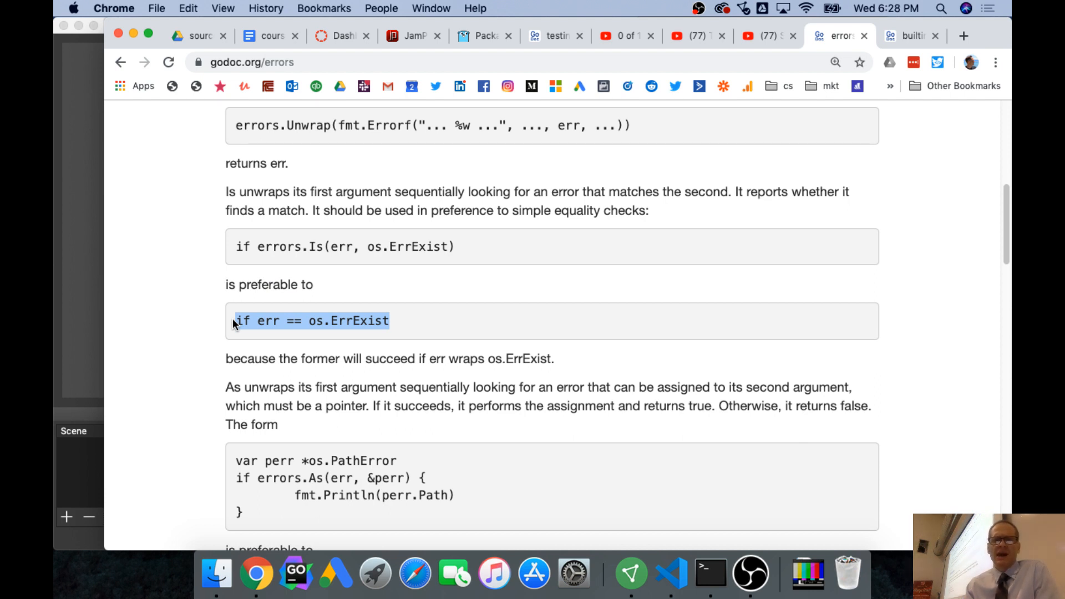
Open godoc.org/os in a new tab and mark ErrPermission and ErrClosed under Variables.
click(962, 35)
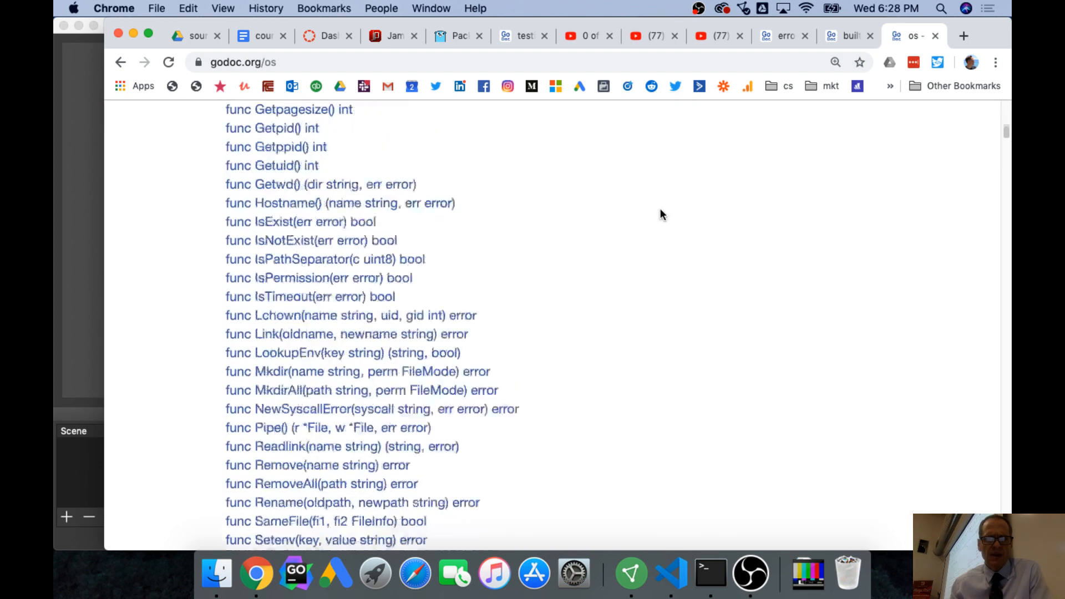
scroll(down, 3)
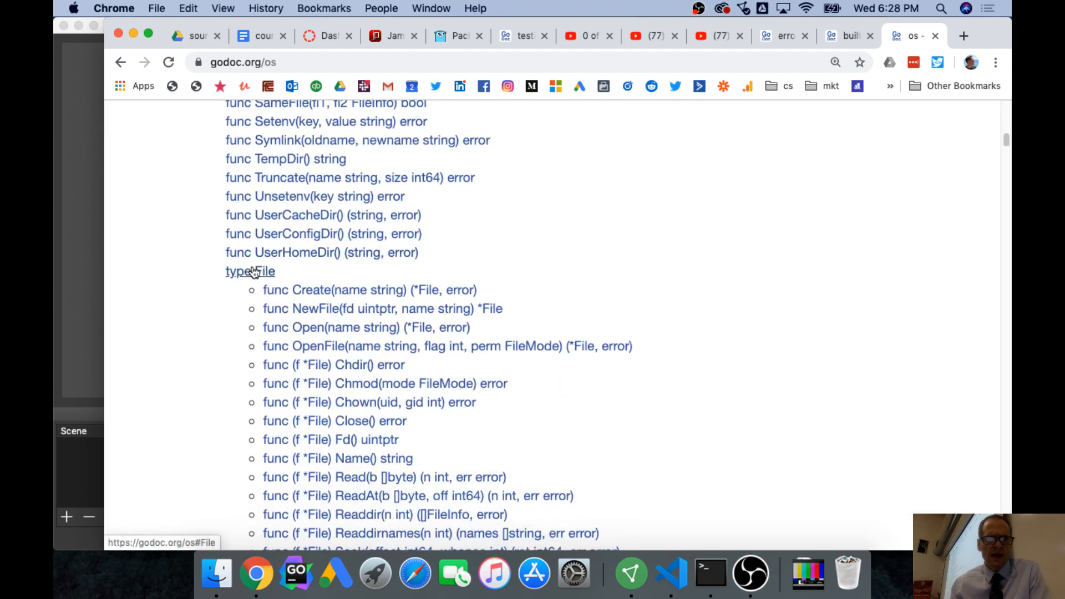
mouse_move(369, 290)
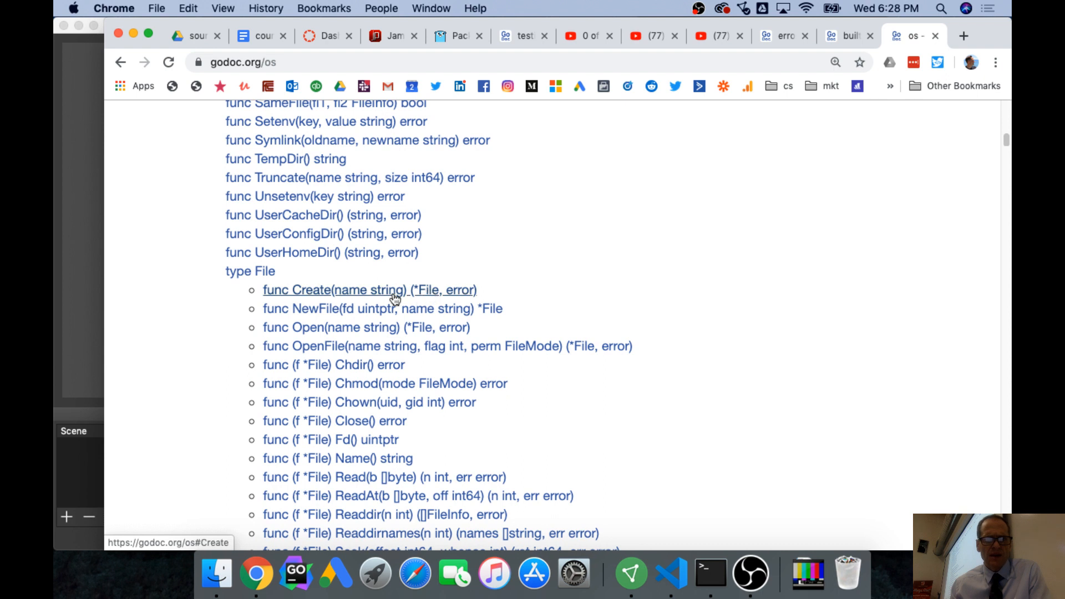
mouse_move(412, 332)
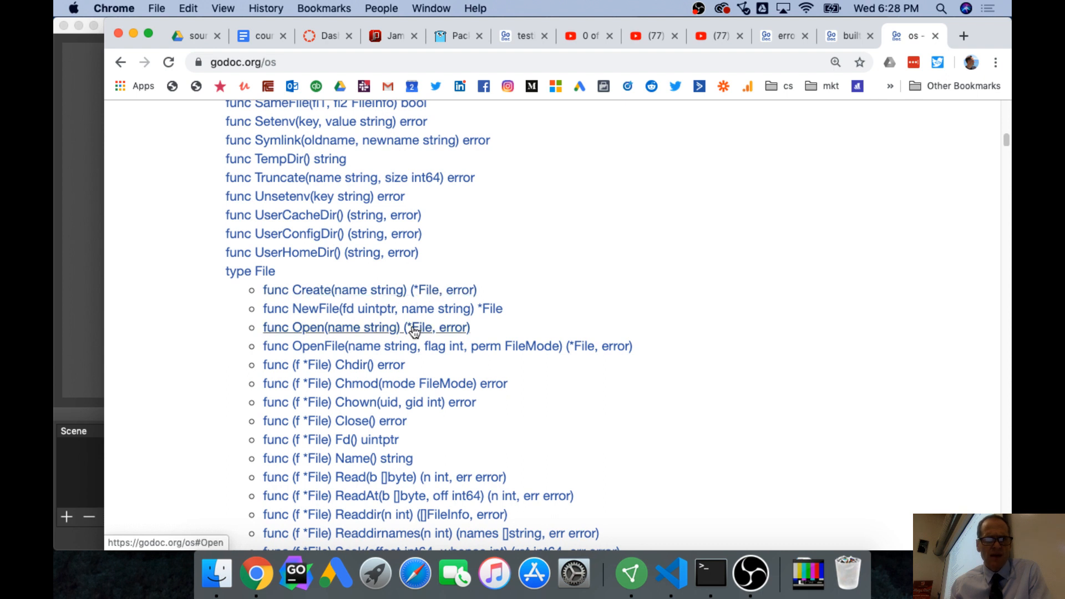
scroll(up, 3)
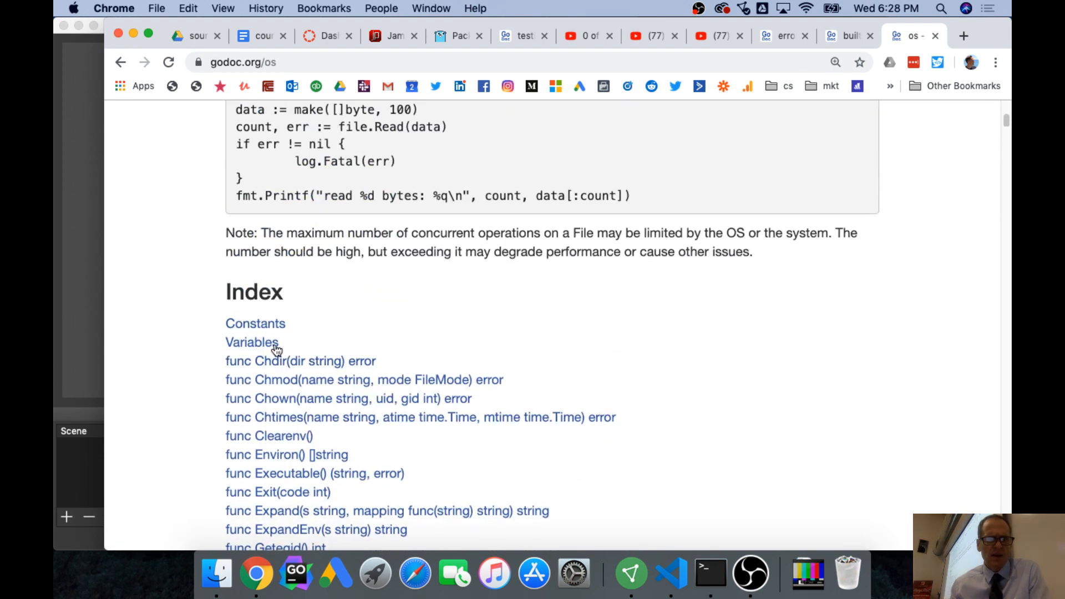
click(256, 323)
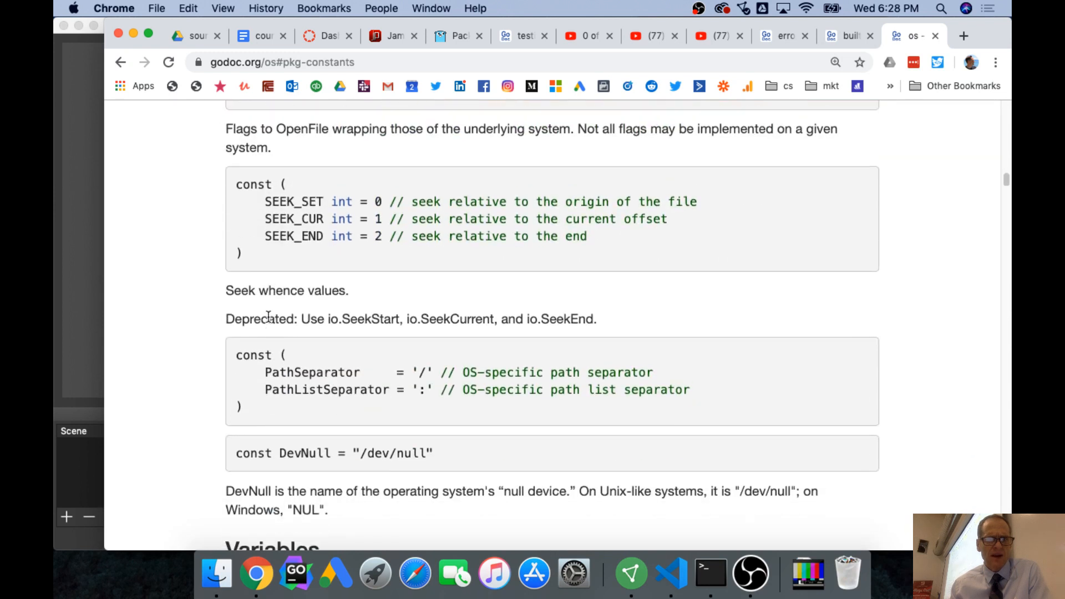
scroll(down, 3)
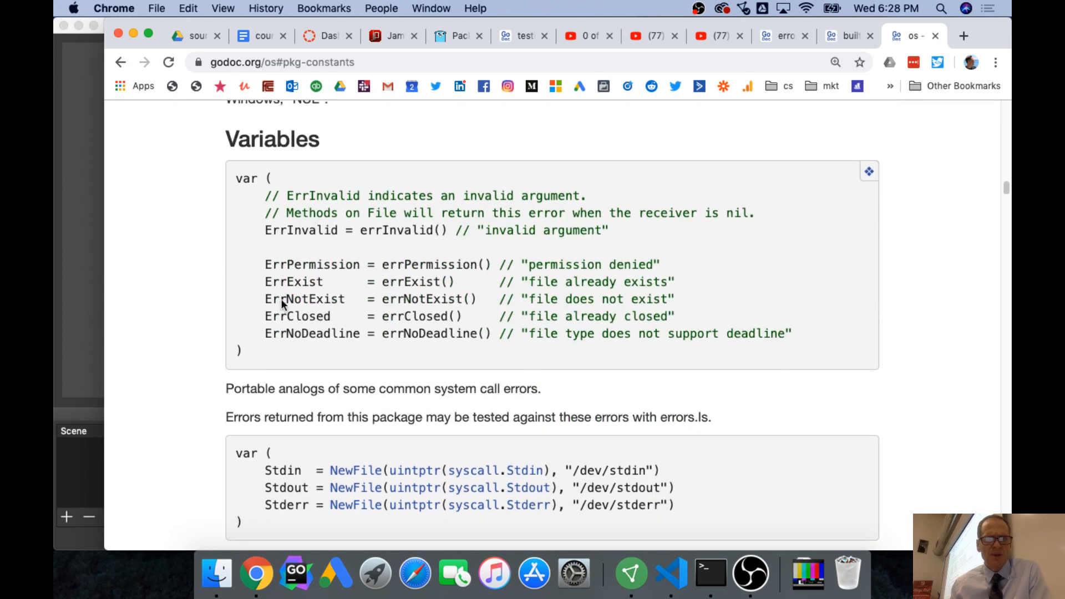
mouse_move(358, 226)
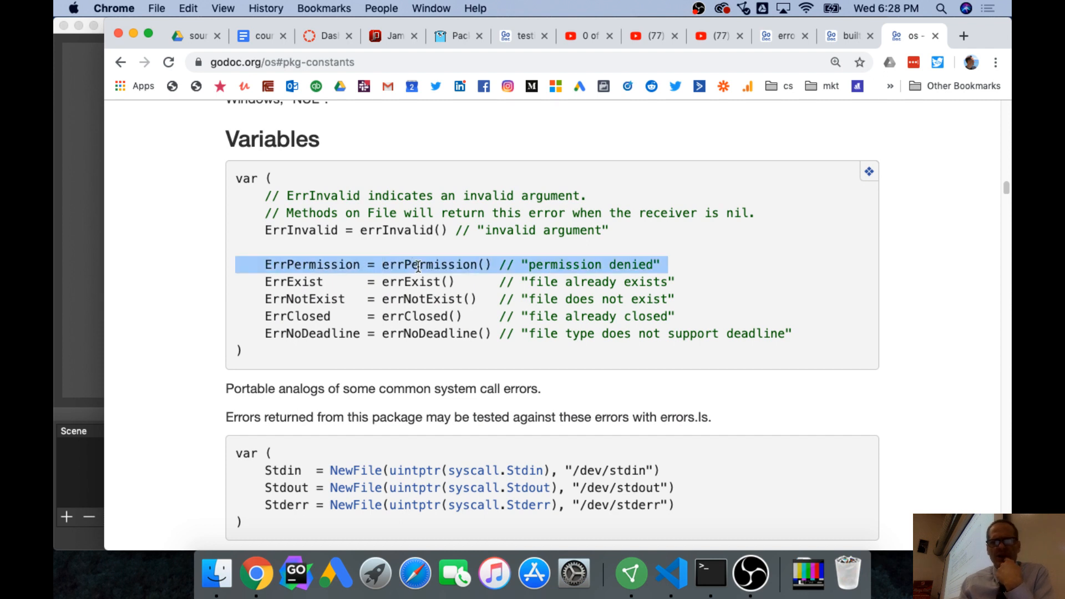
click(362, 264)
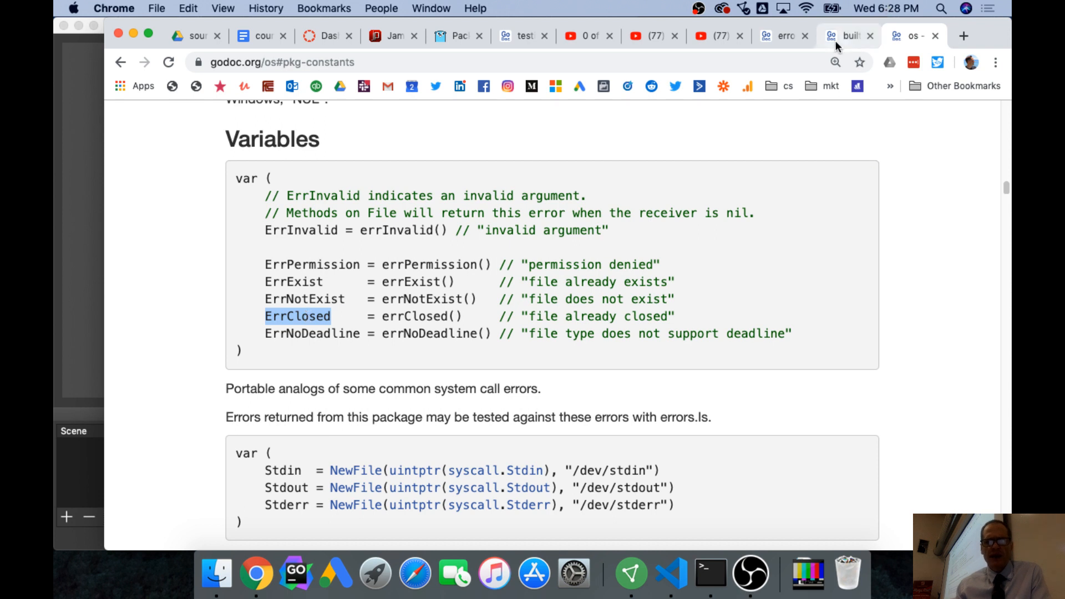
Return to the errors package passage preferring errors.Is over err == os.ErrExist.
click(781, 35)
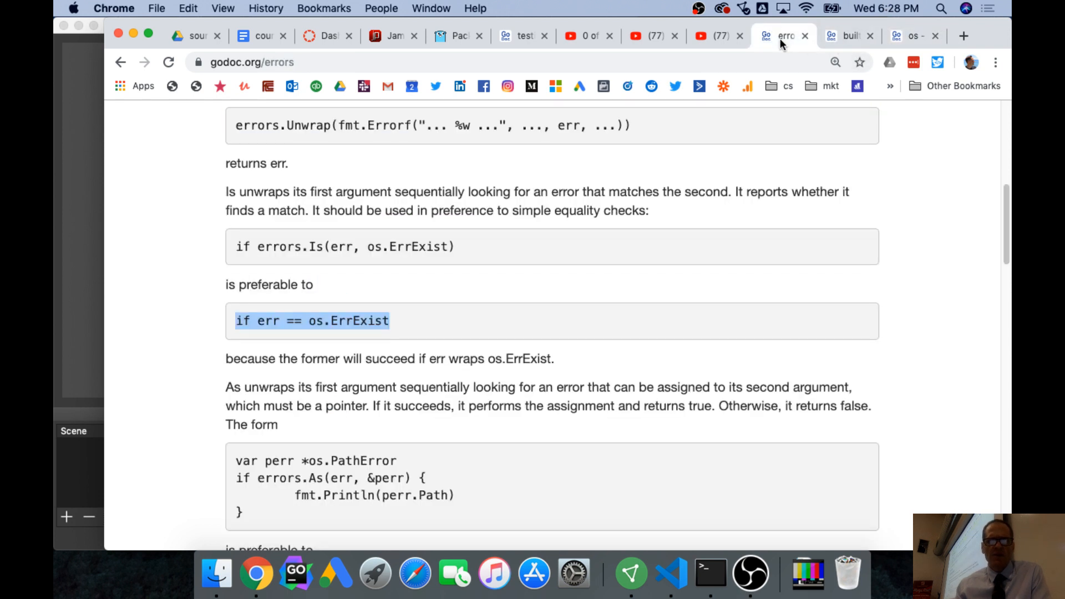
mouse_move(523, 35)
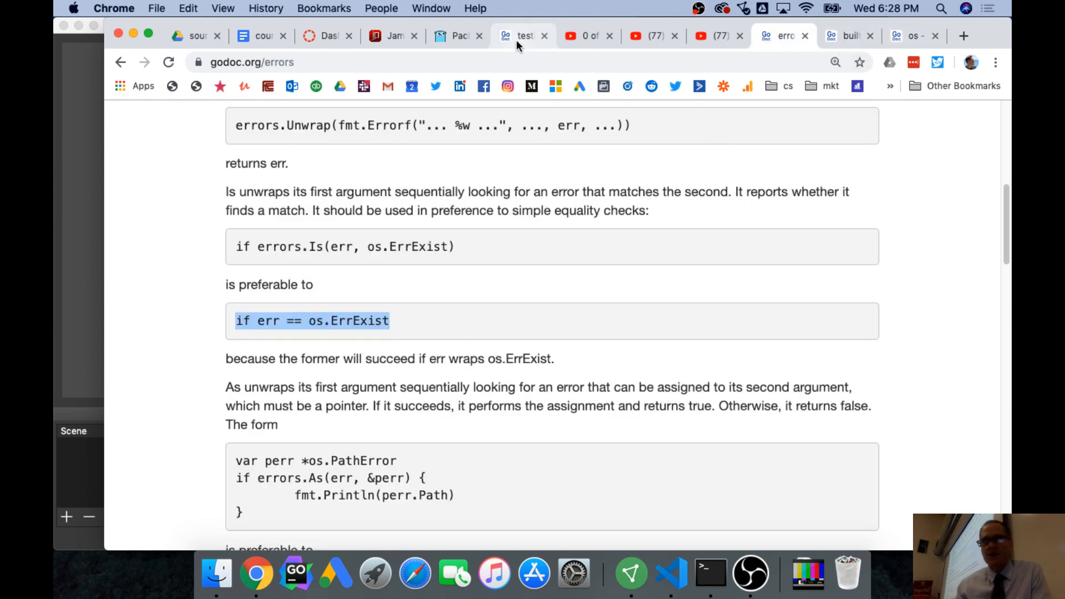
mouse_move(523, 35)
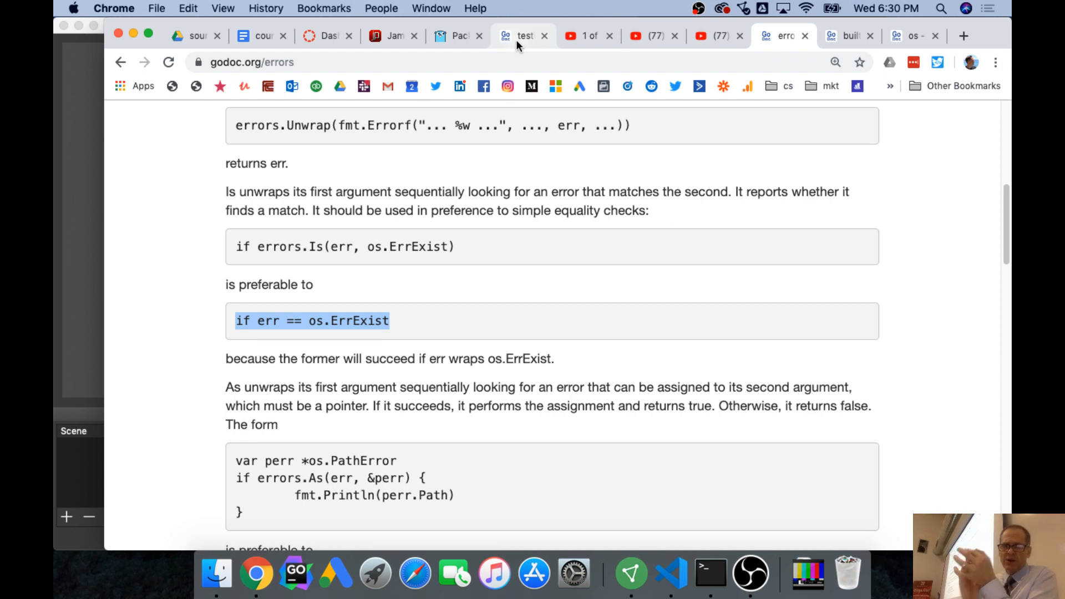
mouse_move(914, 34)
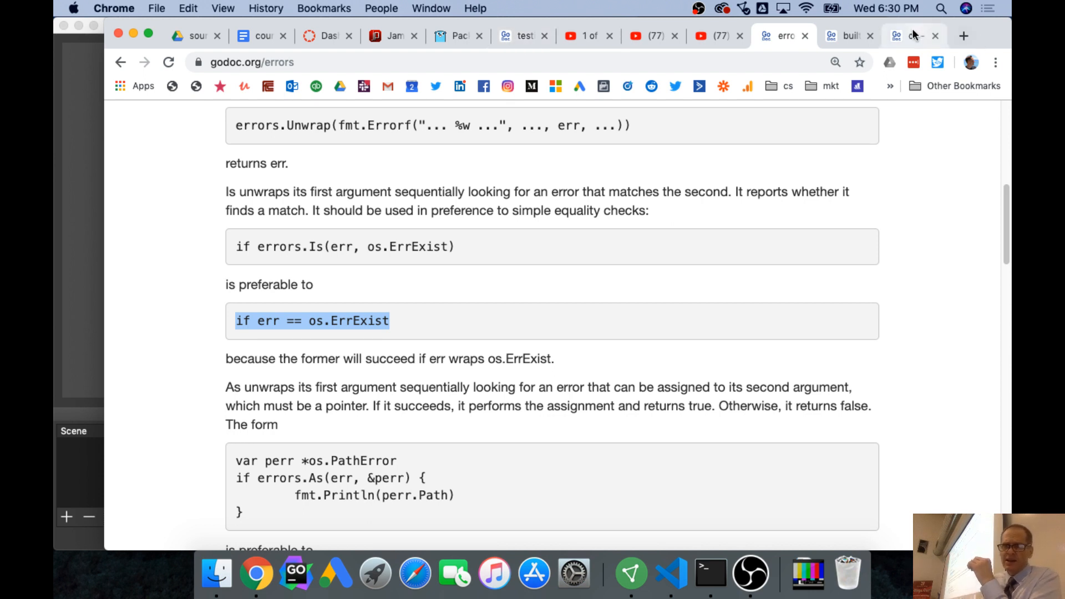
Compare os.ErrExist against the errors.As examples, ending on the os Variables section.
click(914, 36)
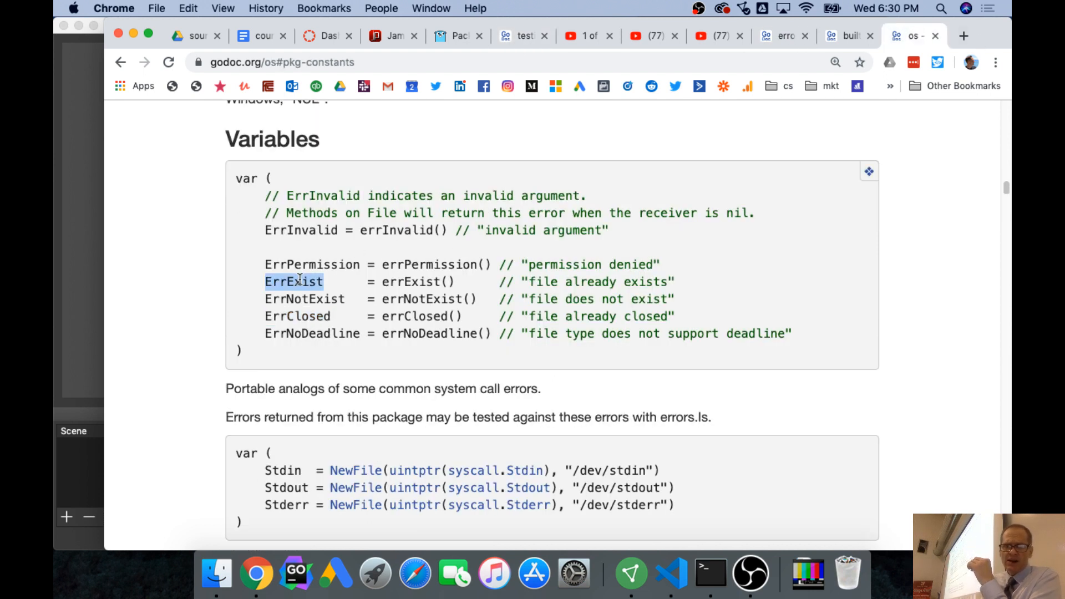
click(781, 36)
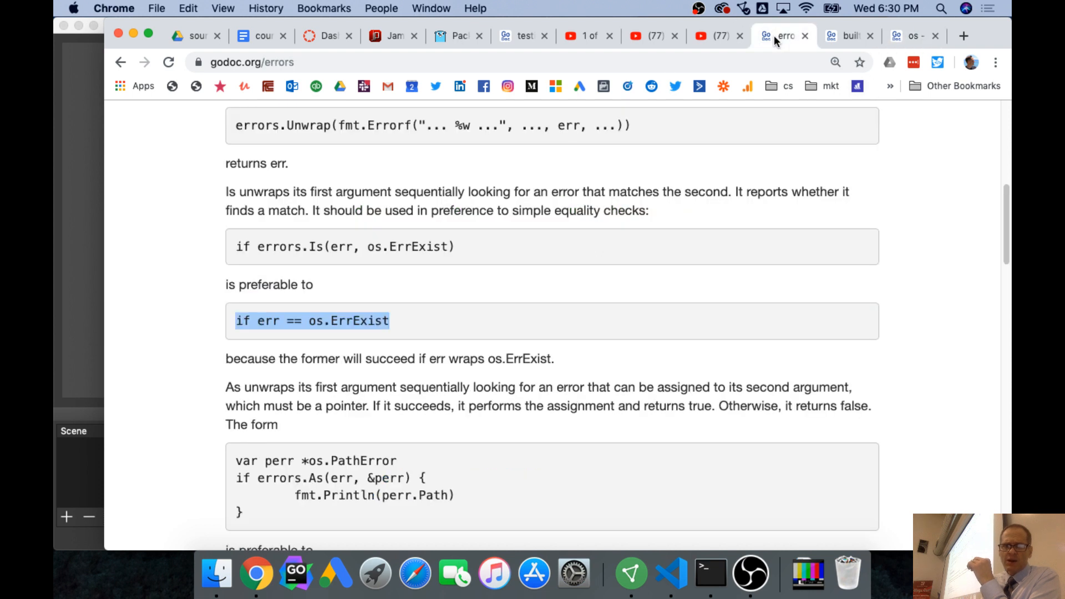
mouse_move(279, 252)
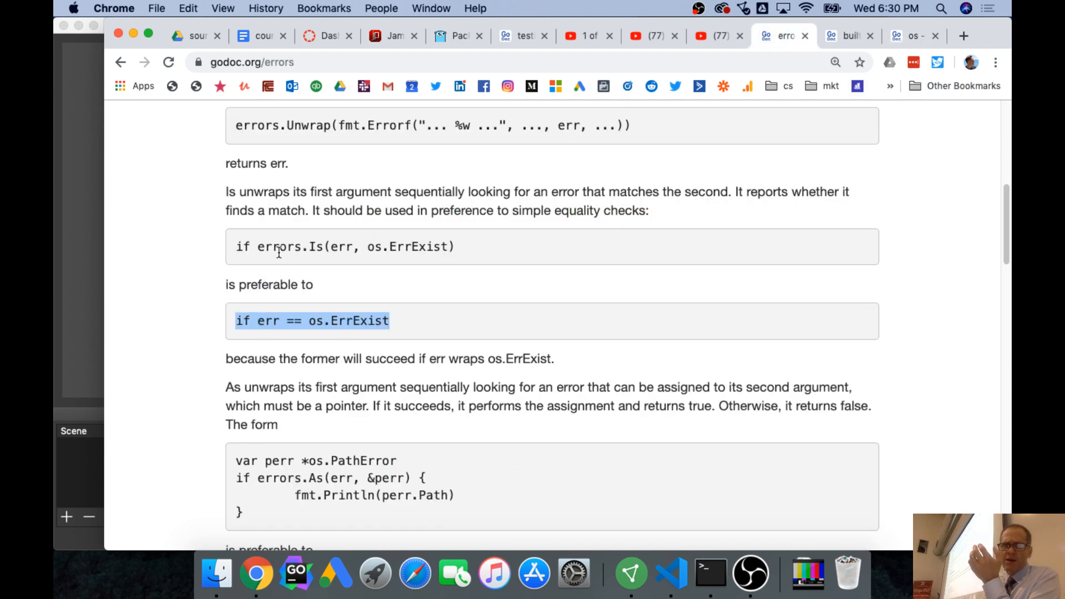
mouse_move(310, 336)
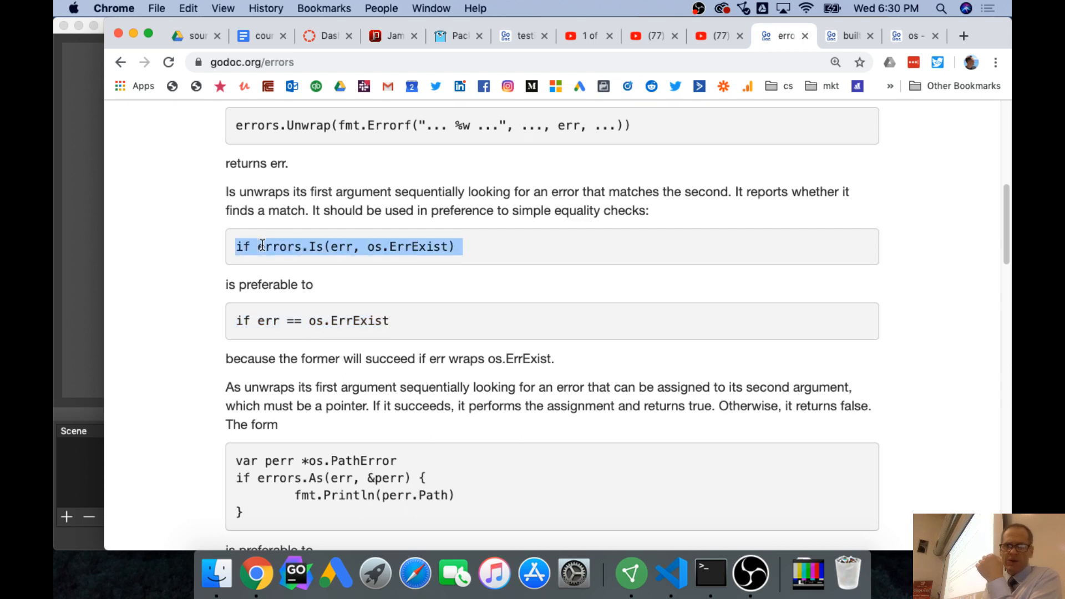
scroll(down, 3)
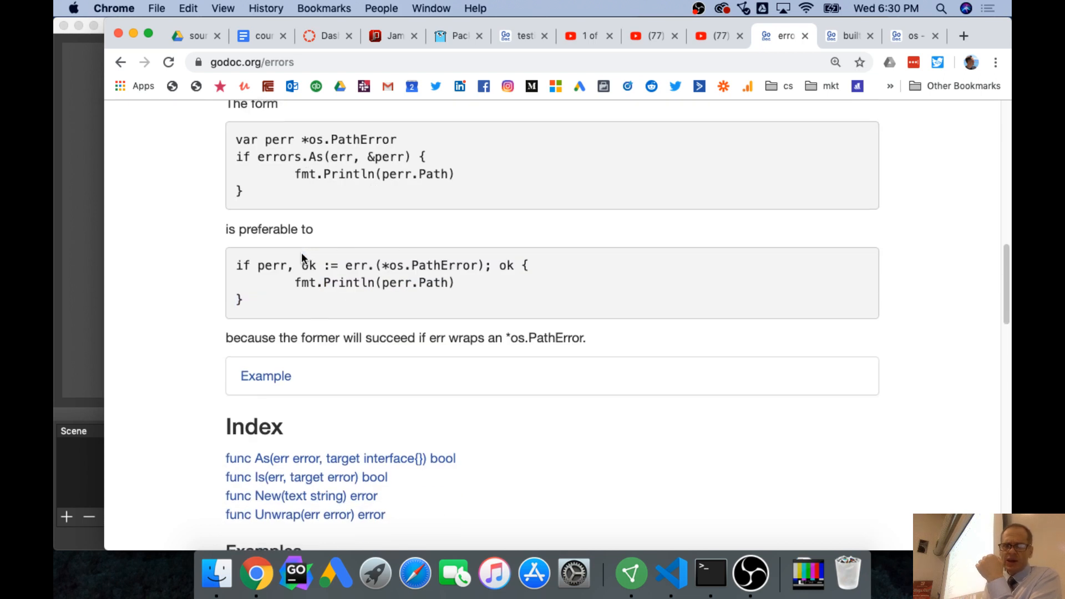
scroll(up, 3)
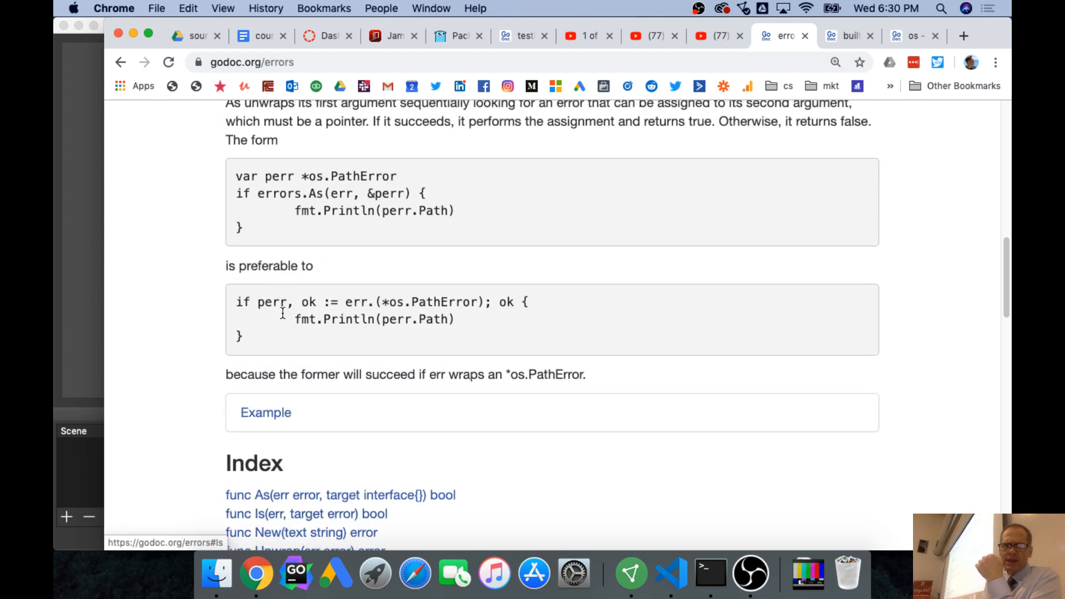
scroll(up, 3)
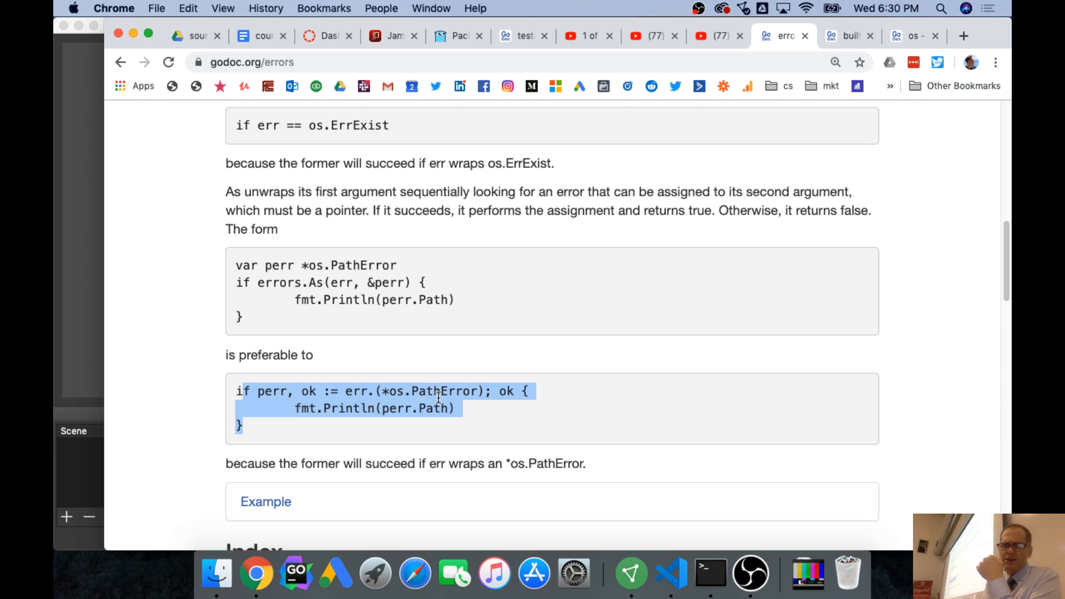
click(914, 36)
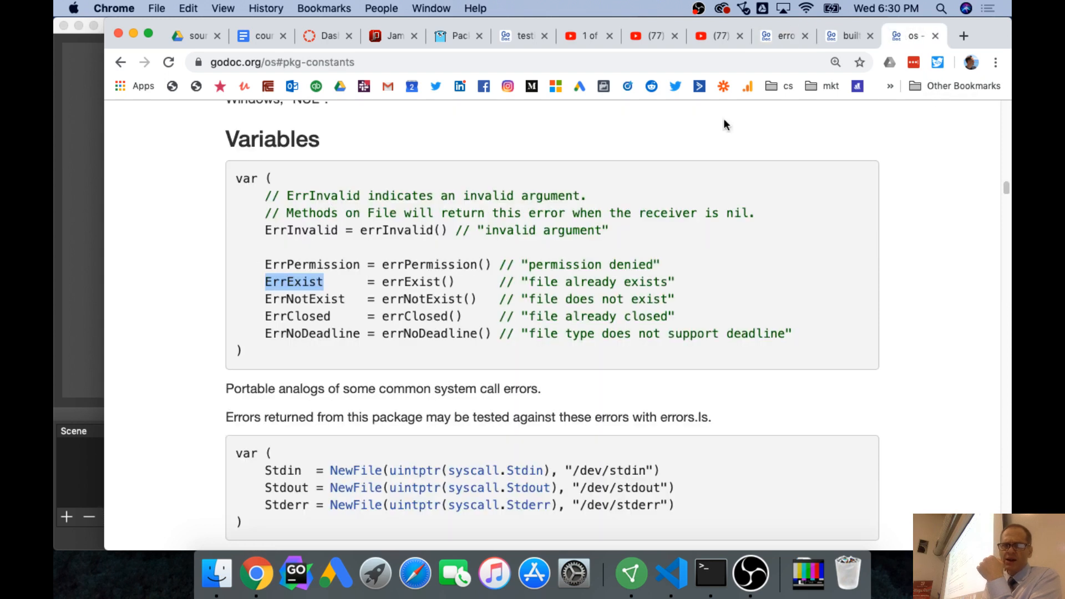
Scan the os package index and open the PathError type's documentation.
scroll(up, 3)
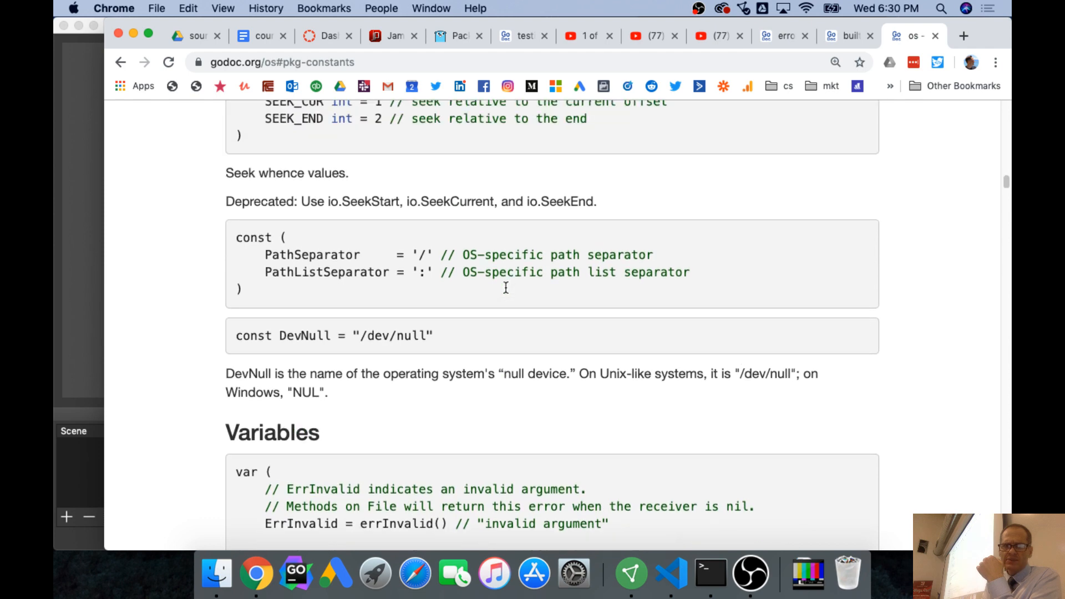
scroll(up, 3)
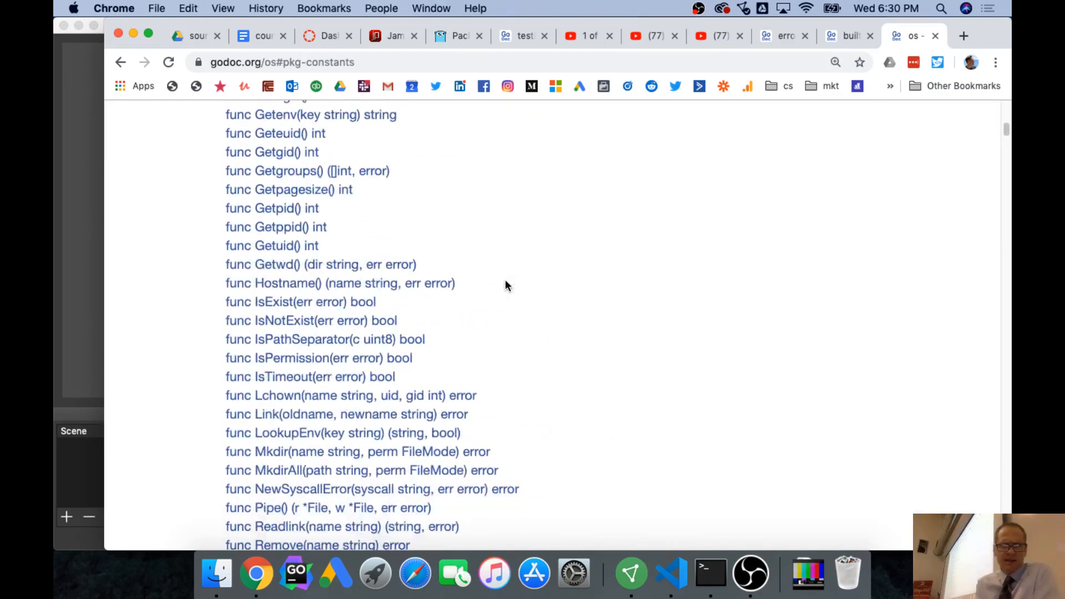
scroll(down, 3)
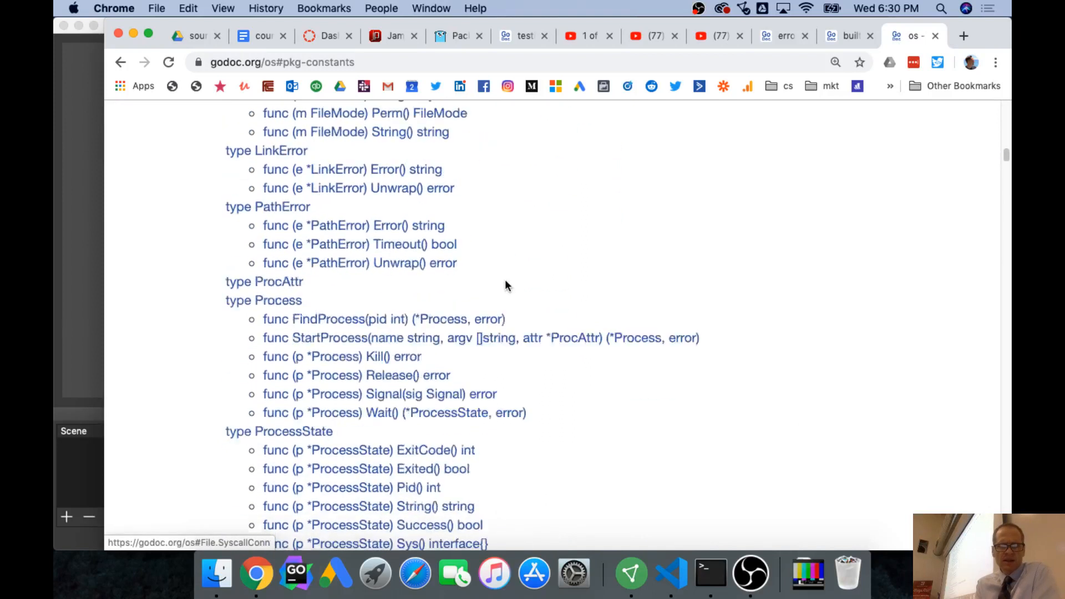
scroll(down, 3)
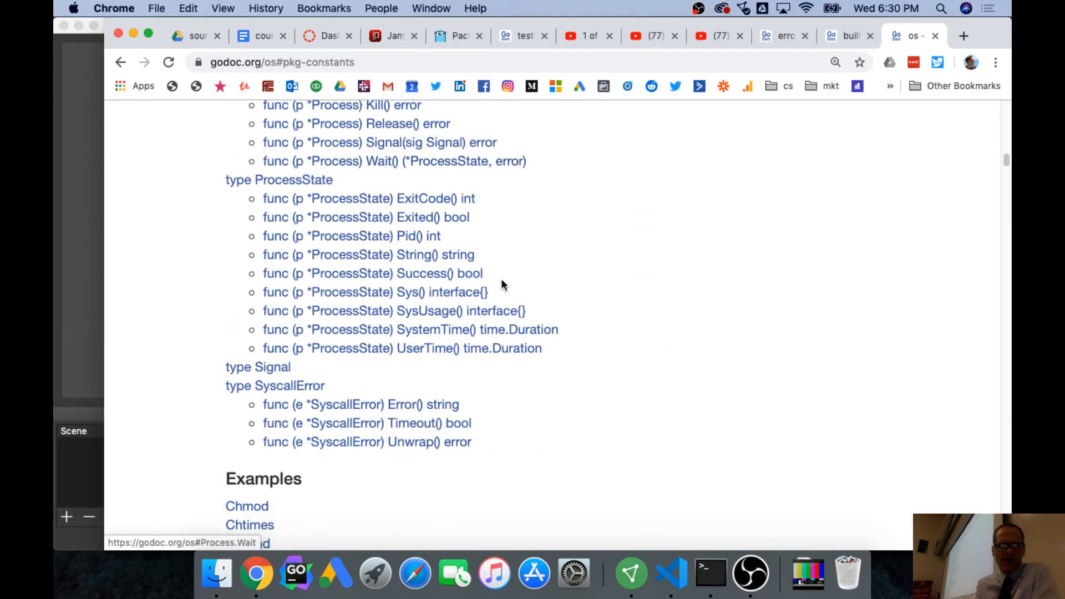
scroll(up, 3)
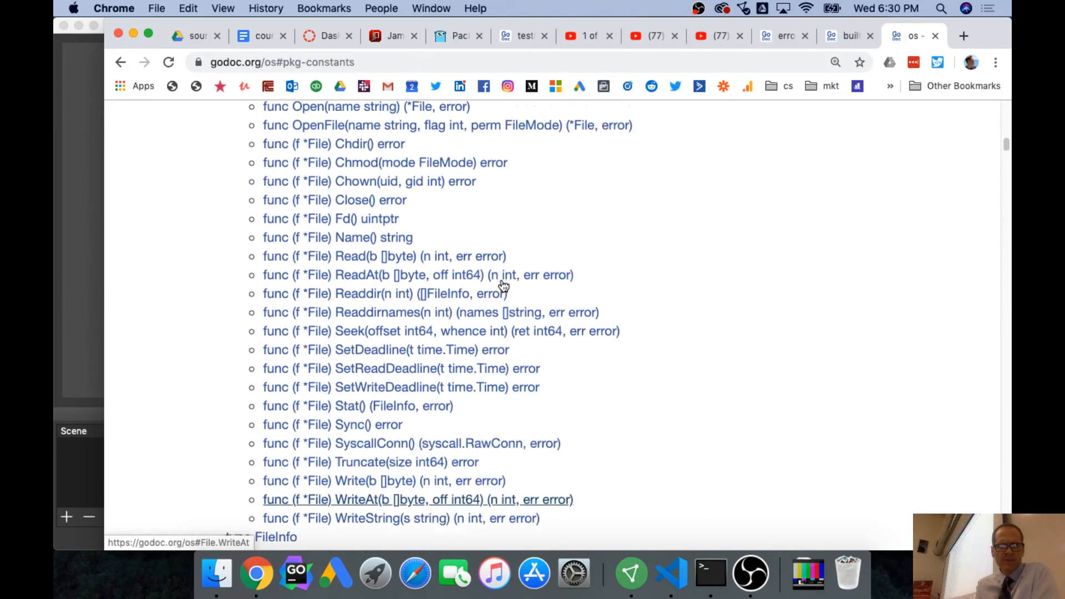
scroll(up, 3)
text(pather)
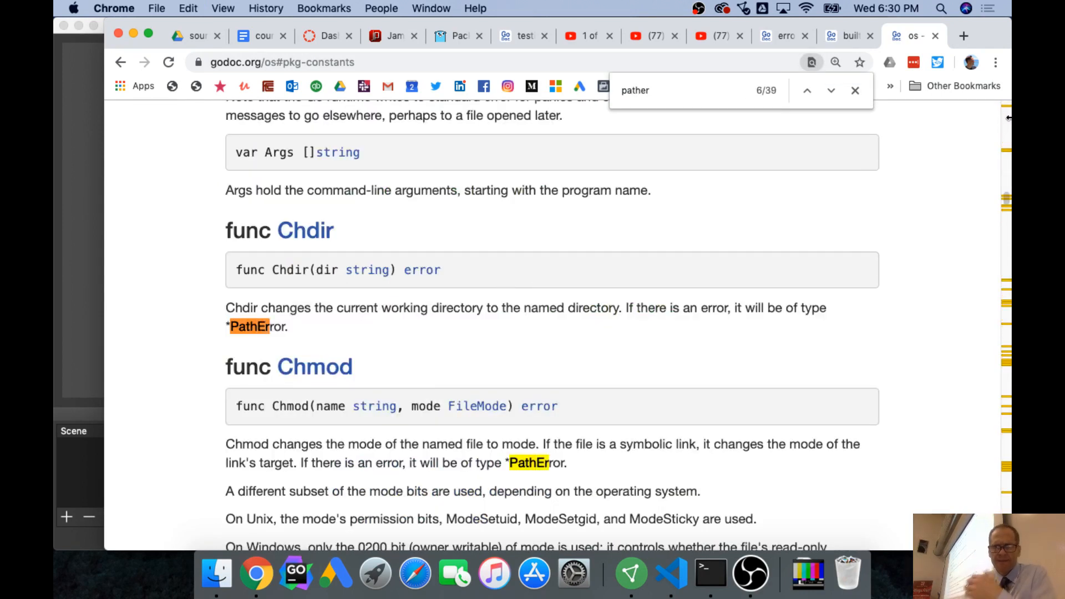
scroll(up, 3)
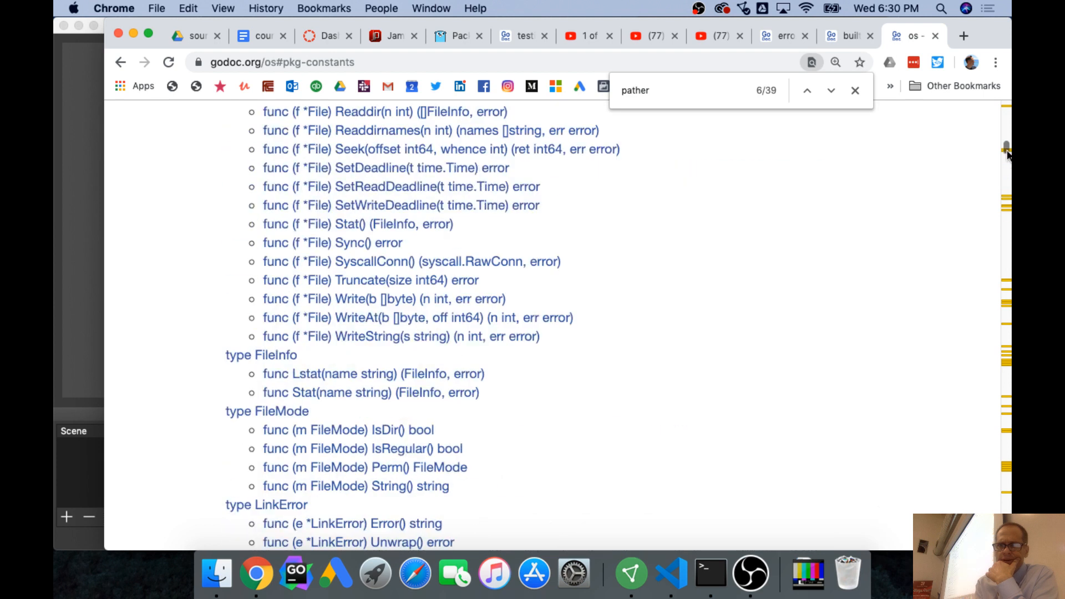
scroll(down, 3)
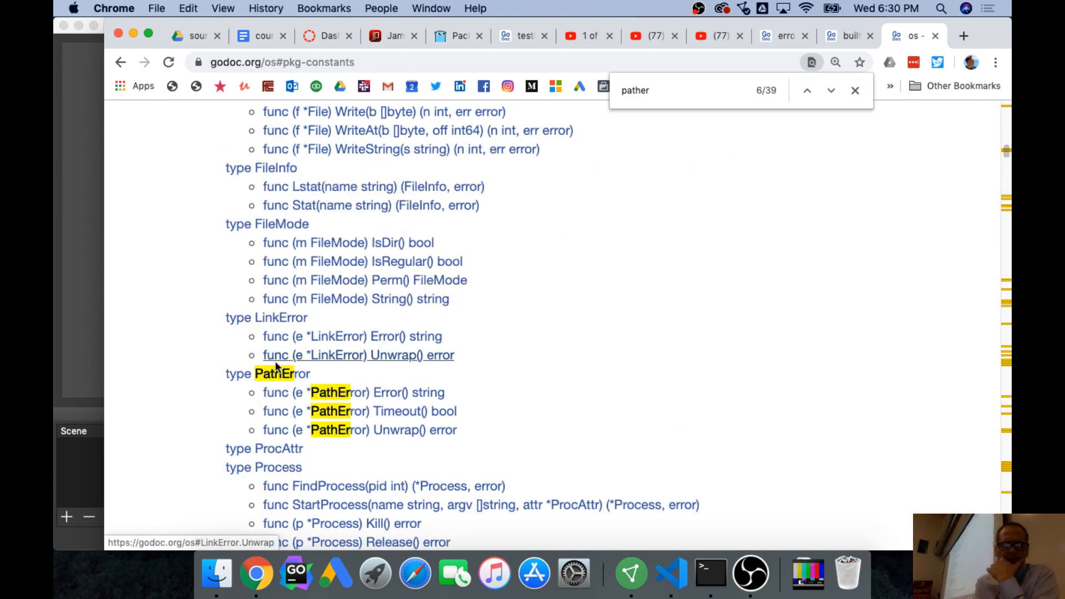
click(267, 373)
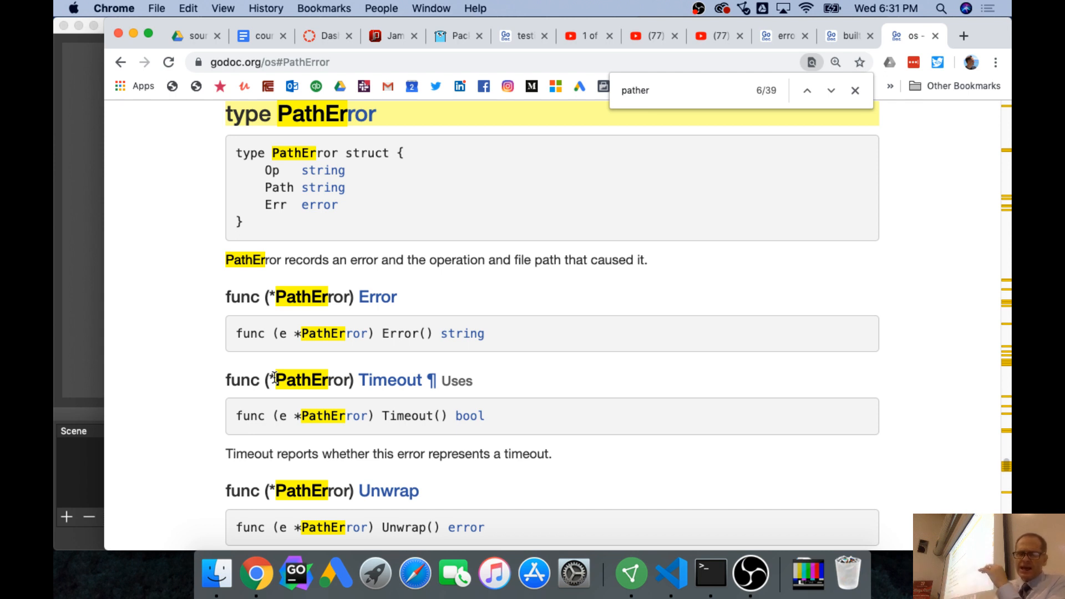
mouse_move(499, 339)
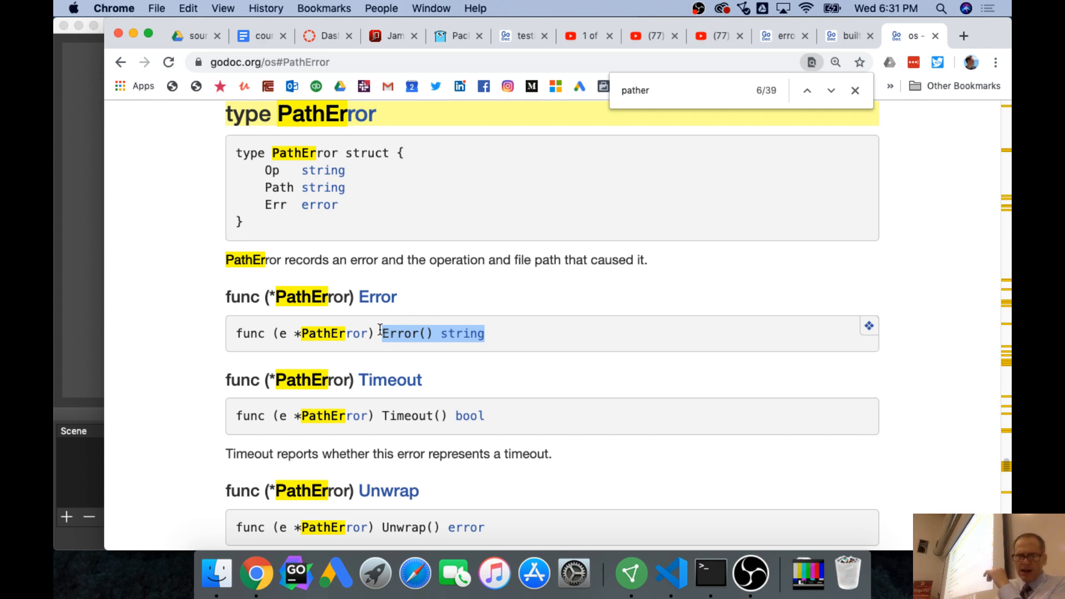
Inspect PathError's Op, Path and Err fields and its Error() string method.
scroll(down, 3)
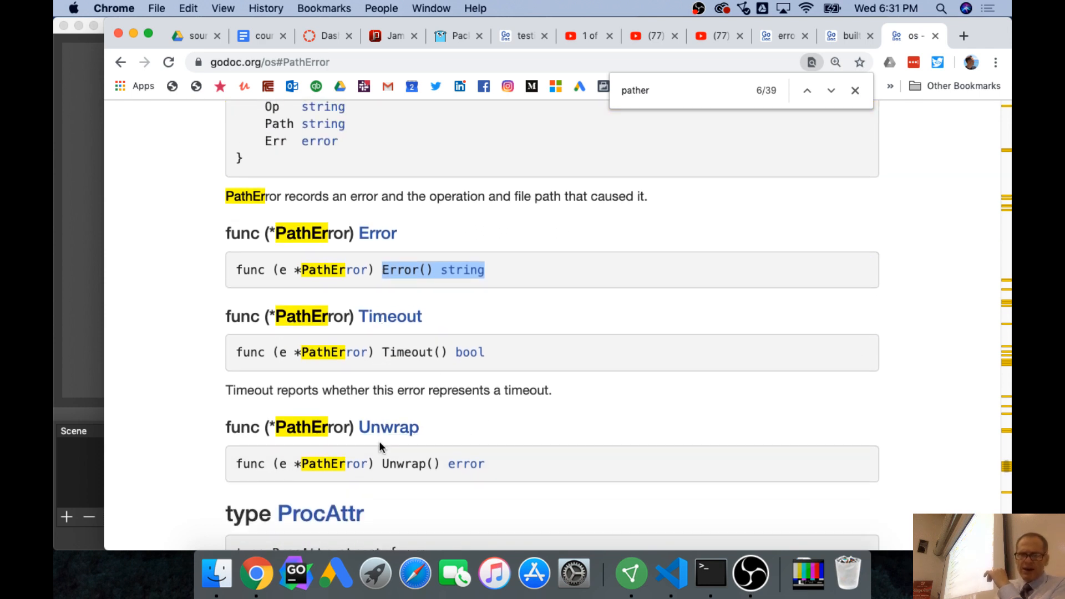
scroll(up, 3)
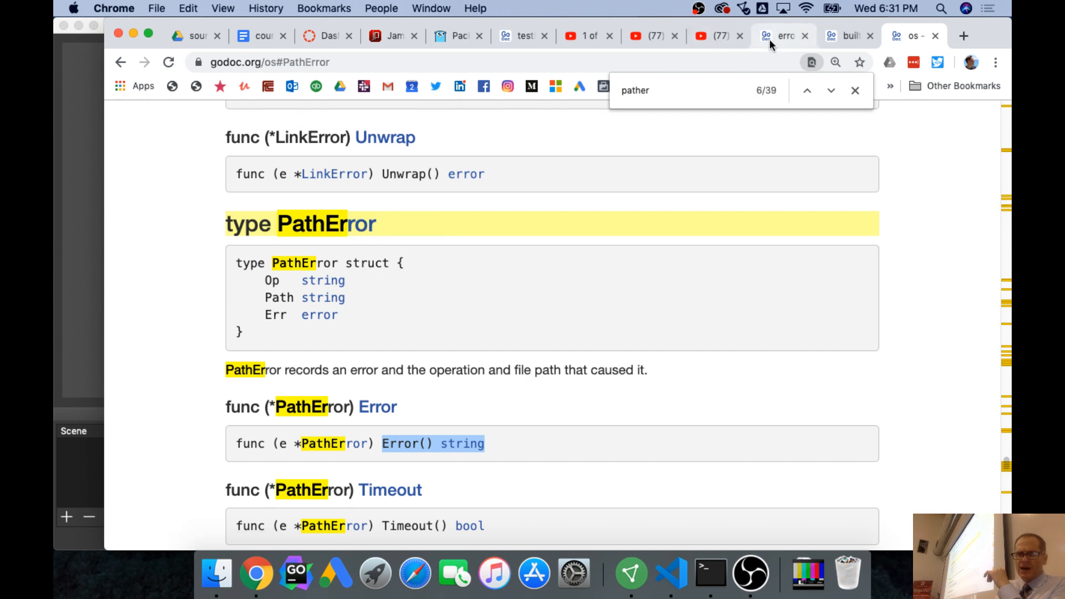
mouse_move(676, 118)
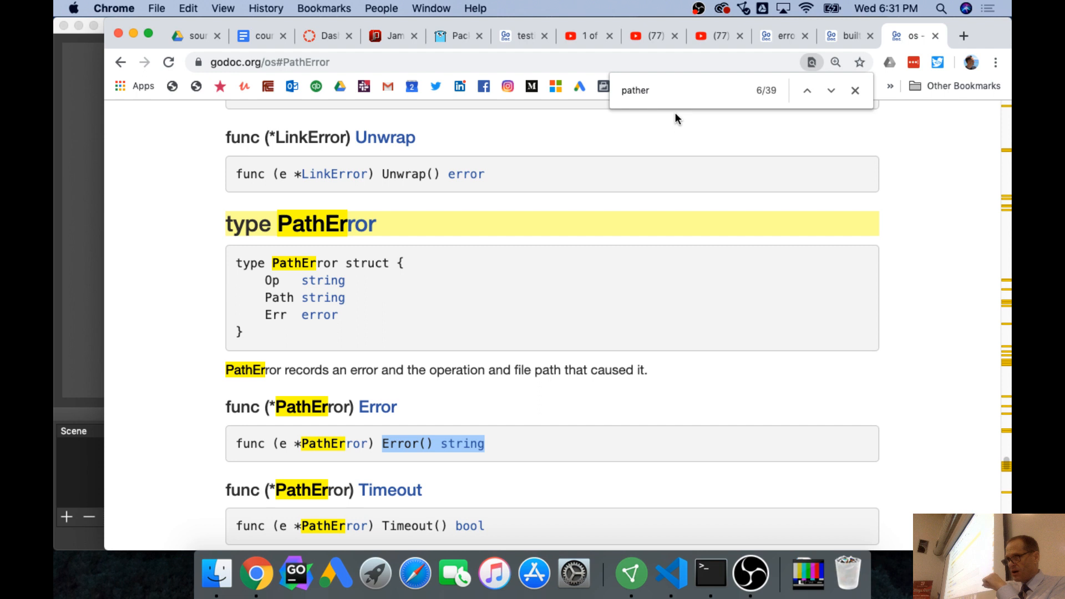
mouse_move(766, 8)
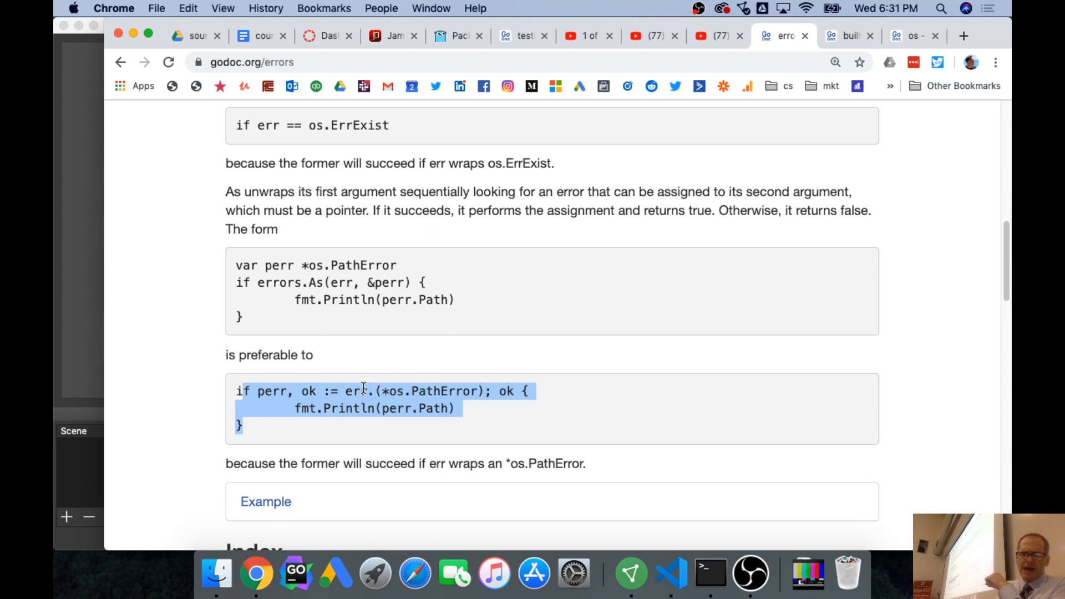
mouse_move(460, 420)
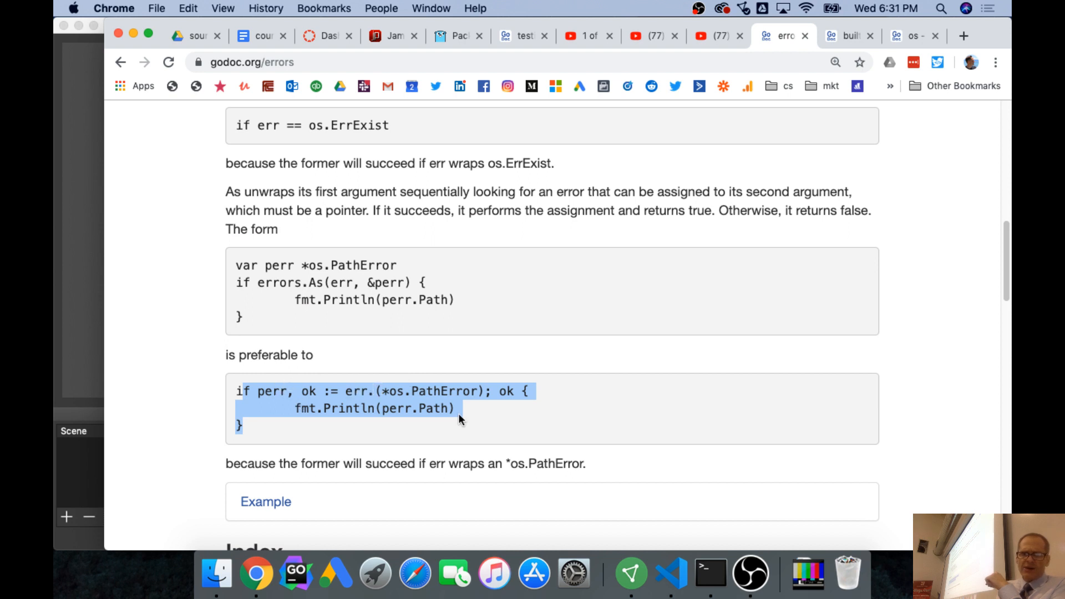
mouse_move(400, 412)
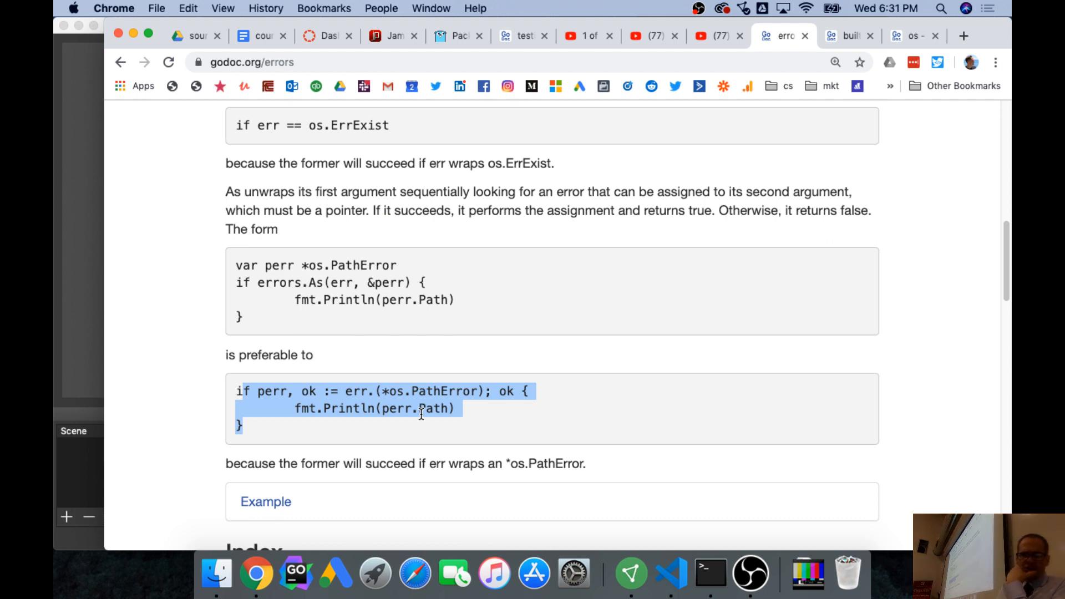
scroll(up, 3)
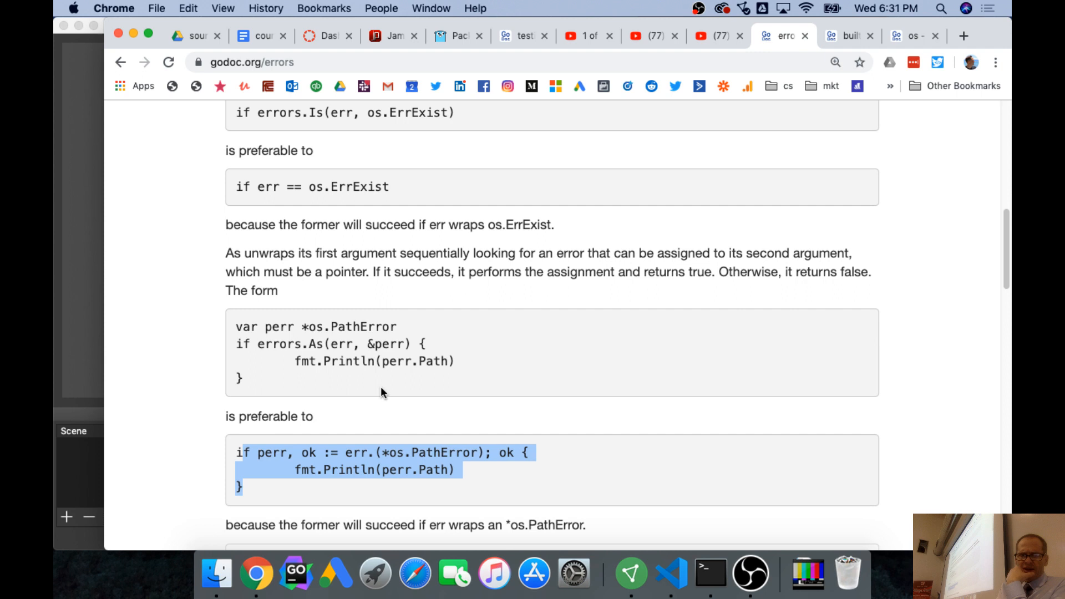
mouse_move(397, 502)
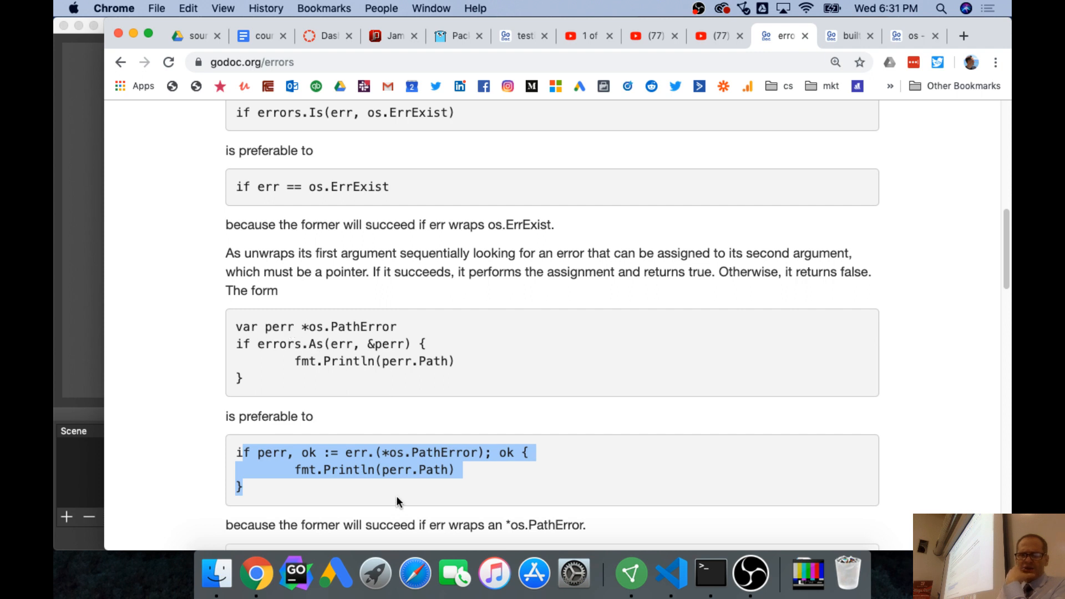
mouse_move(323, 346)
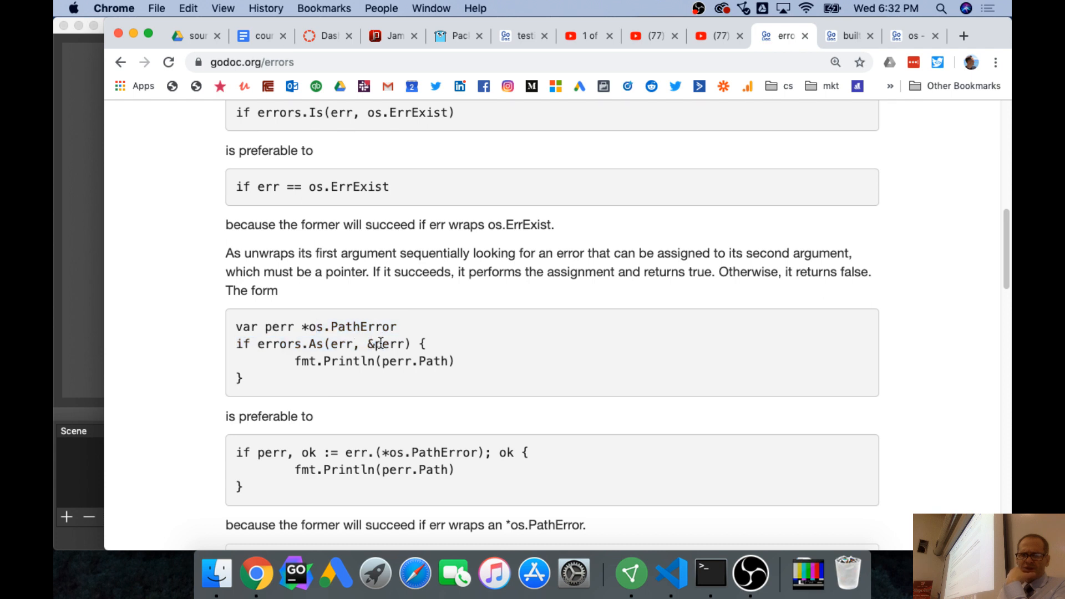
mouse_move(373, 343)
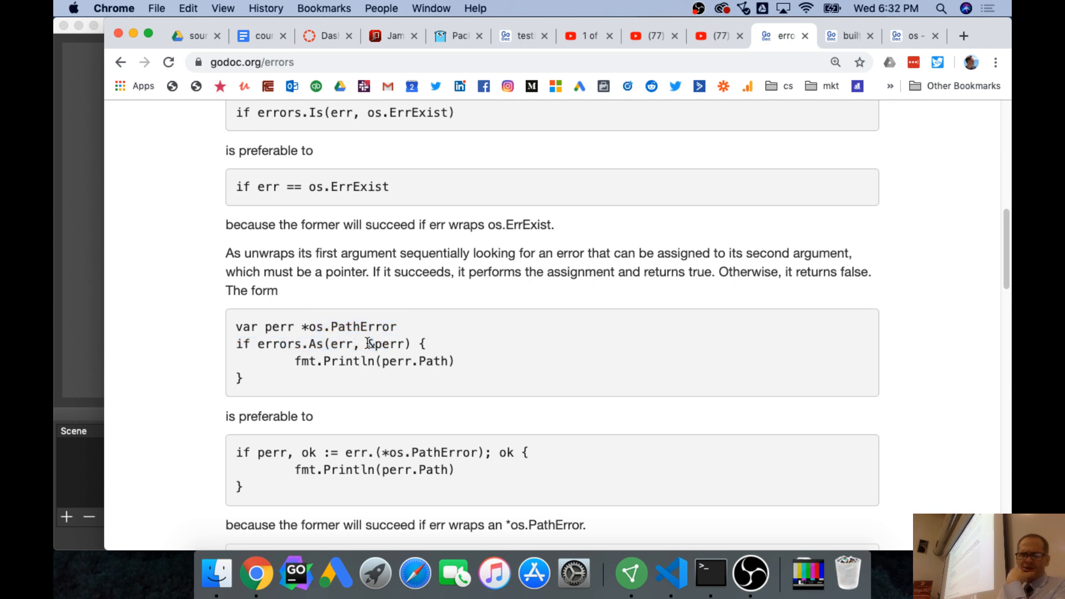
scroll(down, 3)
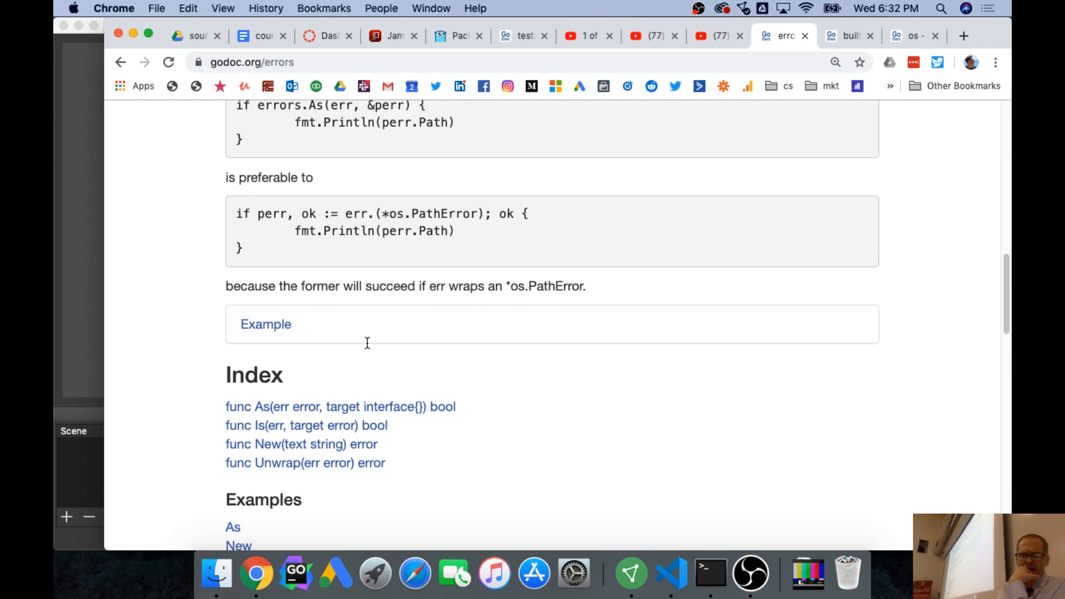
Jump to func As and review the Examples list and errors.go/wrap.go files.
click(340, 406)
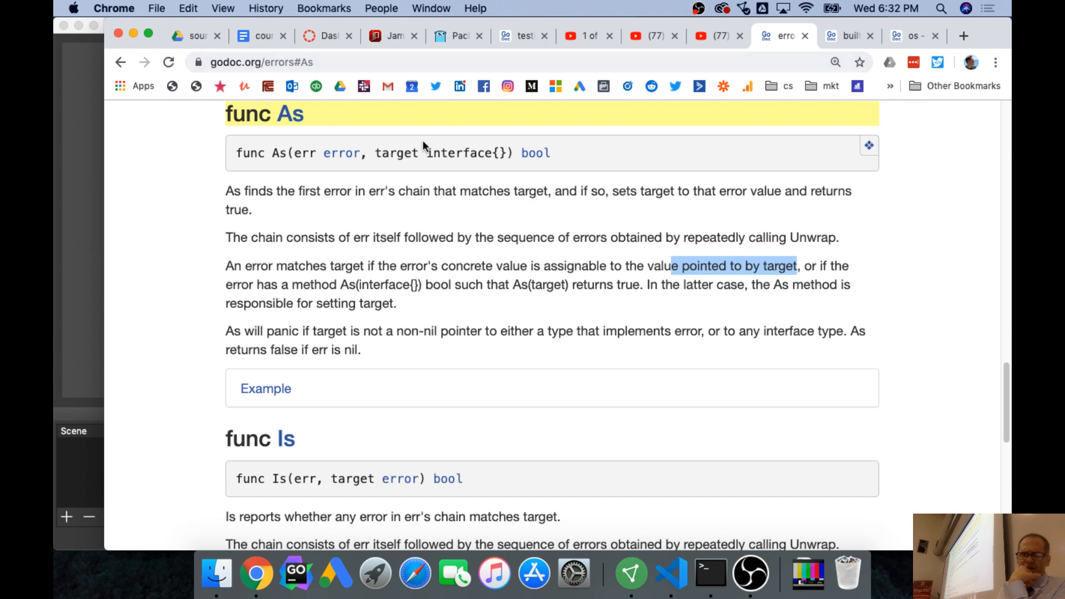
mouse_move(428, 172)
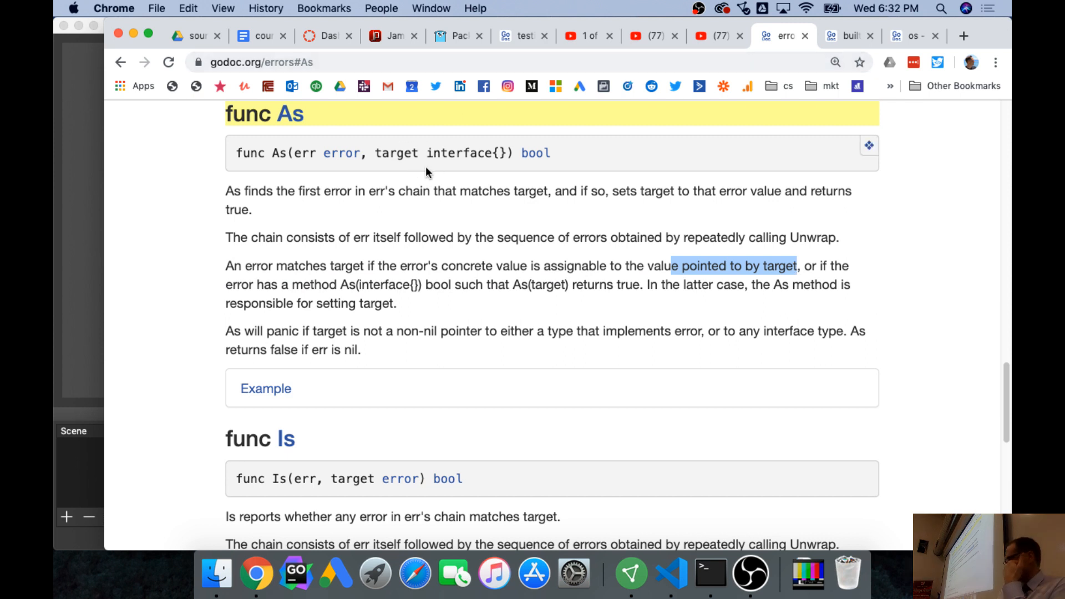
scroll(up, 3)
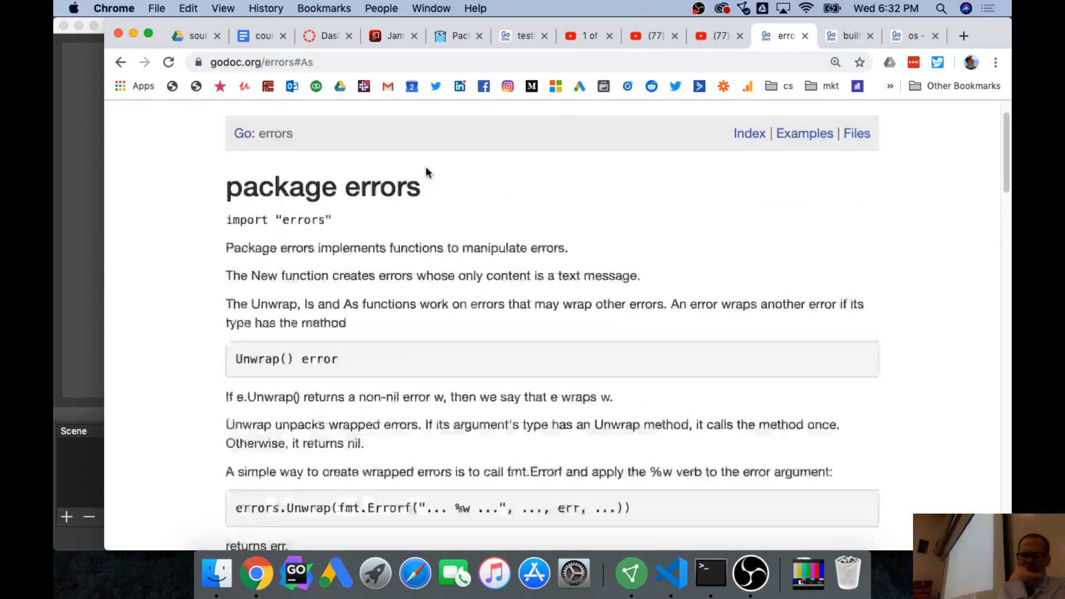
scroll(down, 3)
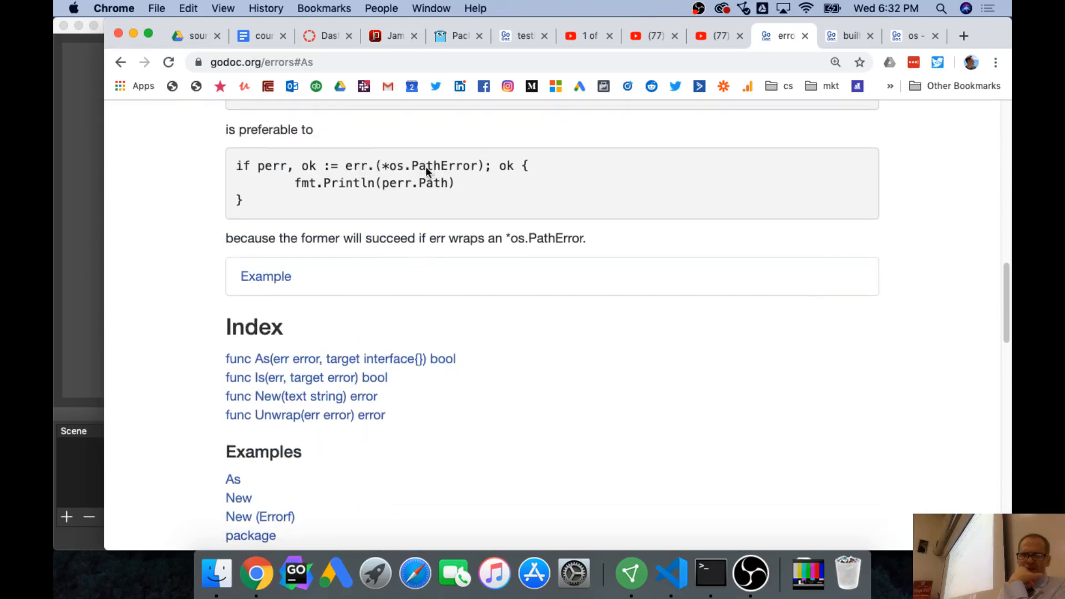
scroll(up, 3)
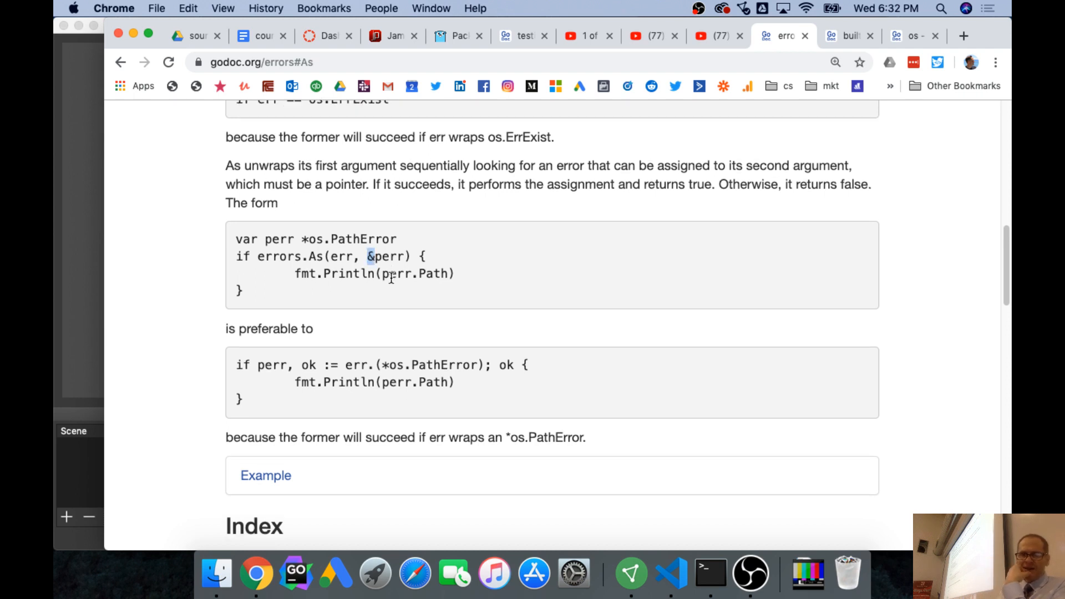
mouse_move(408, 293)
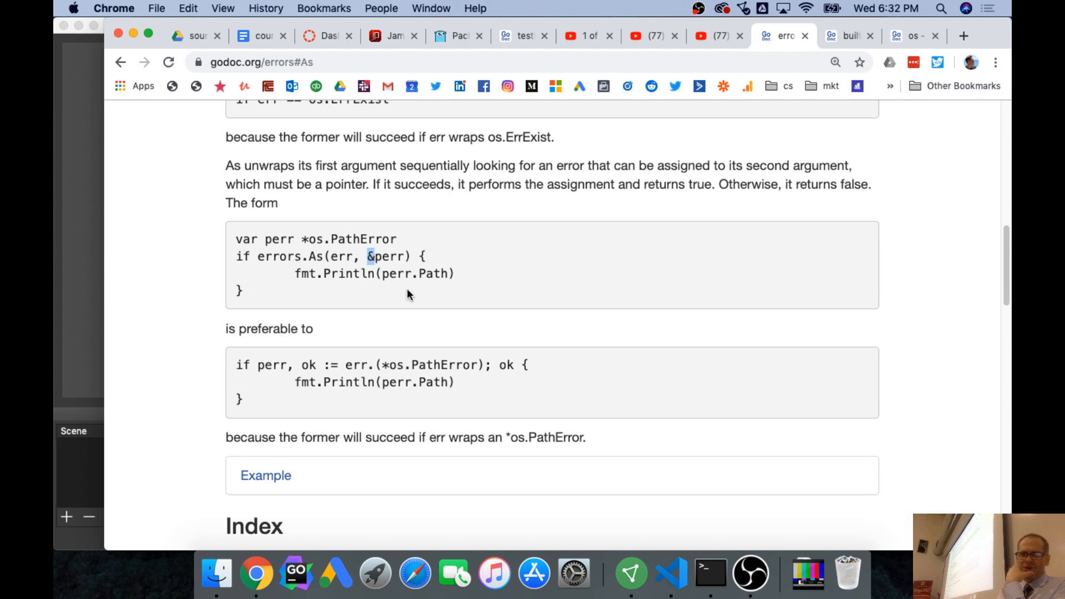
scroll(down, 3)
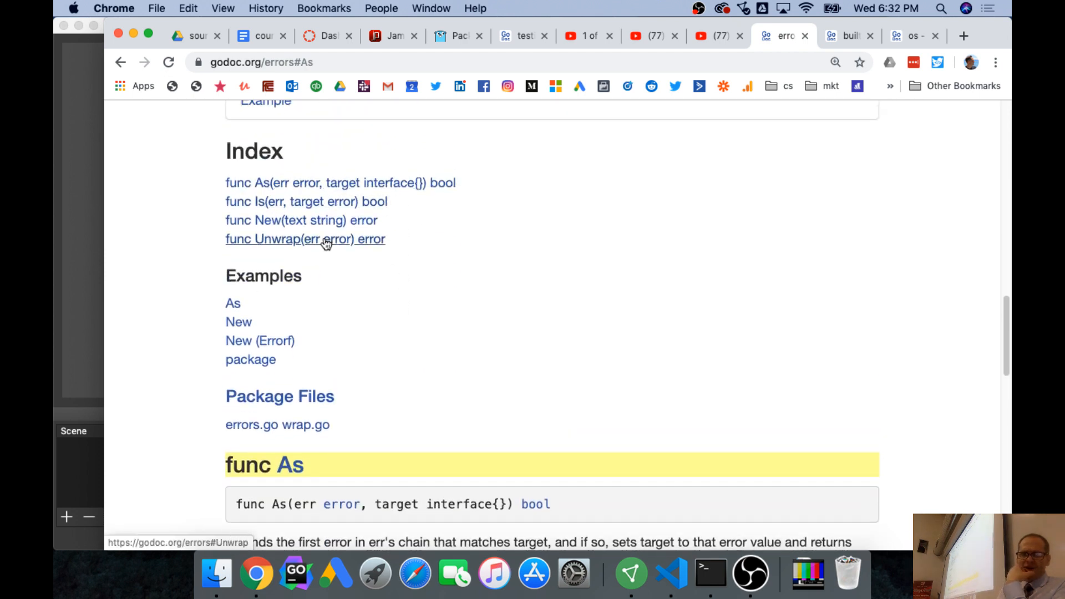
mouse_move(370, 243)
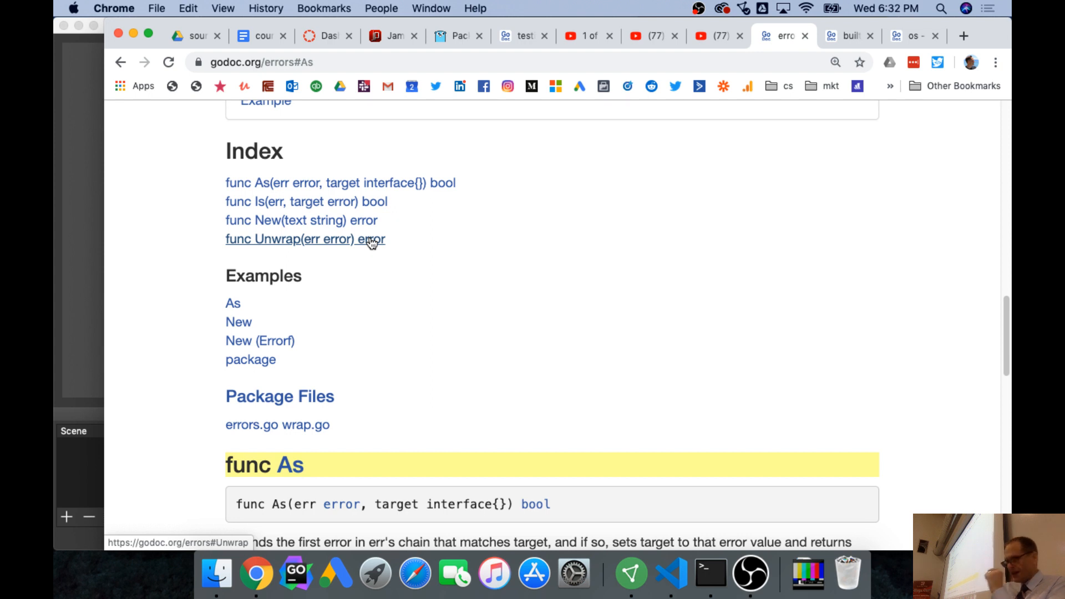
mouse_move(983, 50)
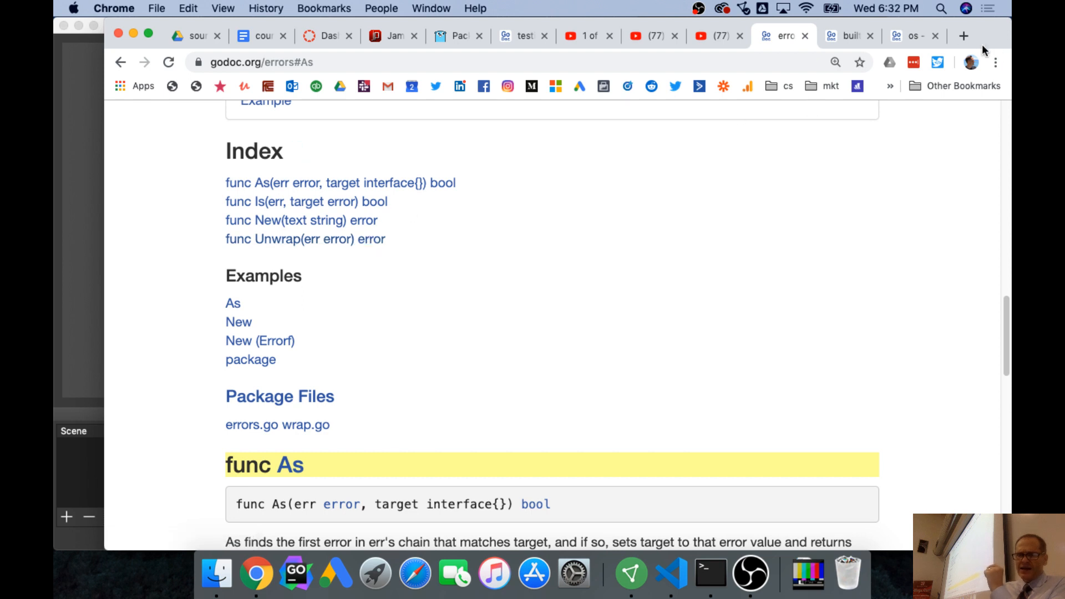
Open the fmt package's Errorf docs in a new tab and select the %w verb.
click(963, 35)
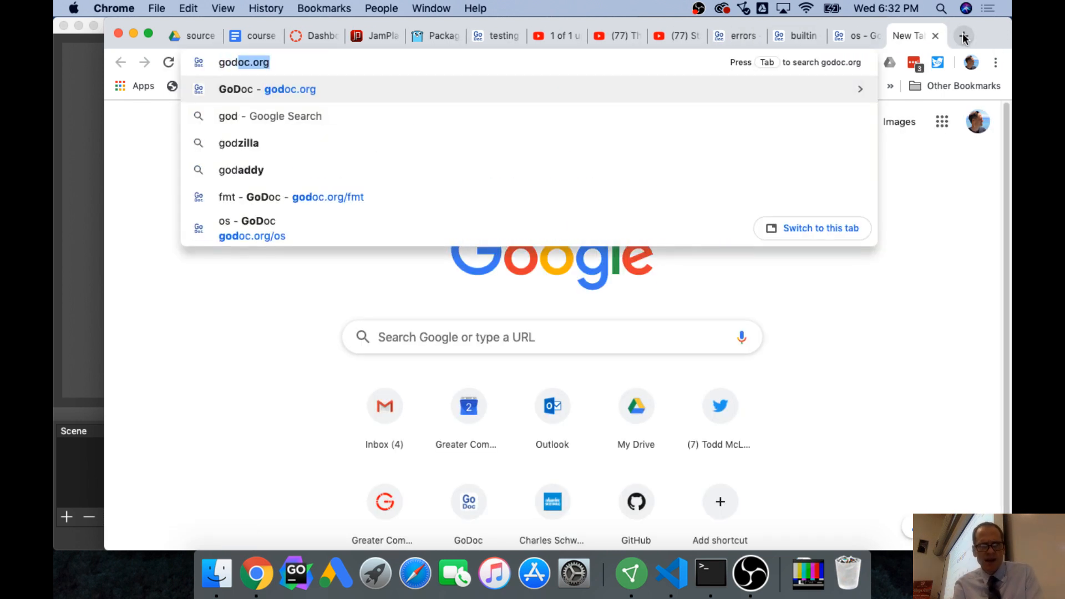
click(290, 197)
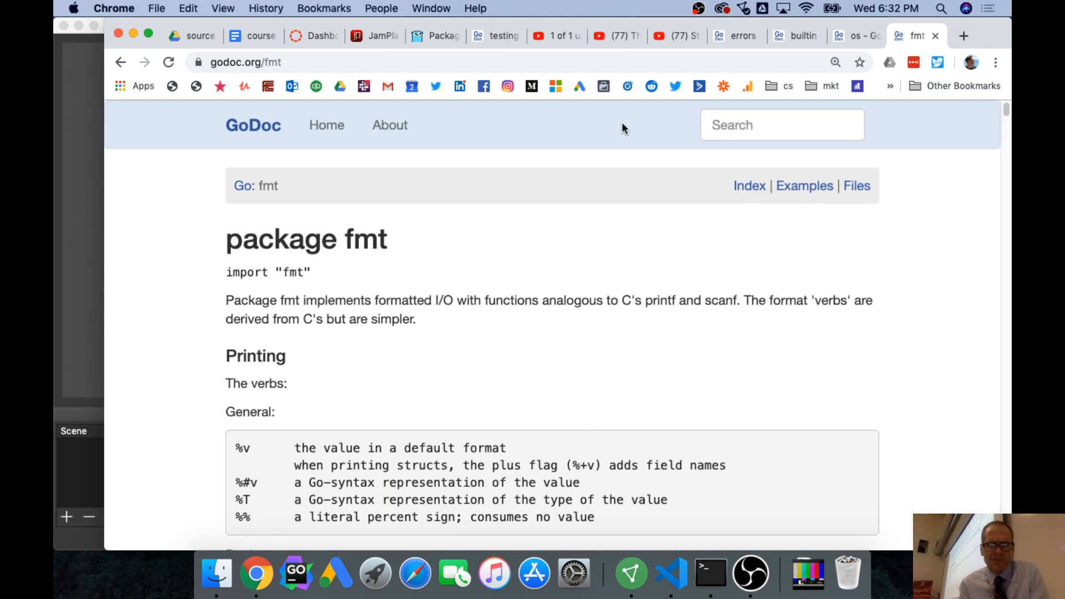
click(749, 186)
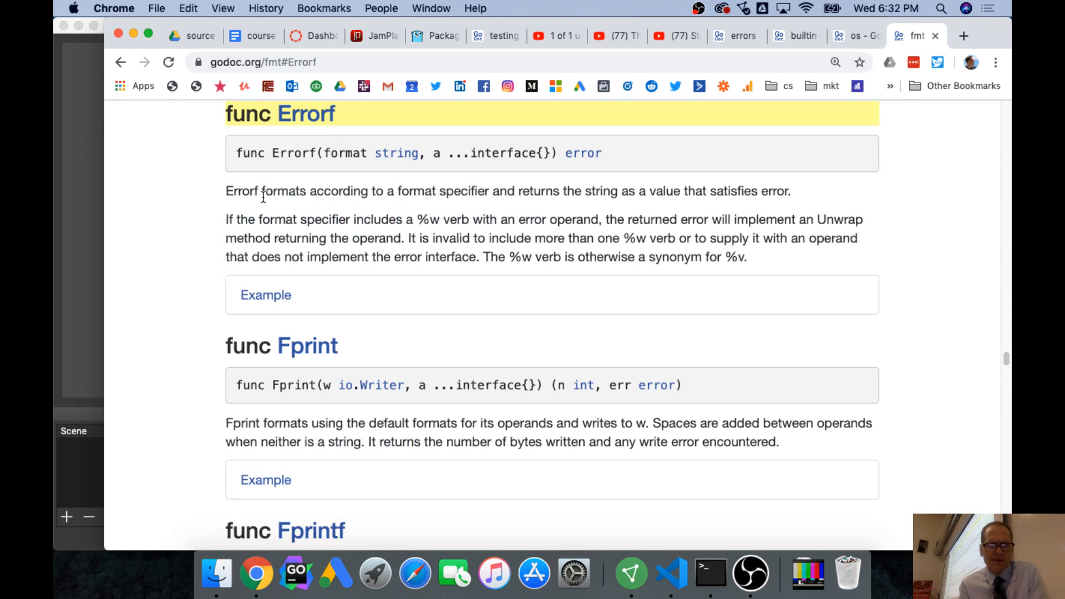
mouse_move(396, 153)
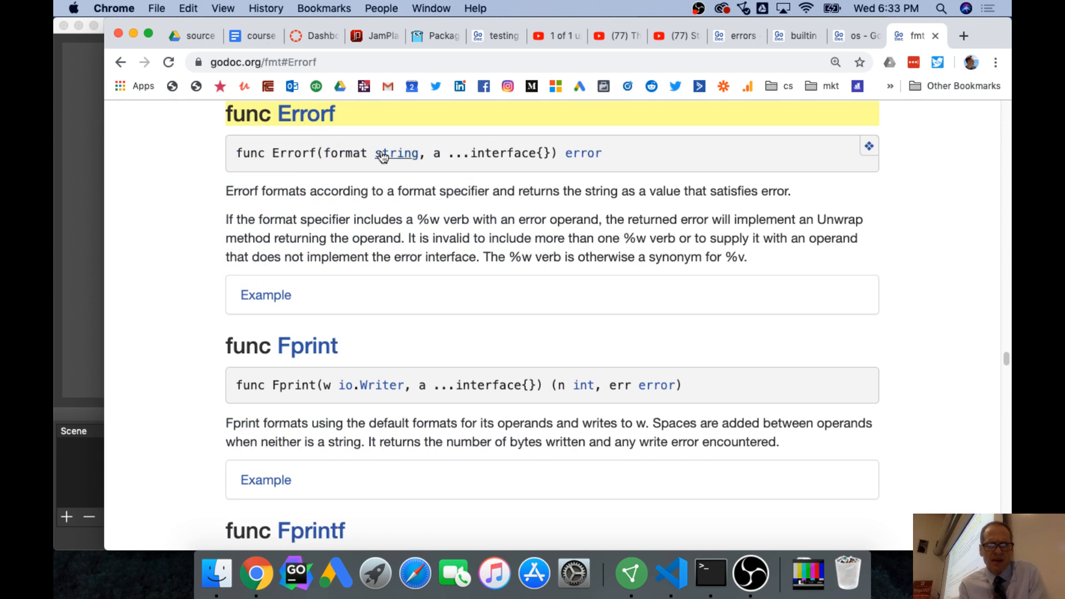
mouse_move(397, 153)
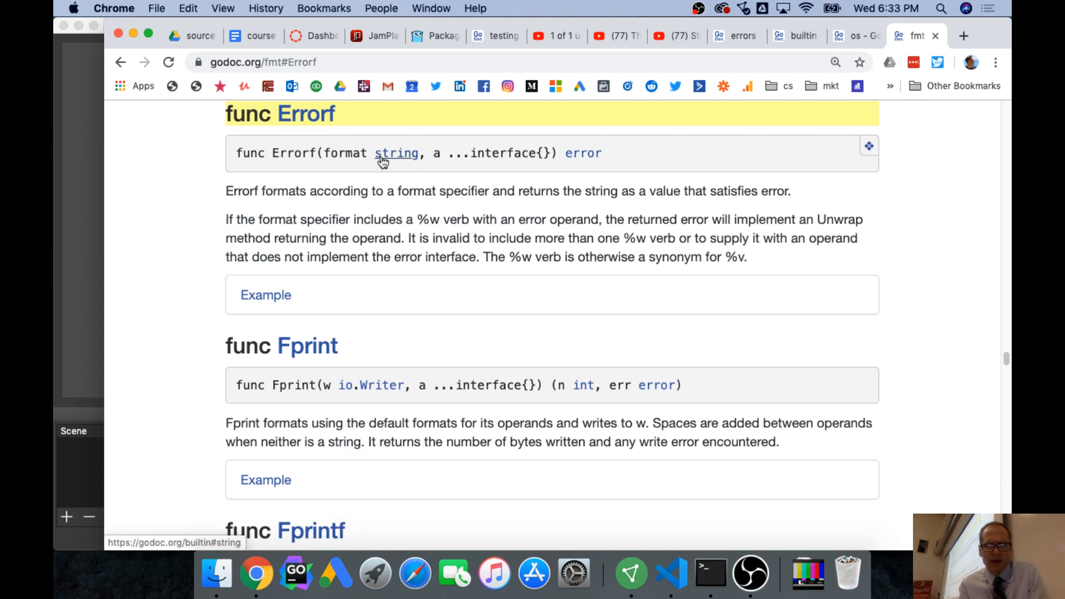
mouse_move(440, 221)
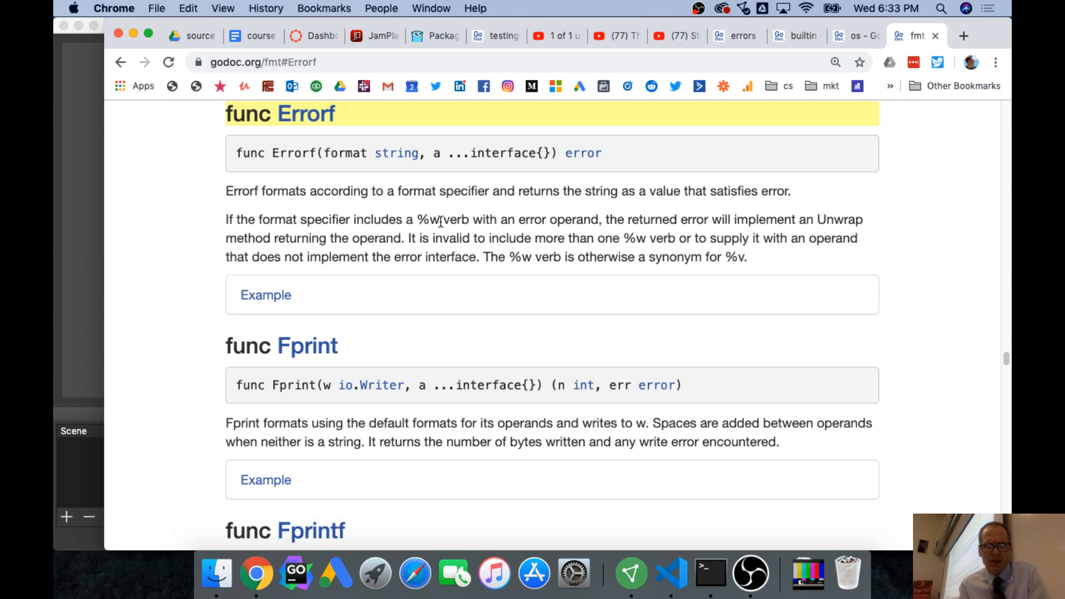
double_click(427, 220)
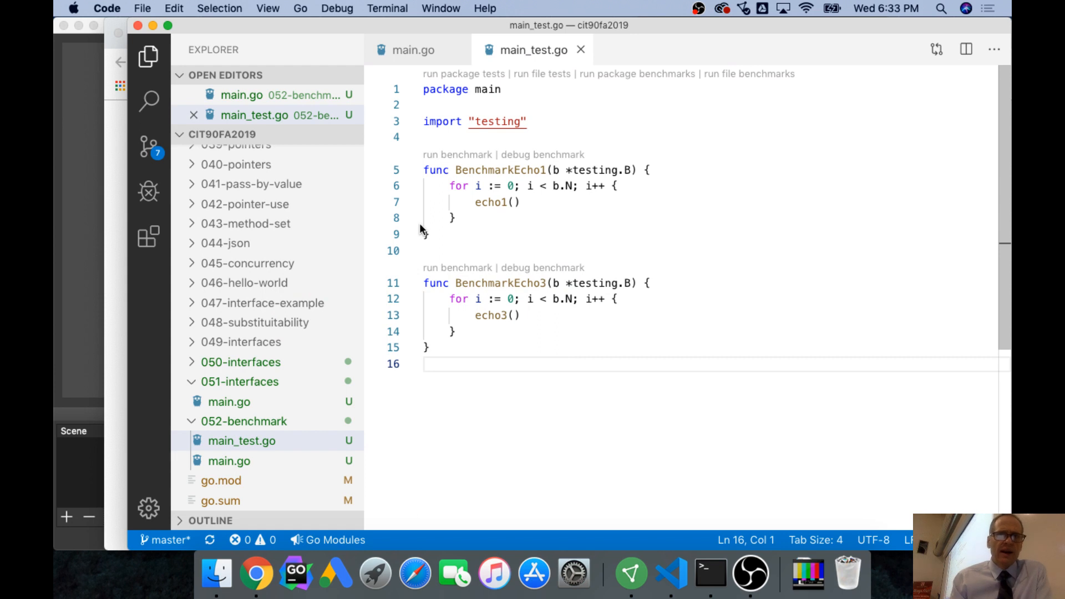
Close main.go and main_test.go, then create a 053-error folder at the project root.
click(413, 49)
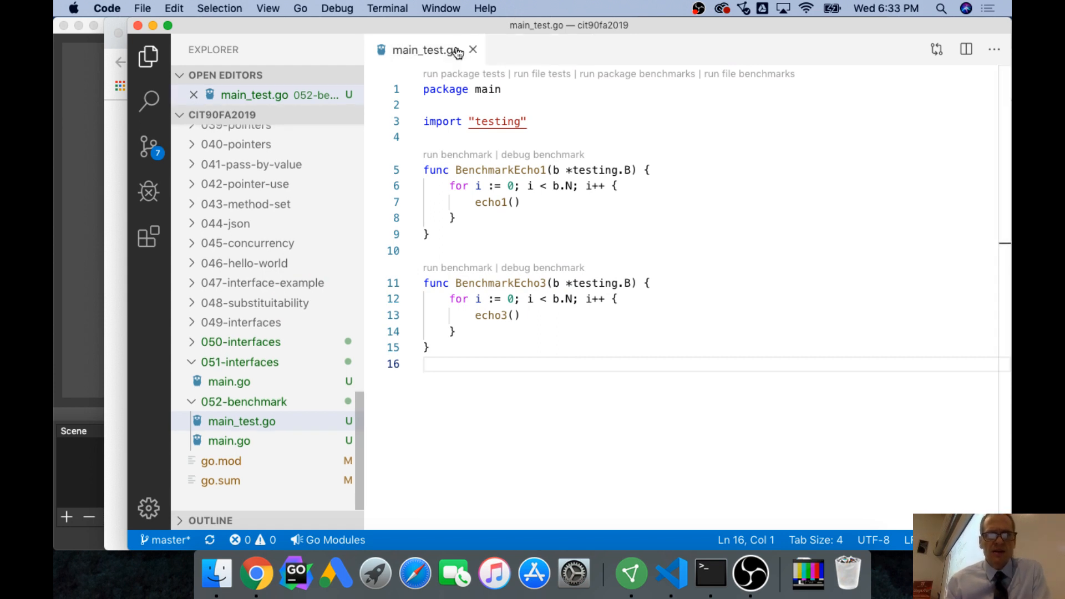
click(473, 50)
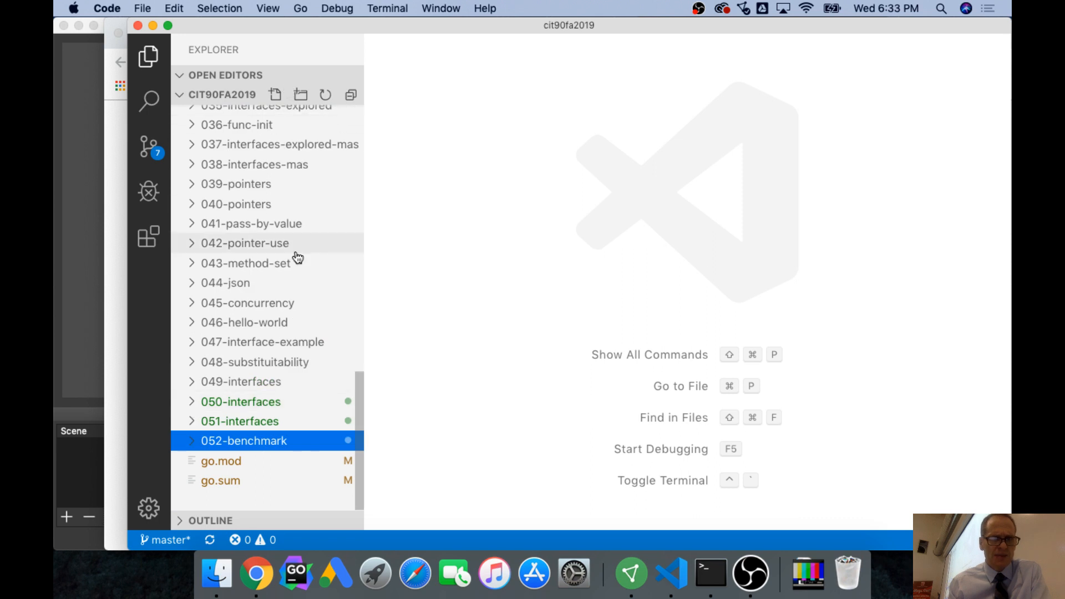
click(285, 503)
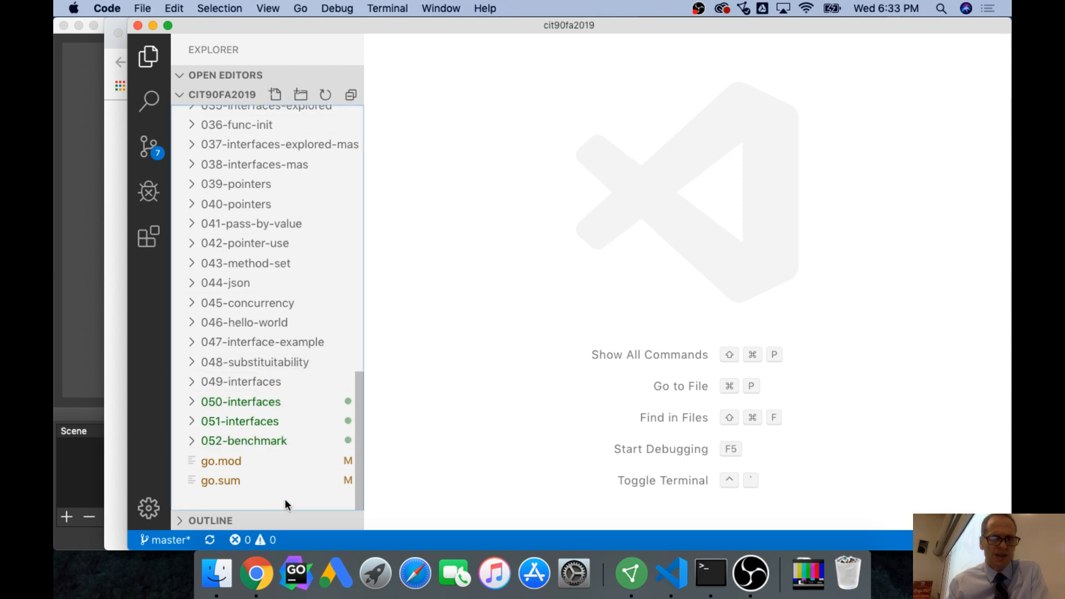
click(300, 95)
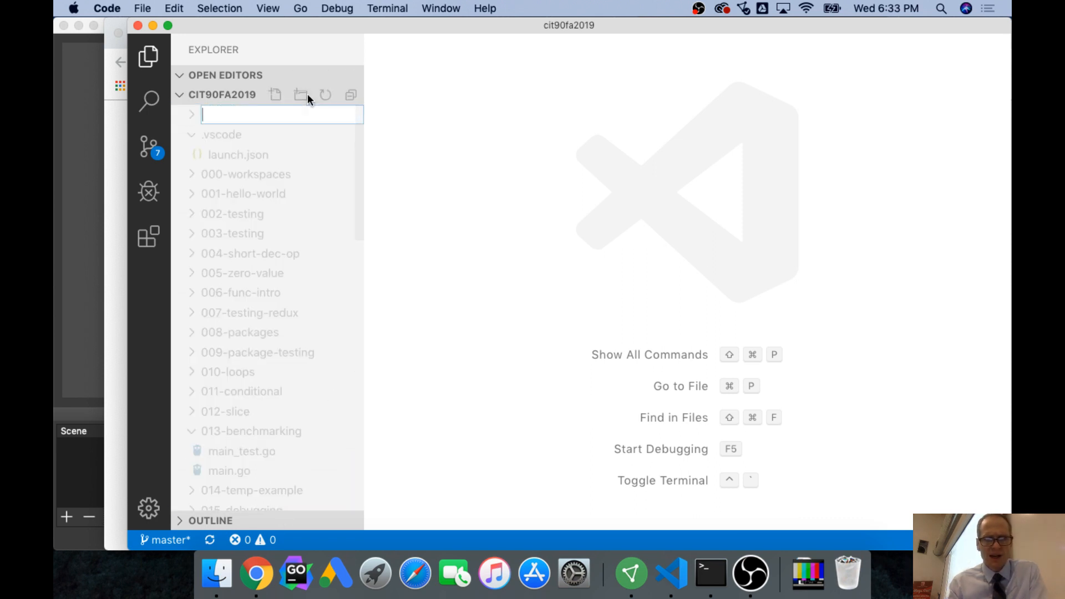
text(053)
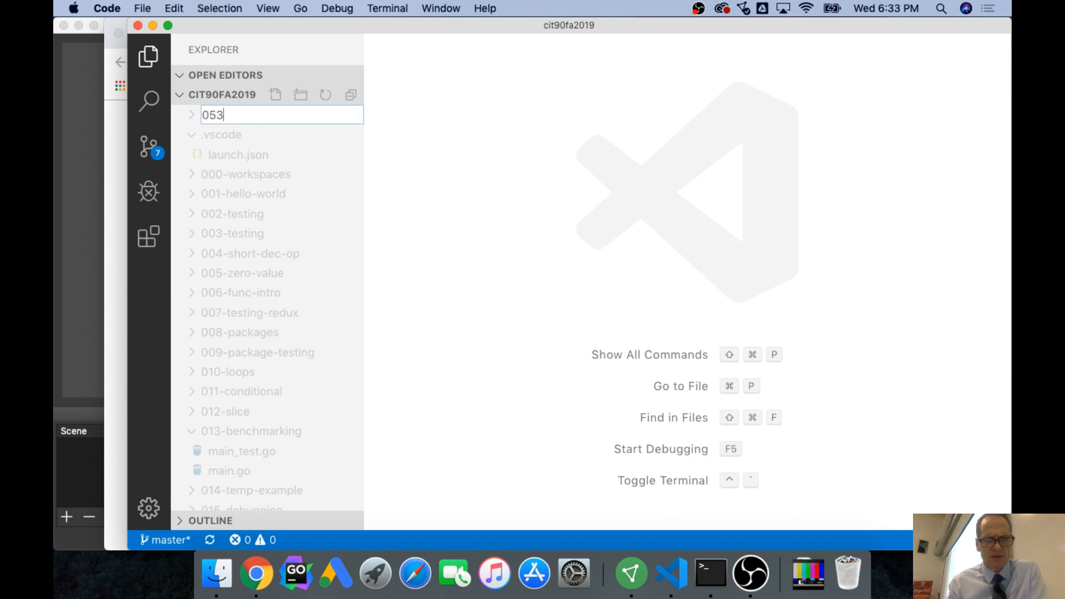
text(-error)
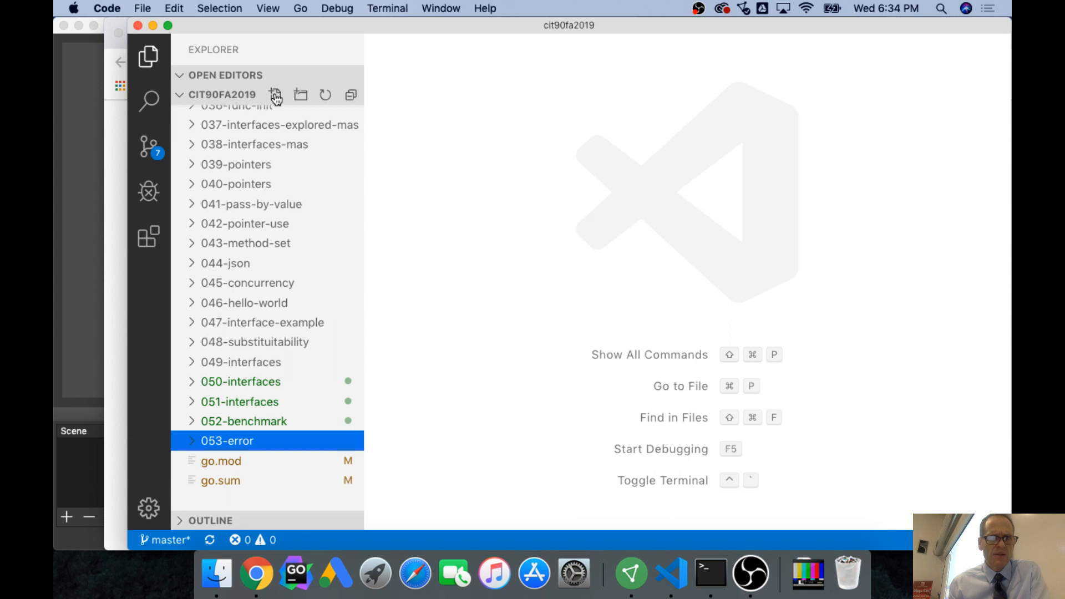
Create main.go in 053-error with package main and an empty func main.
click(275, 94)
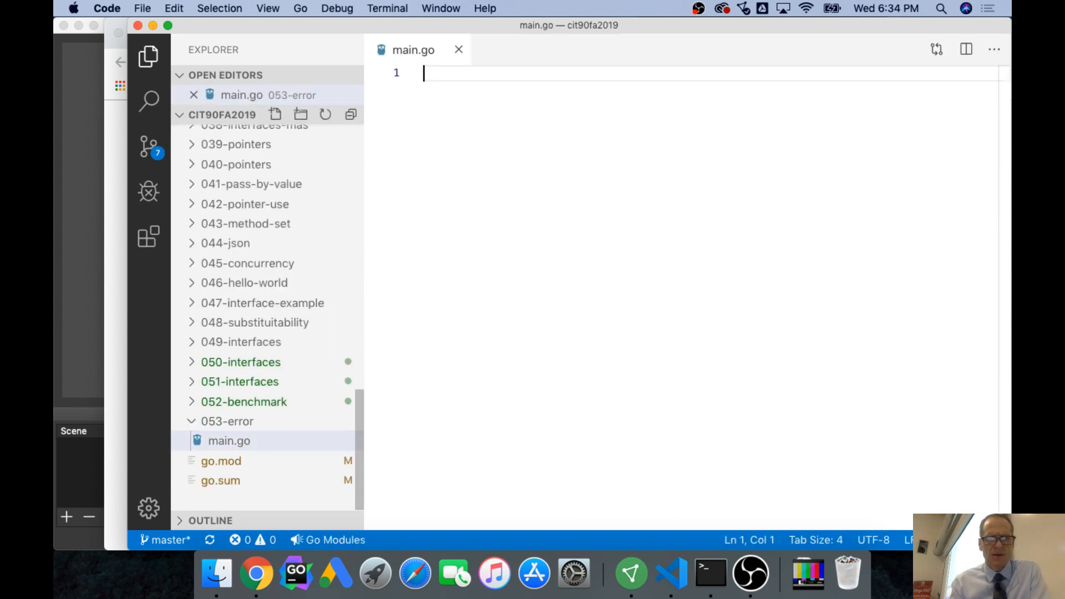
text(package mai)
text(func mai)
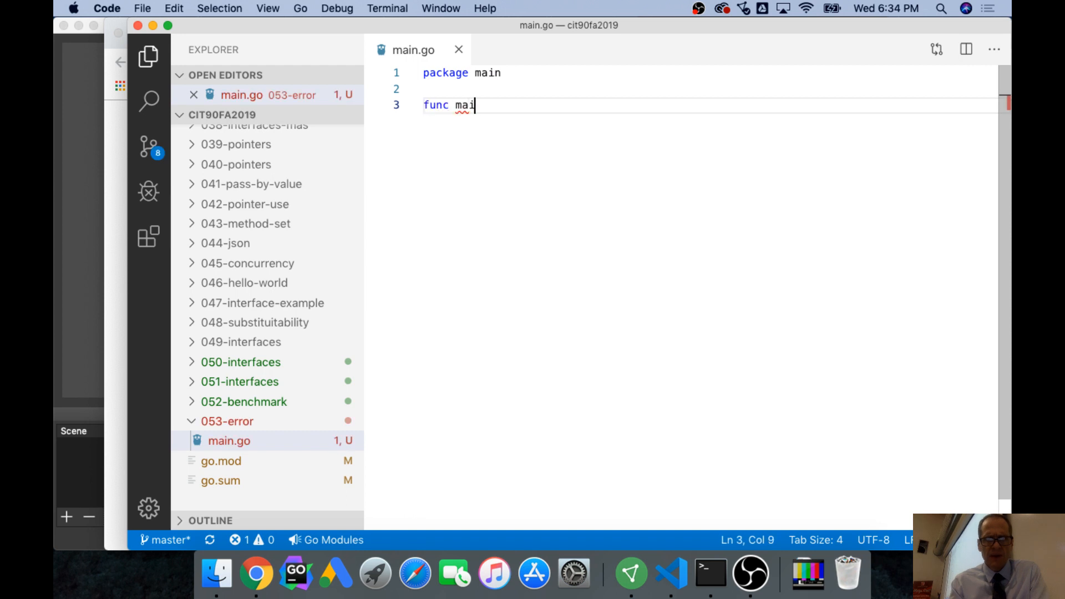
text(n() {)
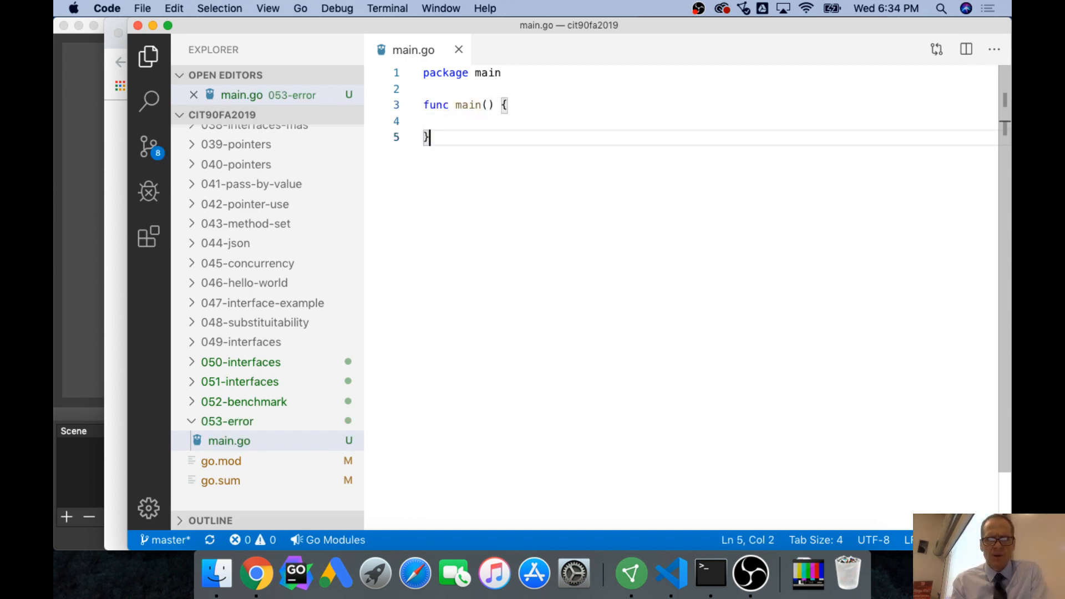
key(Return)
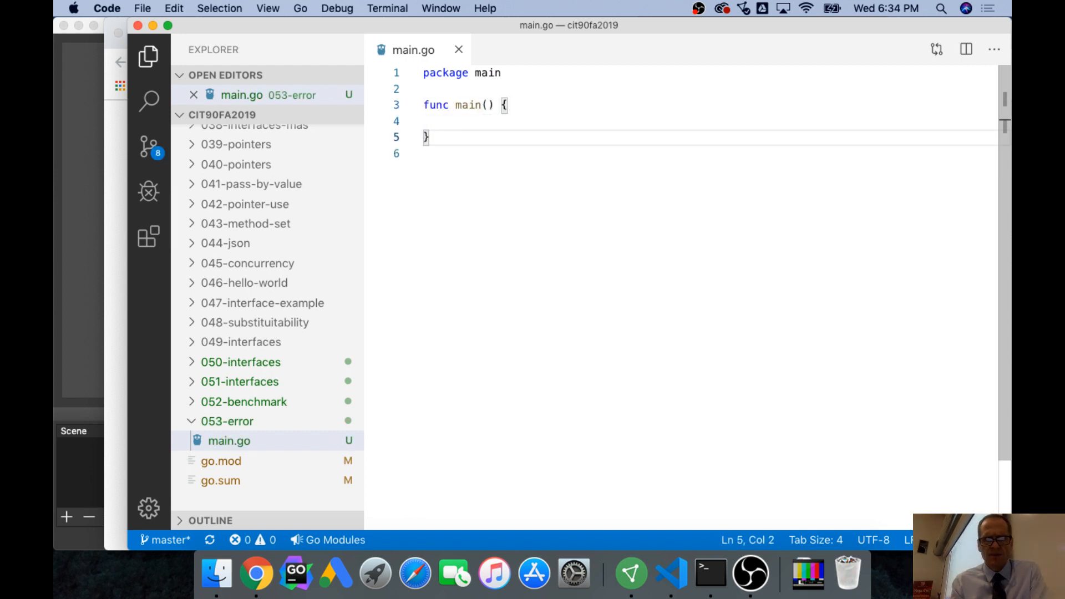
key(enter)
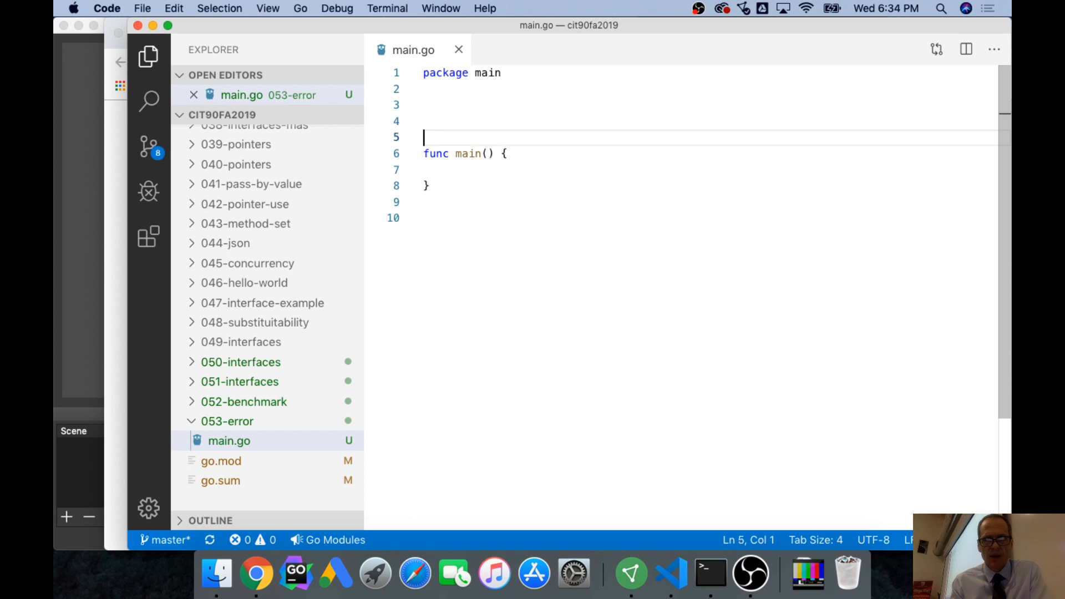
Add comments: foo calls bar, bar calls moo, moo calls cat, cat calls nothing.
text(//)
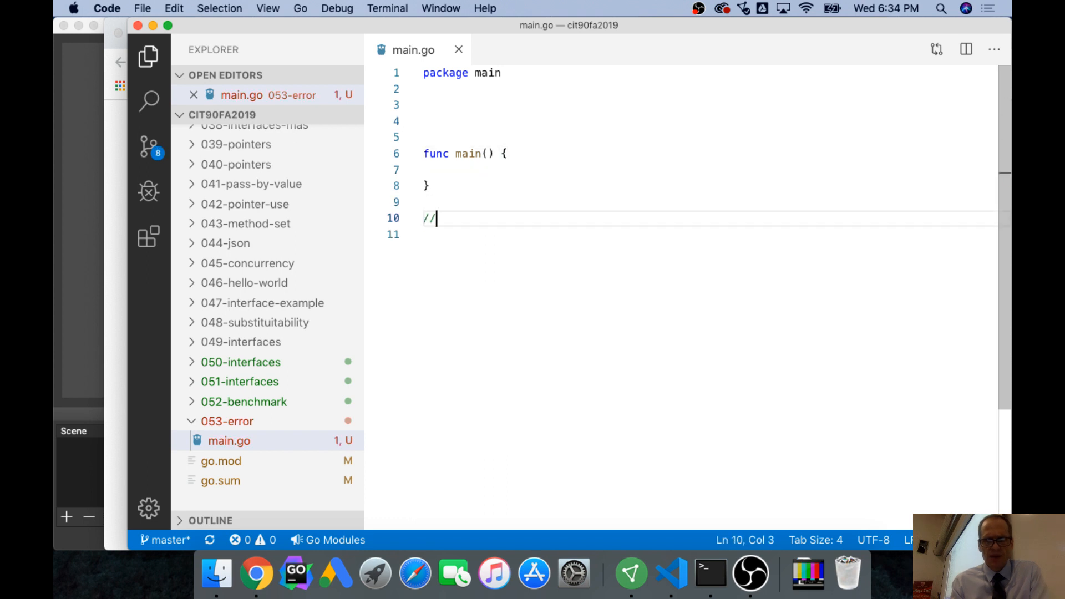
text(fo)
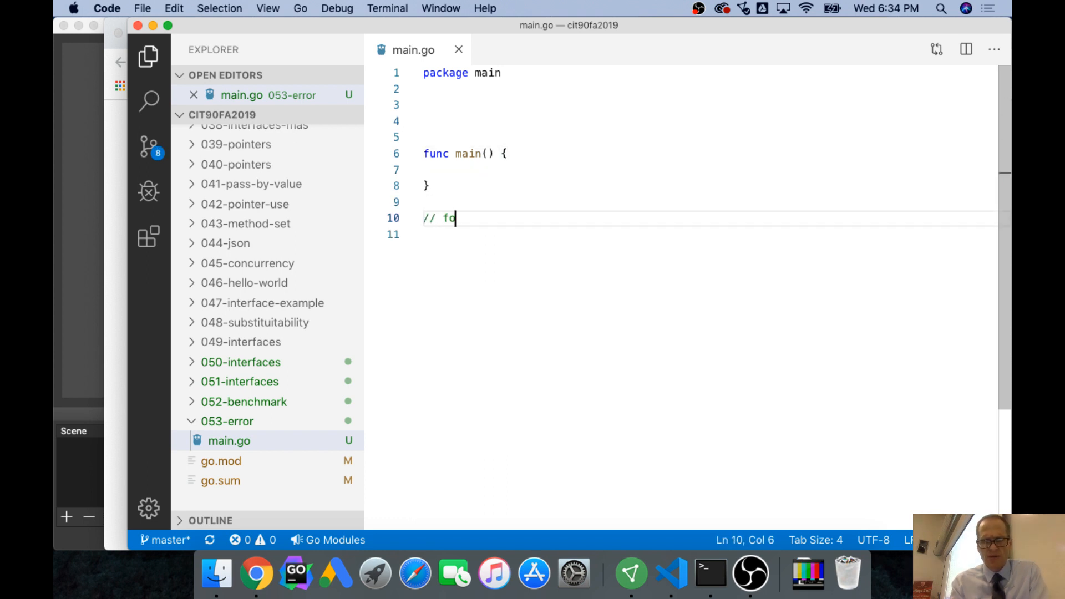
text(o)
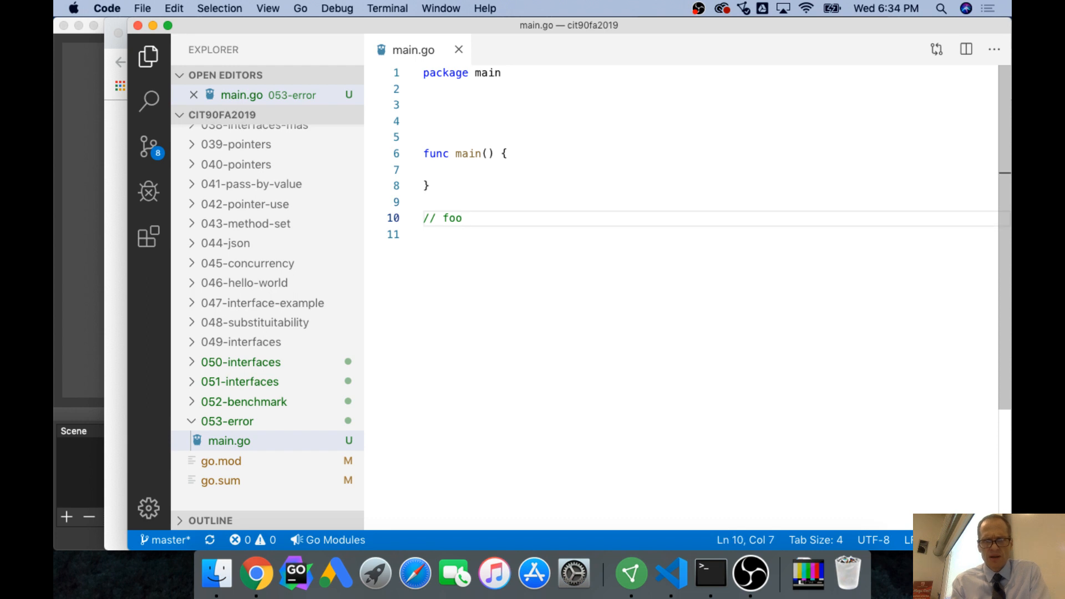
text(calls bar)
text(// b)
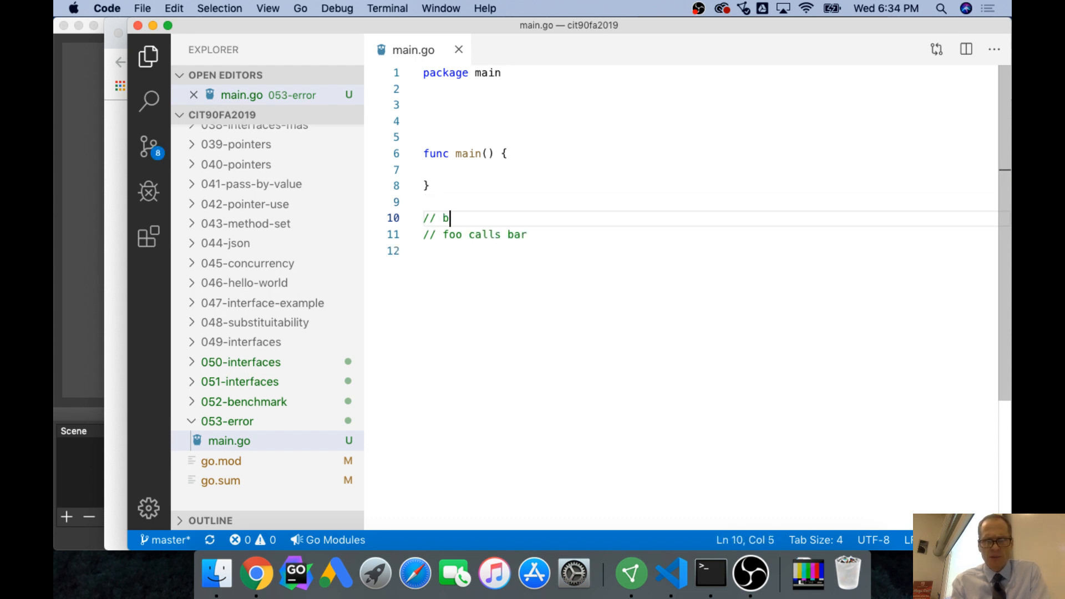
text(ar calls moo)
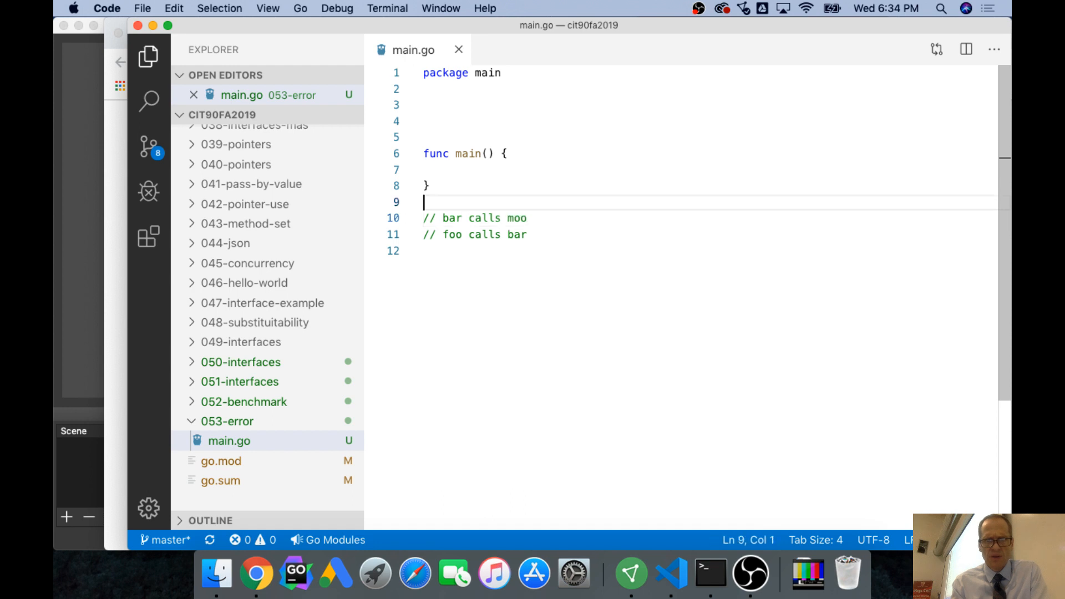
text(// moo calls cat)
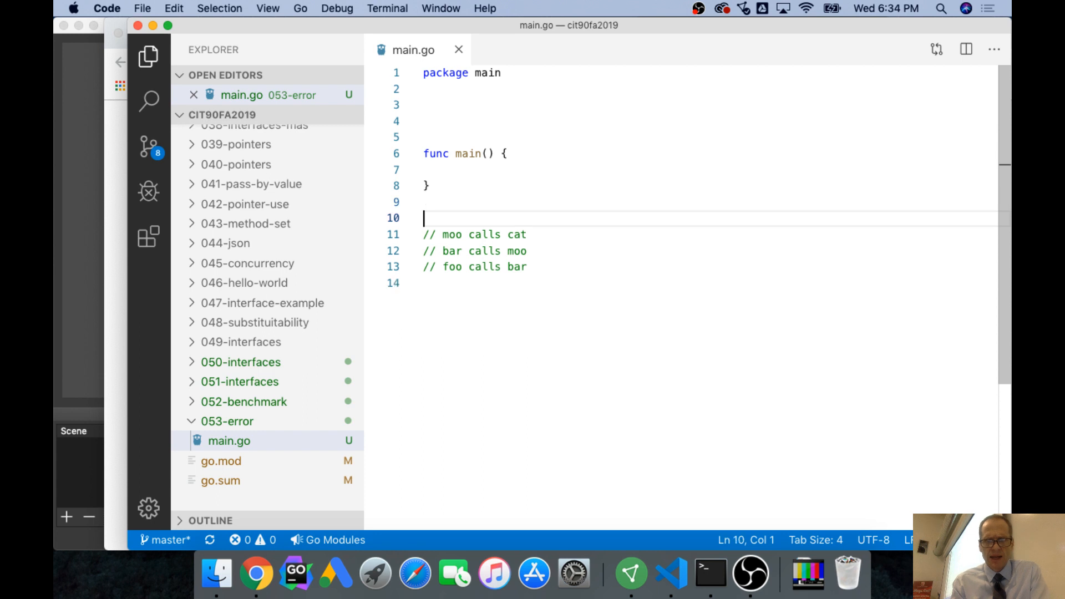
text(// cat)
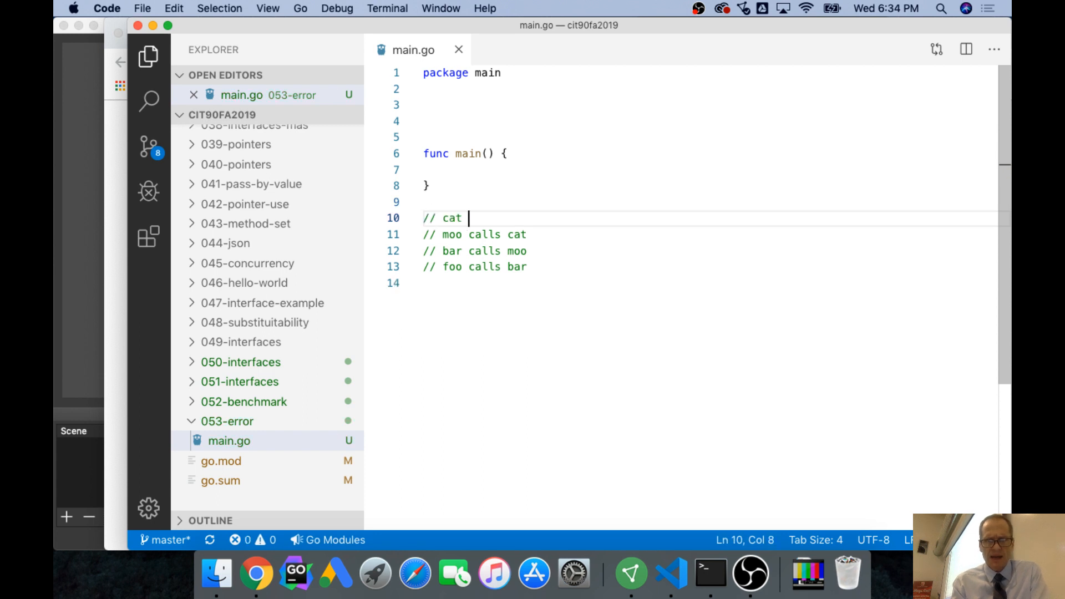
text(calls)
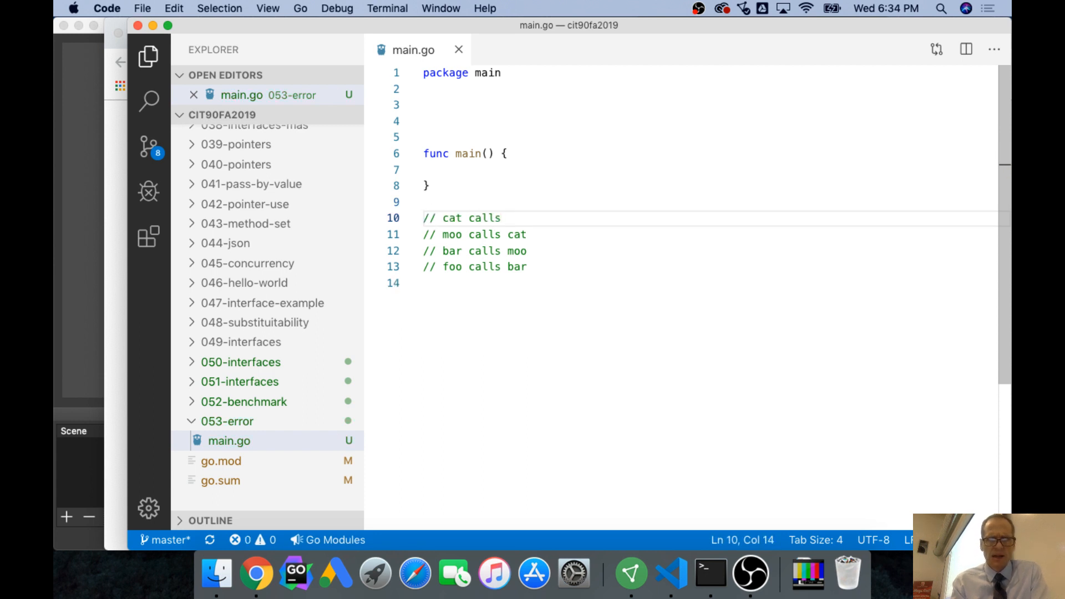
text(nothing)
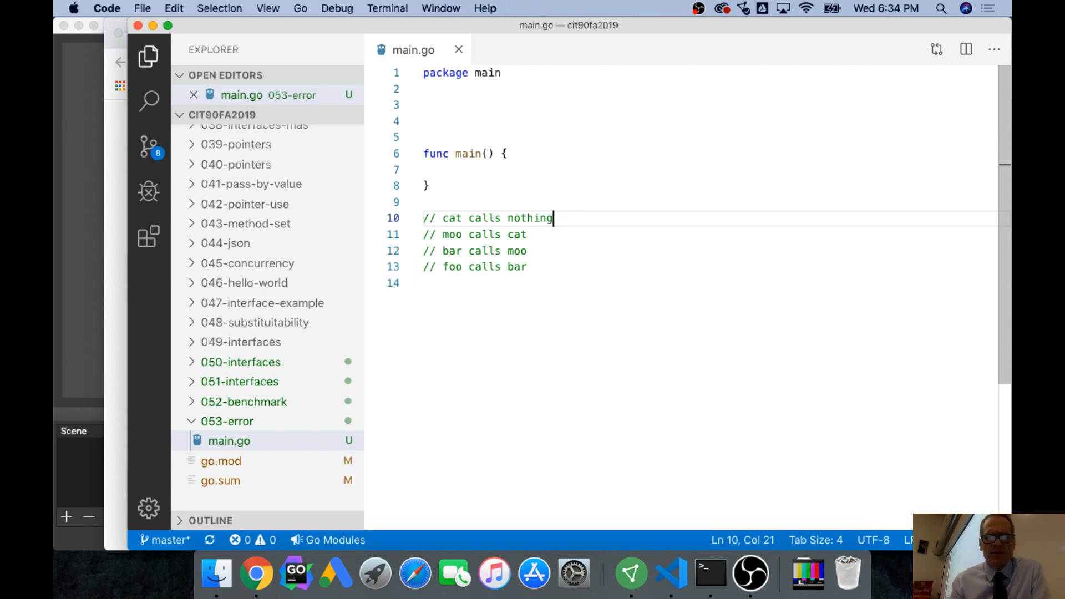
click(426, 185)
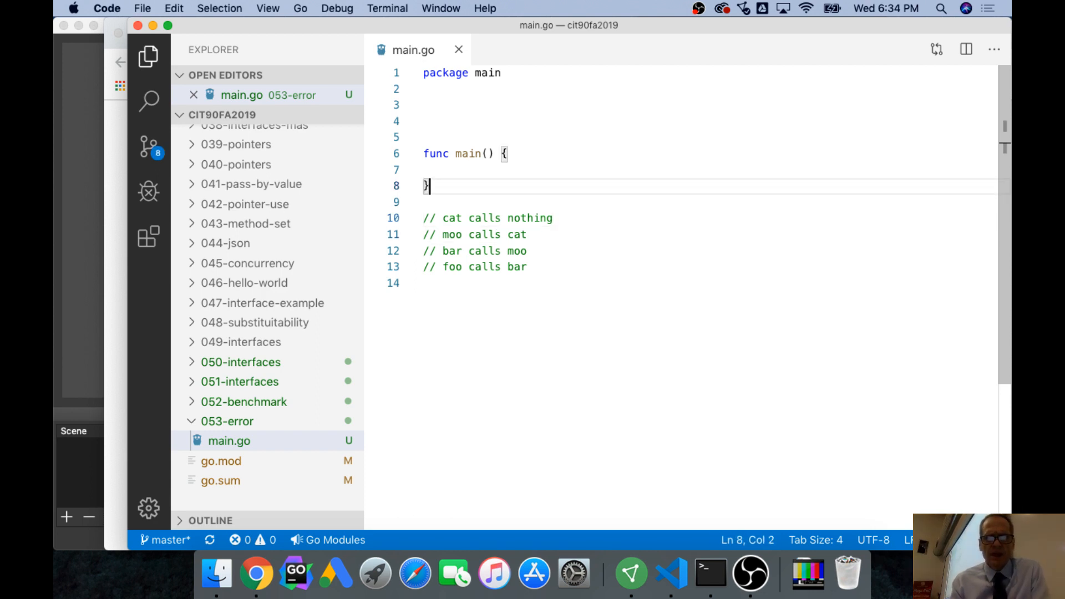
click(527, 234)
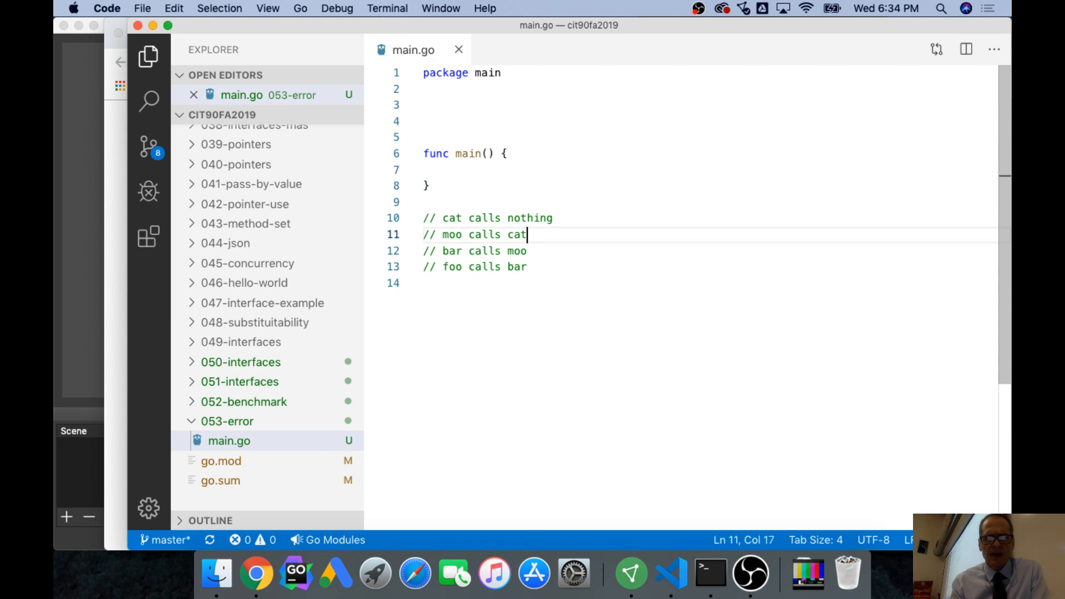
key(Enter)
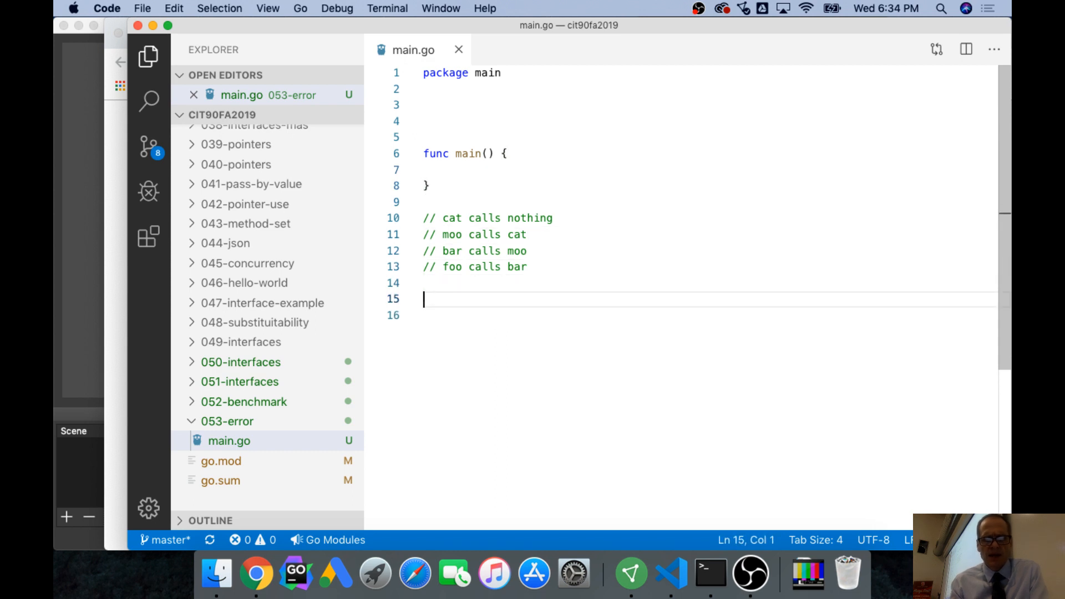
Write func cat(e error) error returning fmt.Errorf("the error at cat %w", e).
text(func cat() {)
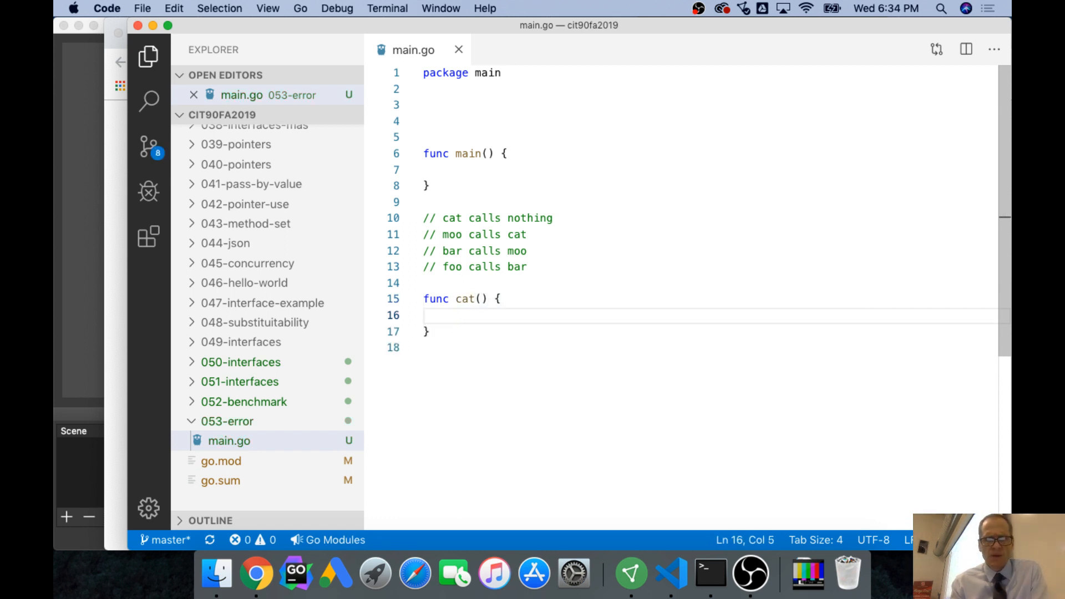
text(erro)
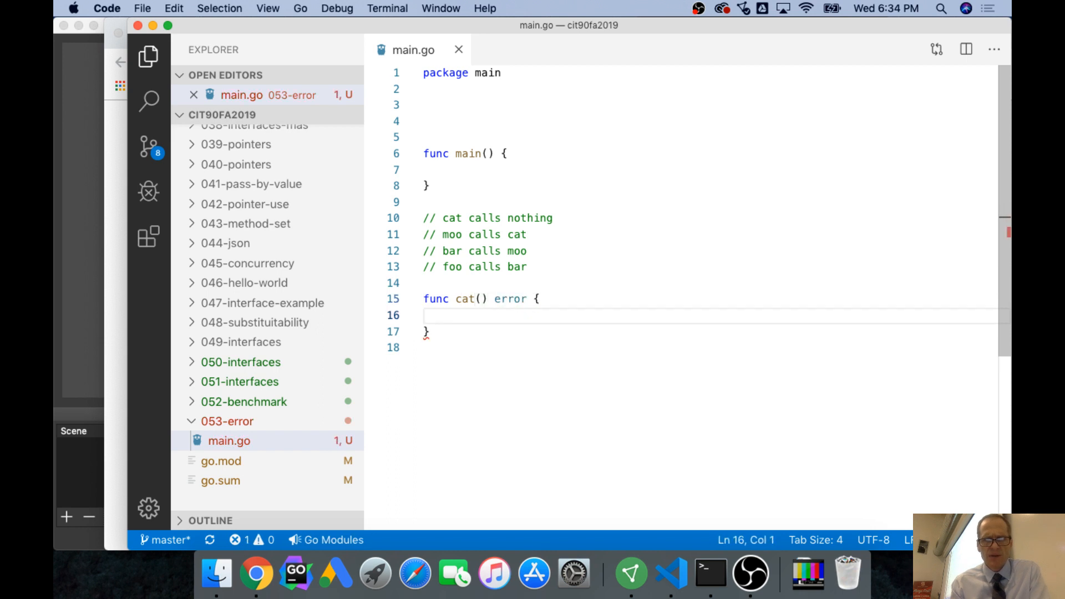
text(return)
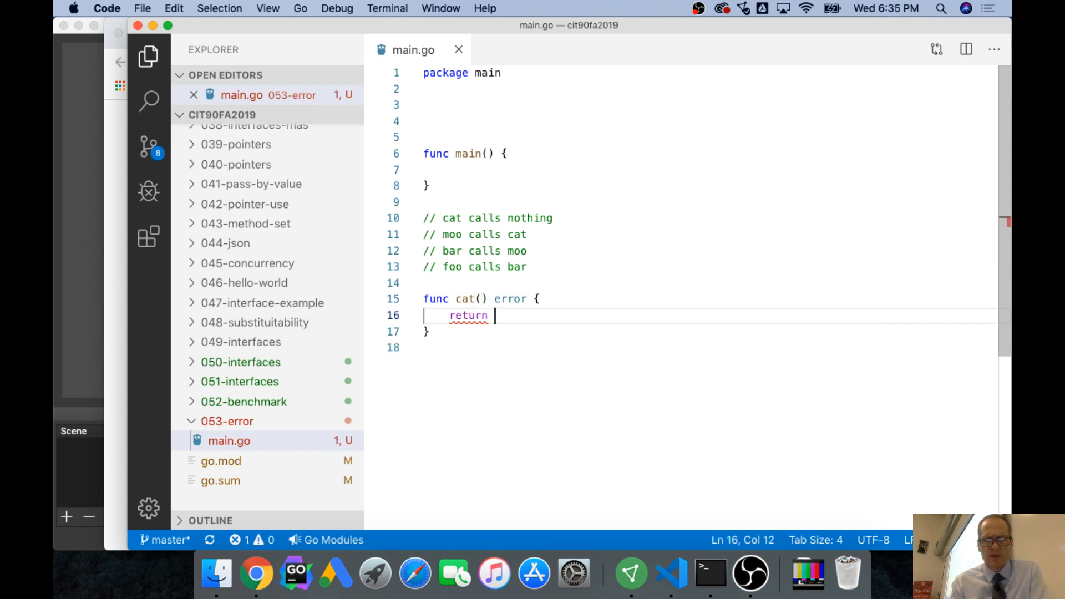
text(fmt.E)
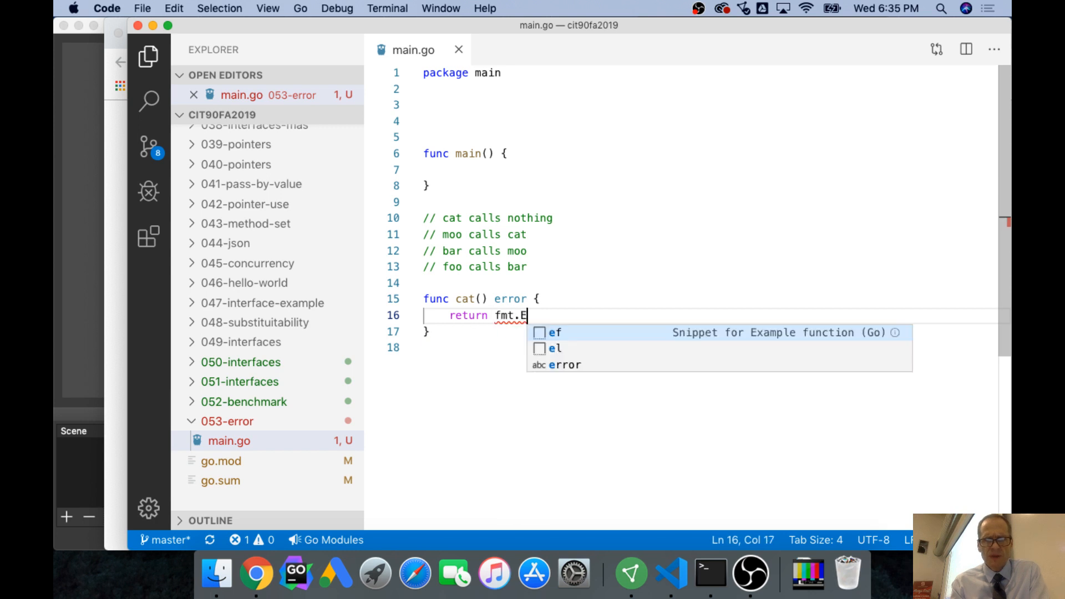
text(rrorf()
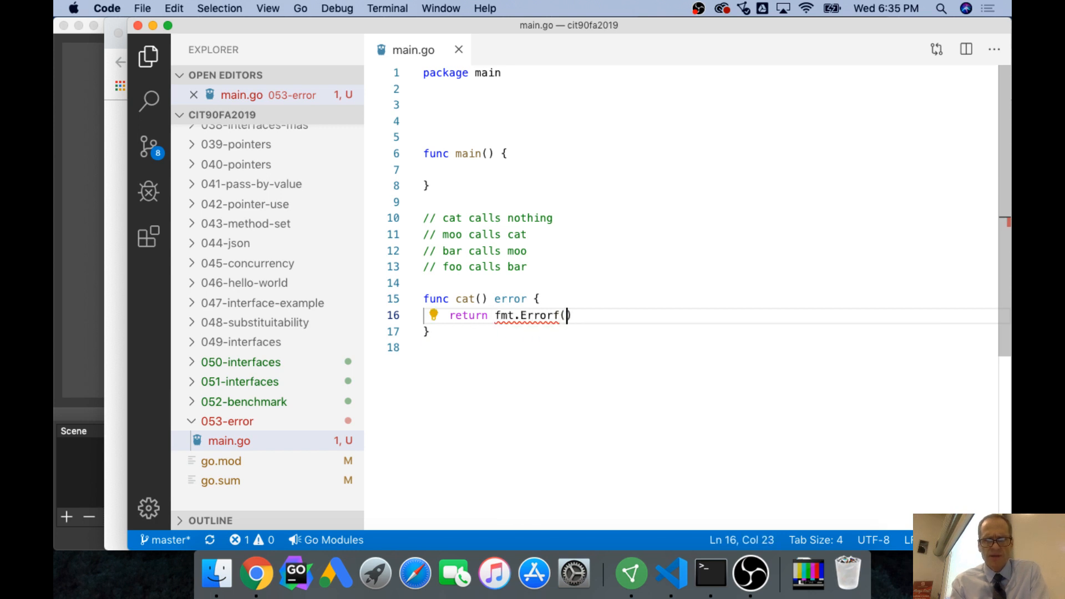
text("the error at %w)
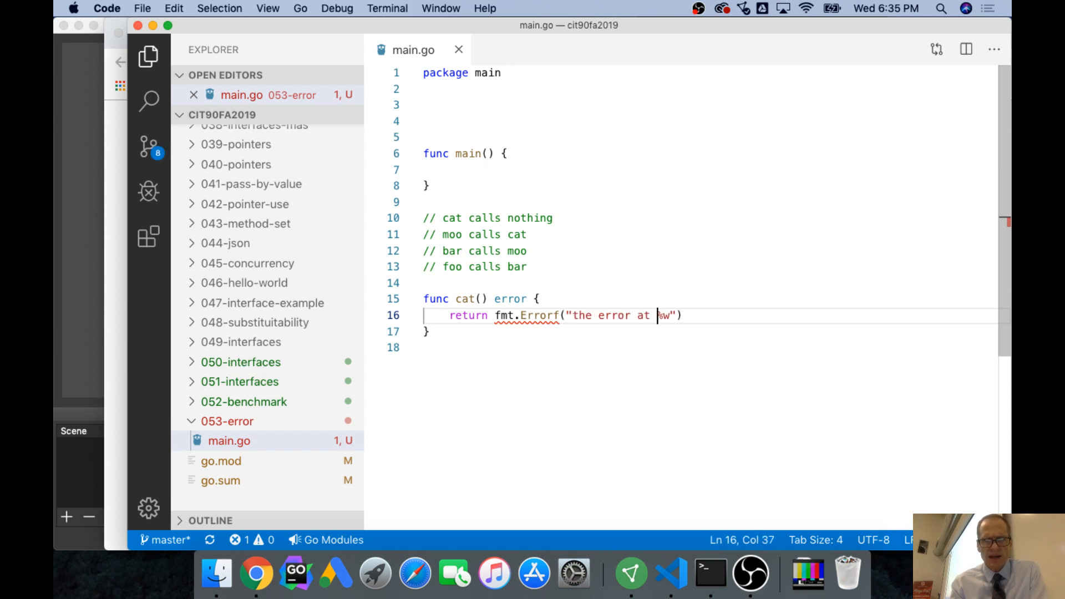
text(cat)
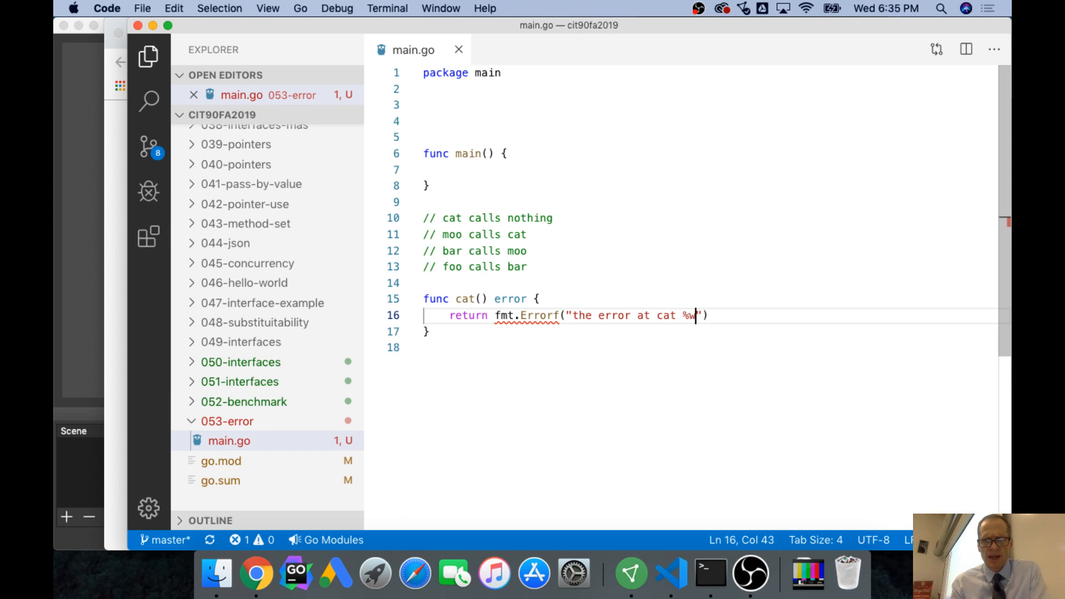
text(, err)
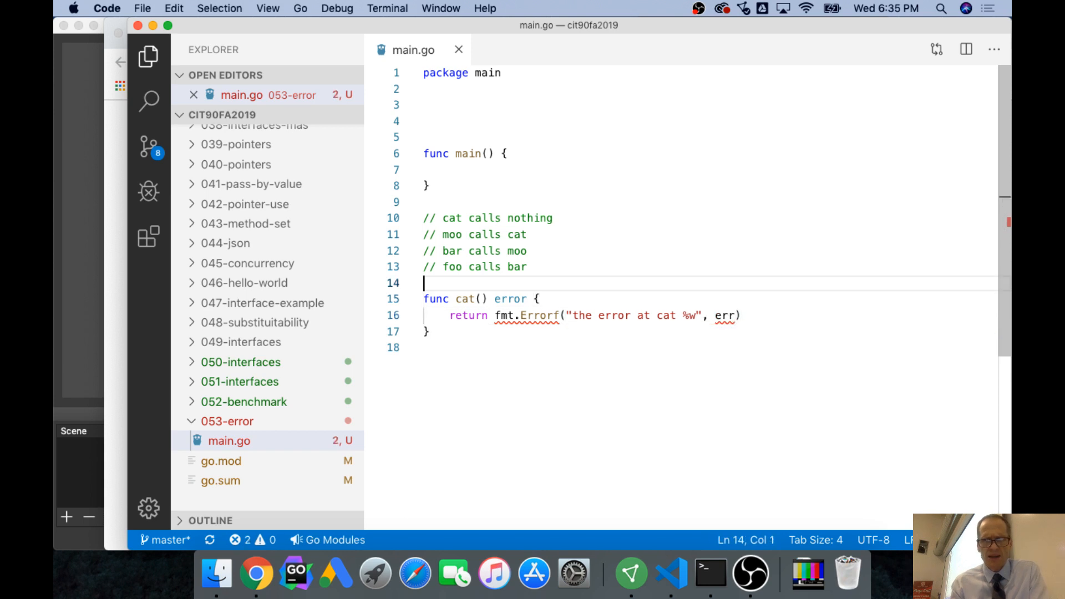
text(e)
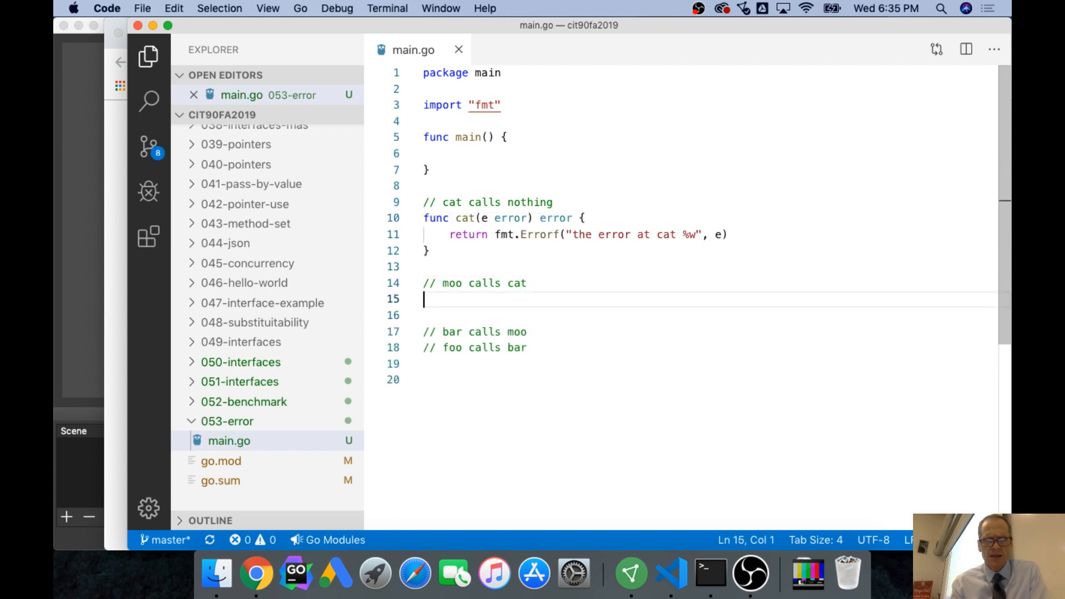
Paste a copy of the cat function under the moo comment and rename it moo.
text(func moo()
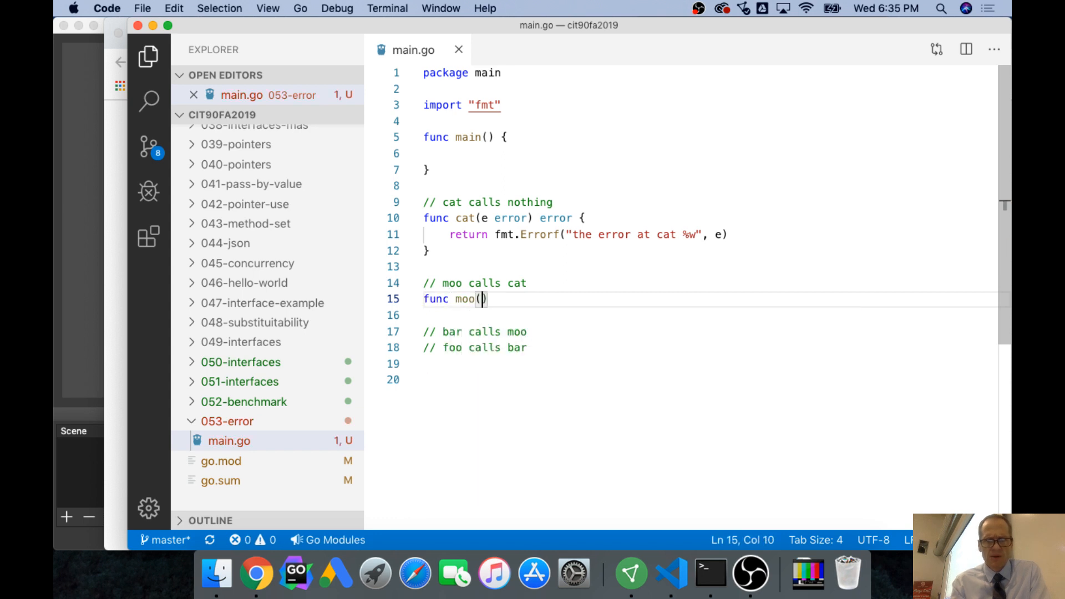
key(Backspace)
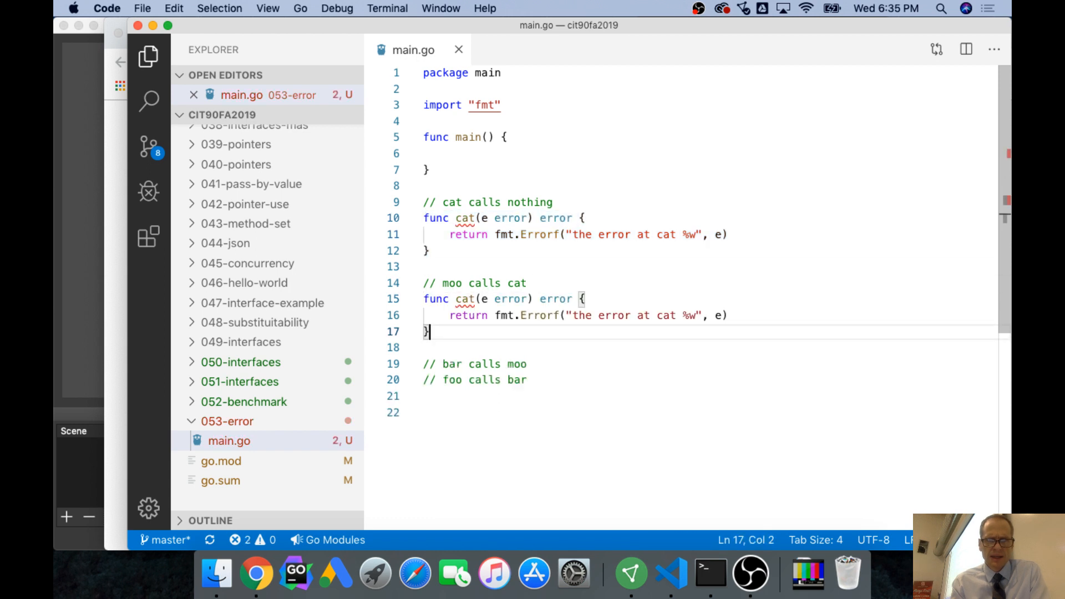
click(478, 299)
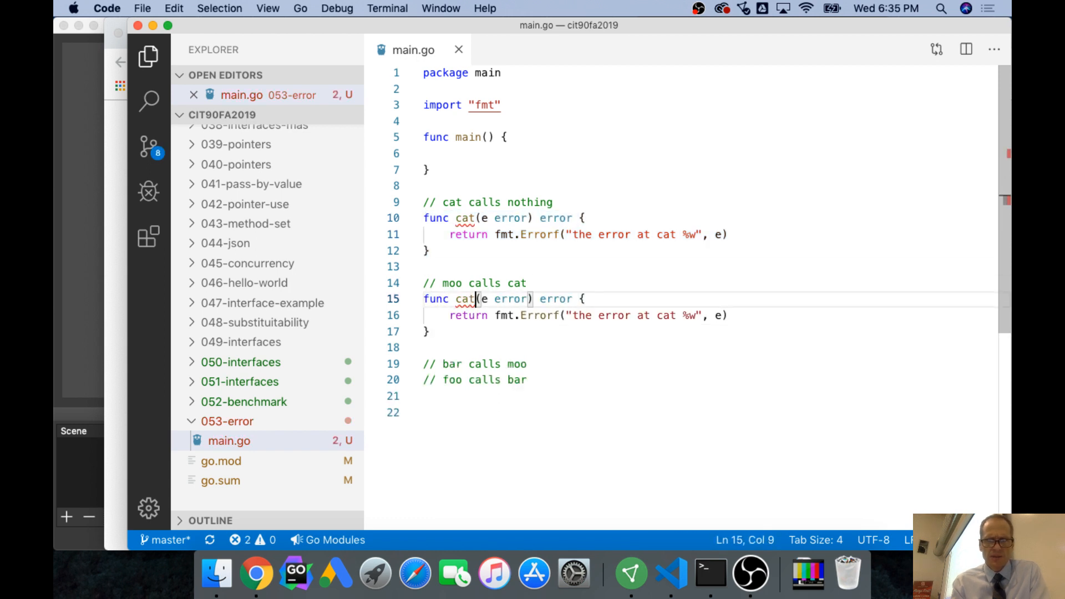
text(moo)
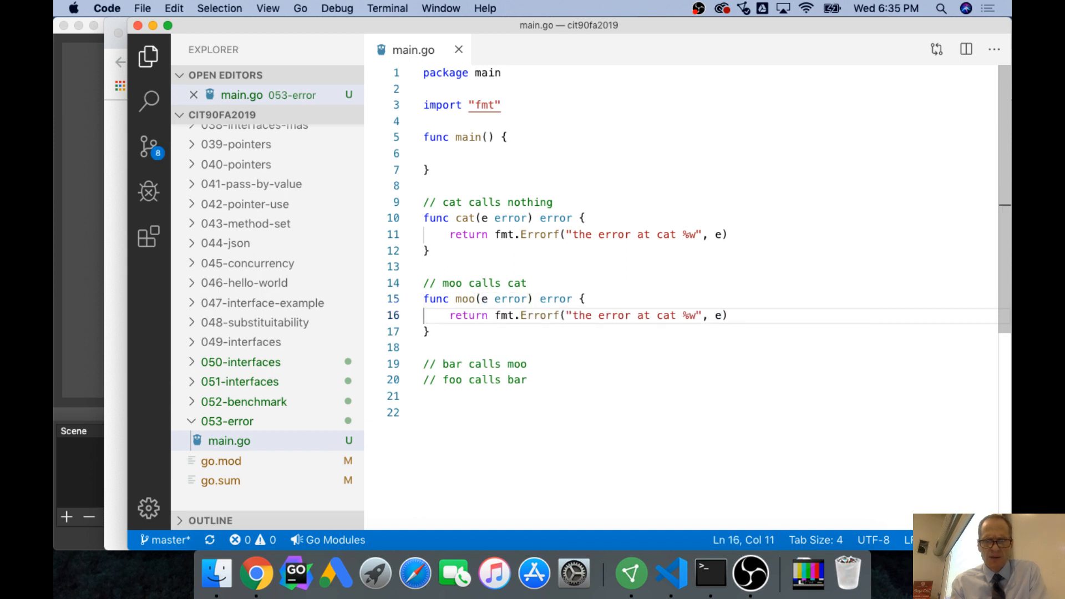
Insert a cat(e) call before moo's return statement.
click(455, 315)
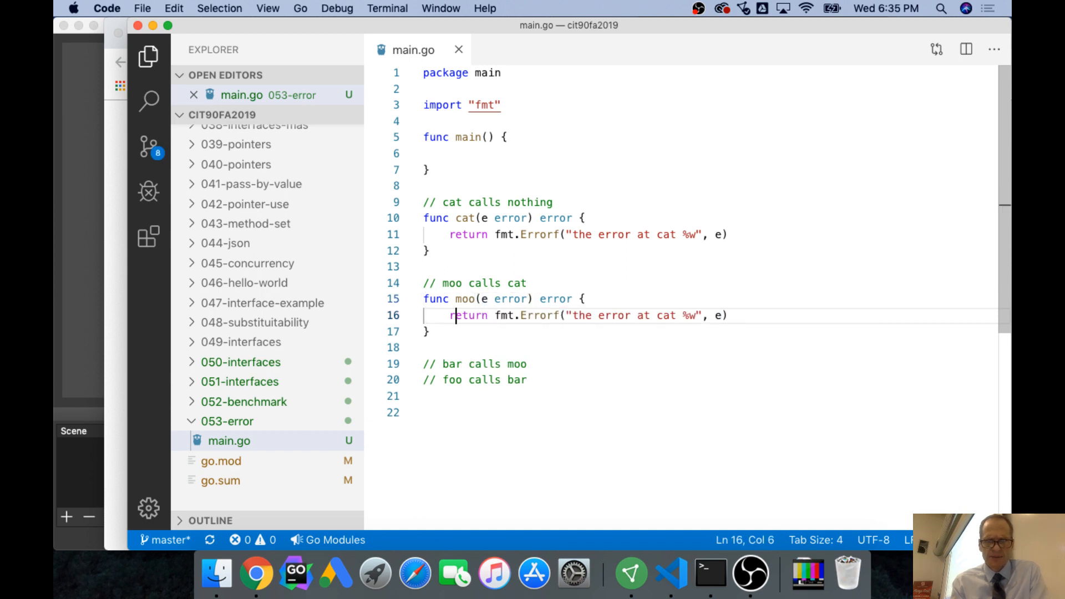
text(cat()
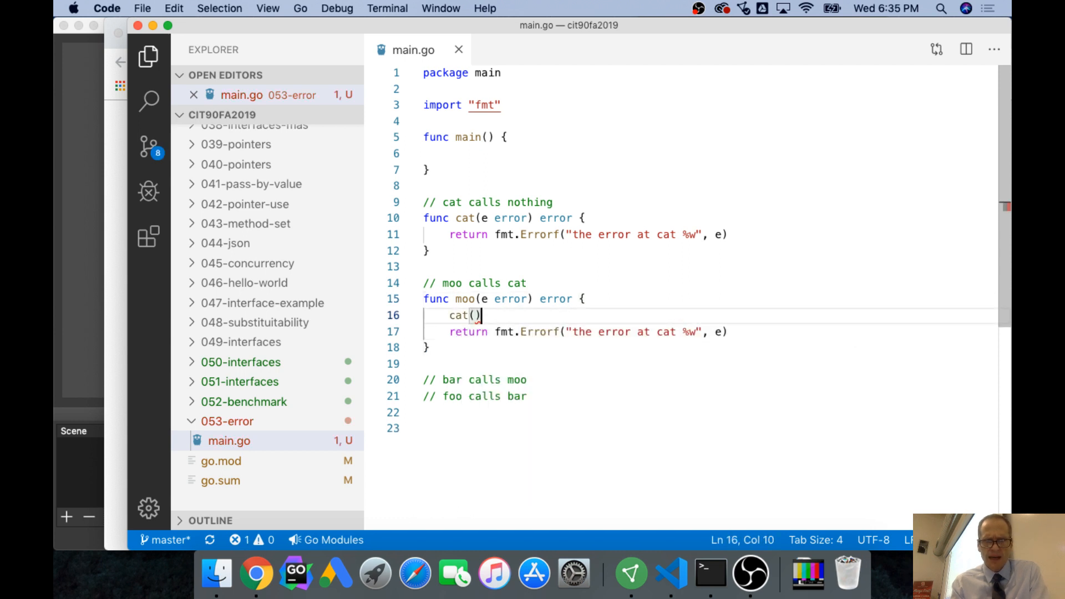
key(Left)
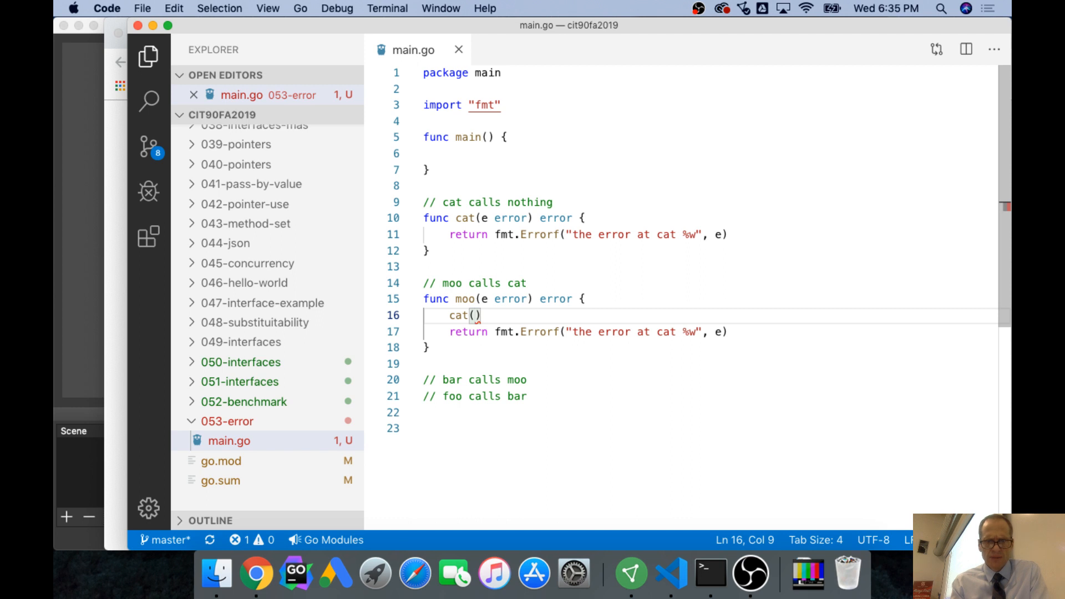
text(e)
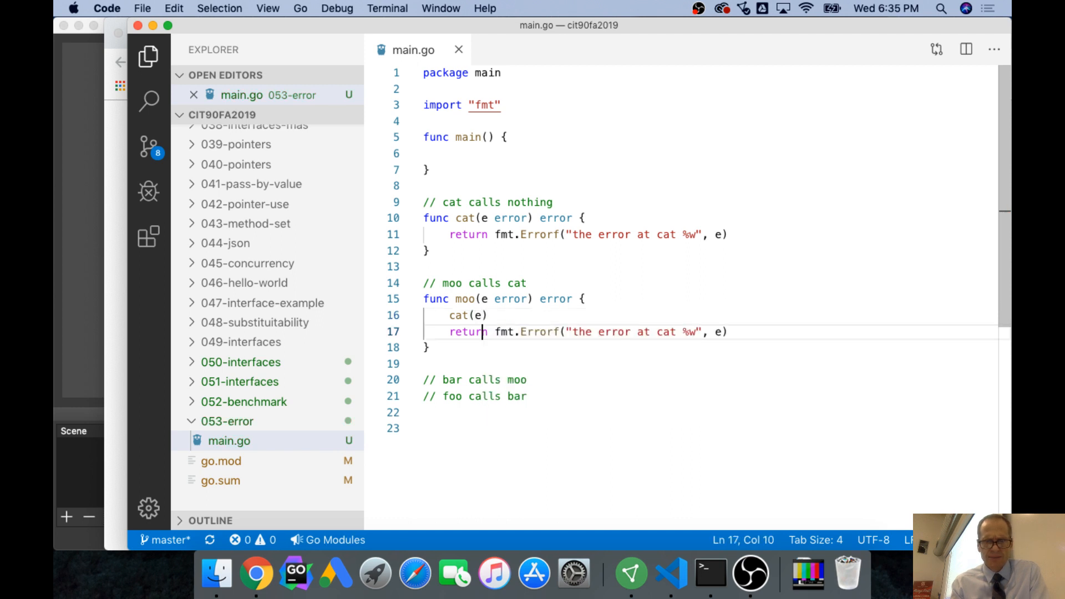